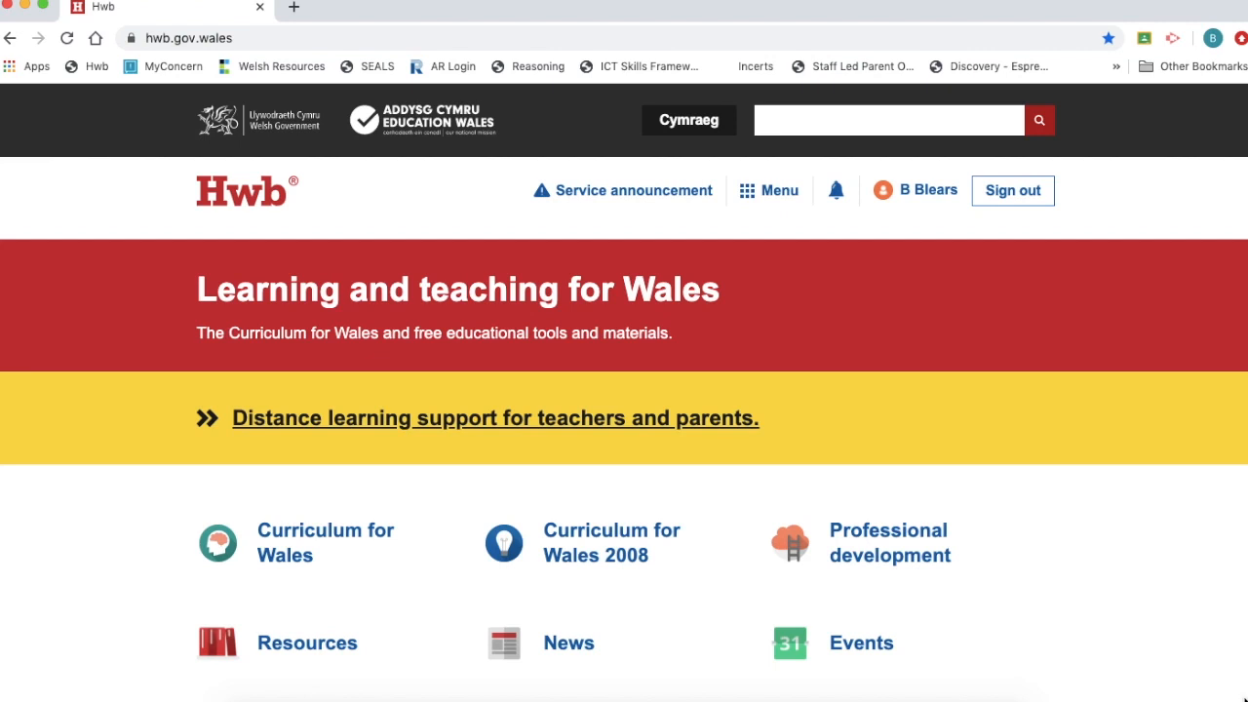
mouse_move(888, 394)
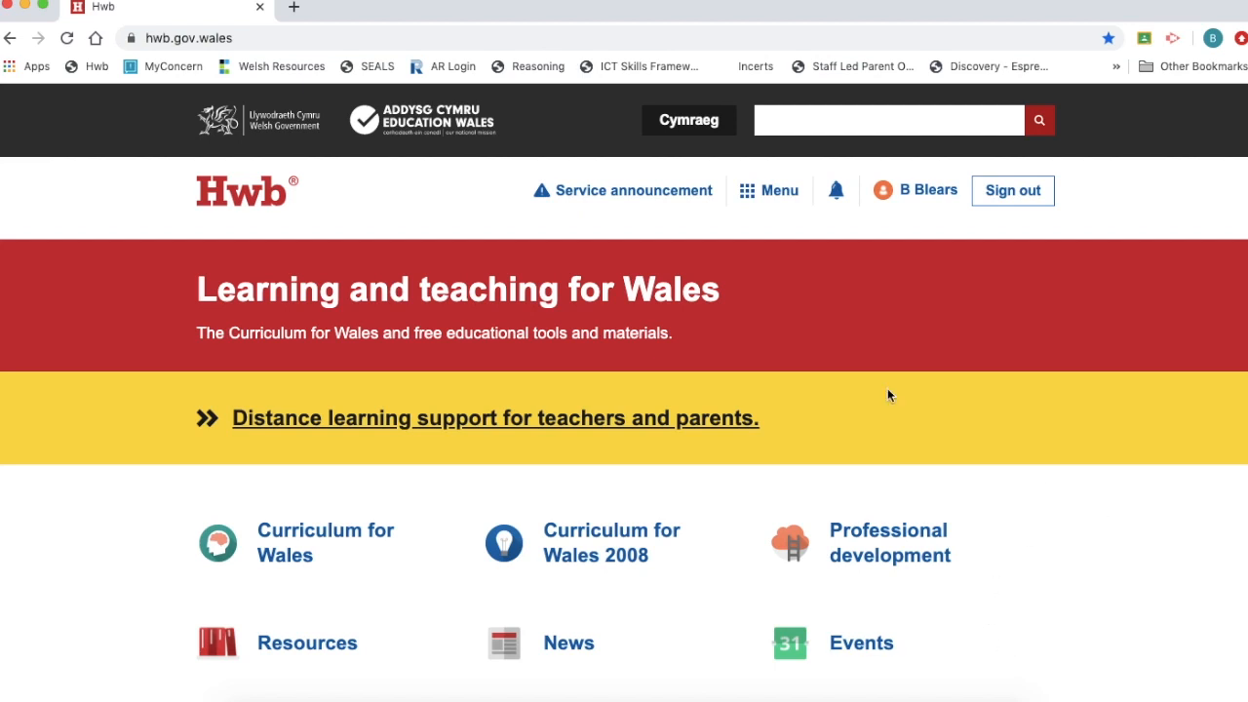
Launch Adobe Spark from the Hwb header's tools and services menu.
left_click(768, 190)
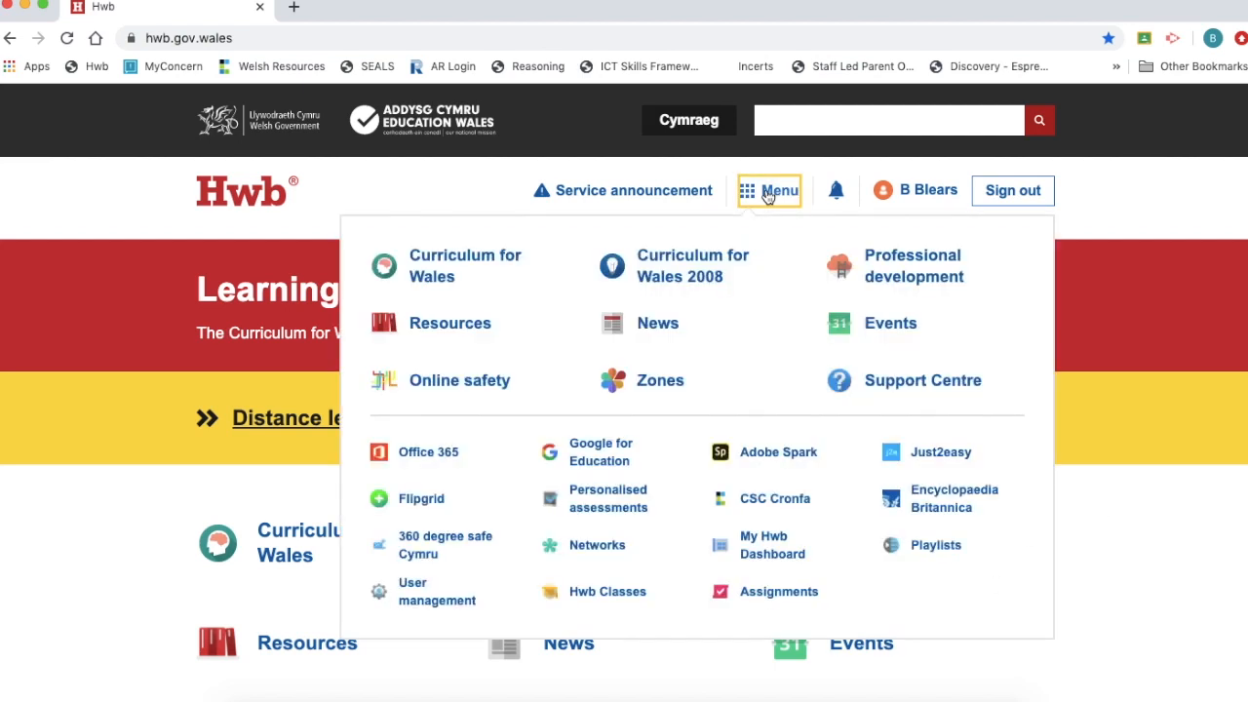
mouse_move(775, 459)
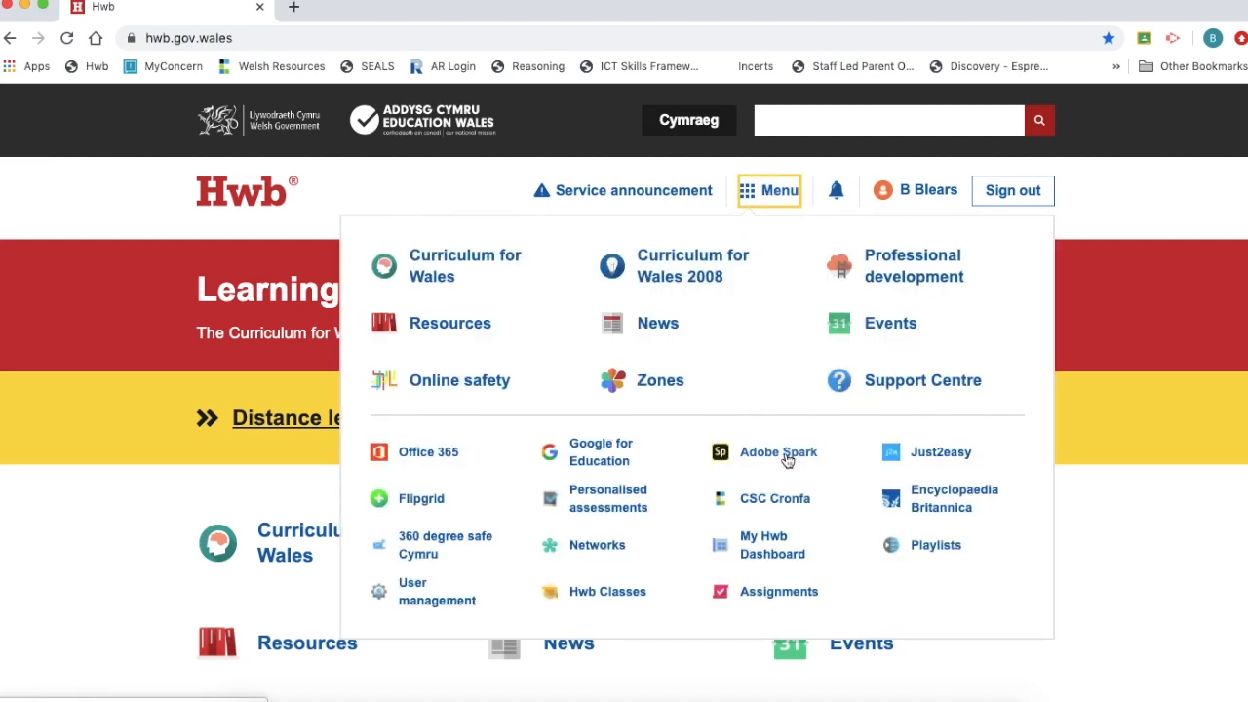
left_click(779, 453)
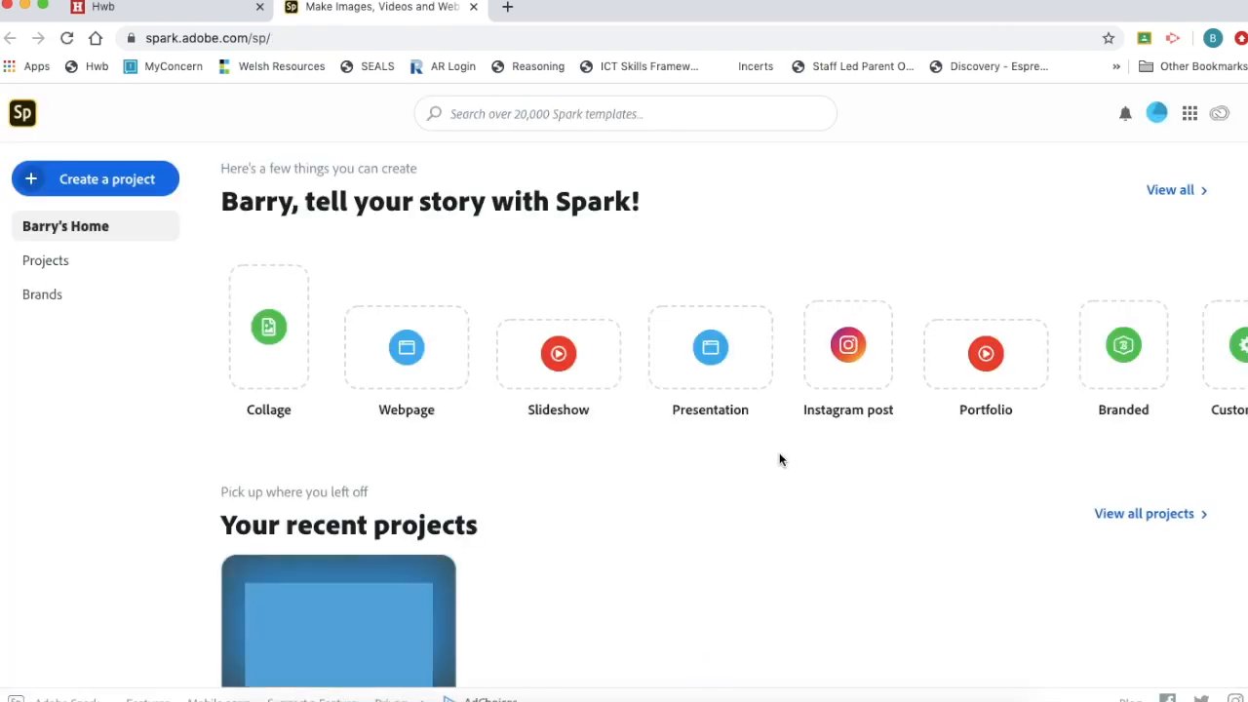
mouse_move(748, 461)
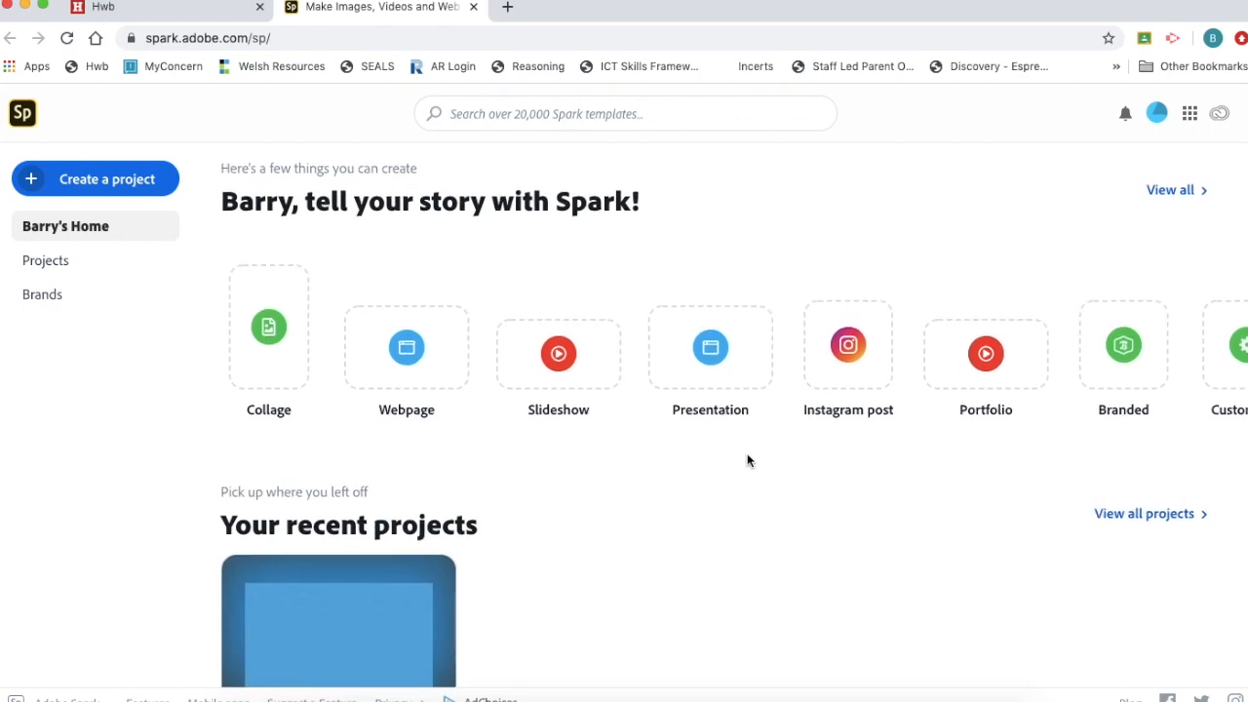
Choose Video from Spark's Create a project menu to start a new video.
scroll("down", 3)
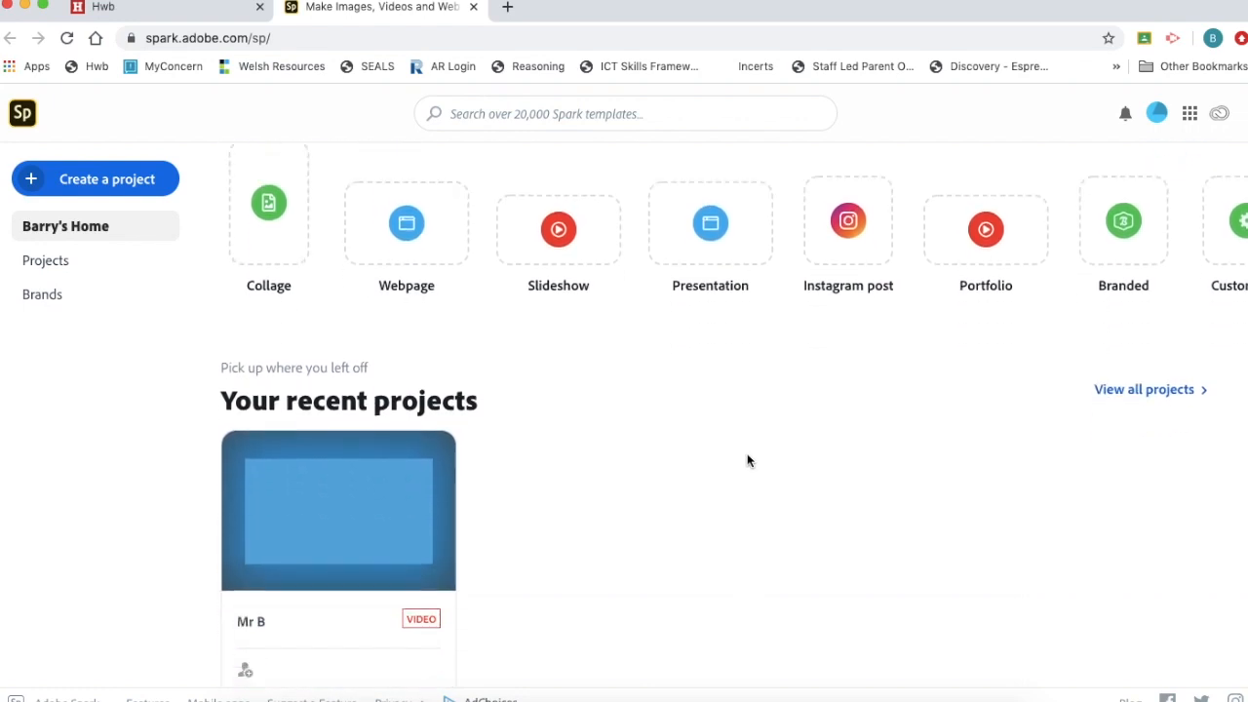
scroll("down", 3)
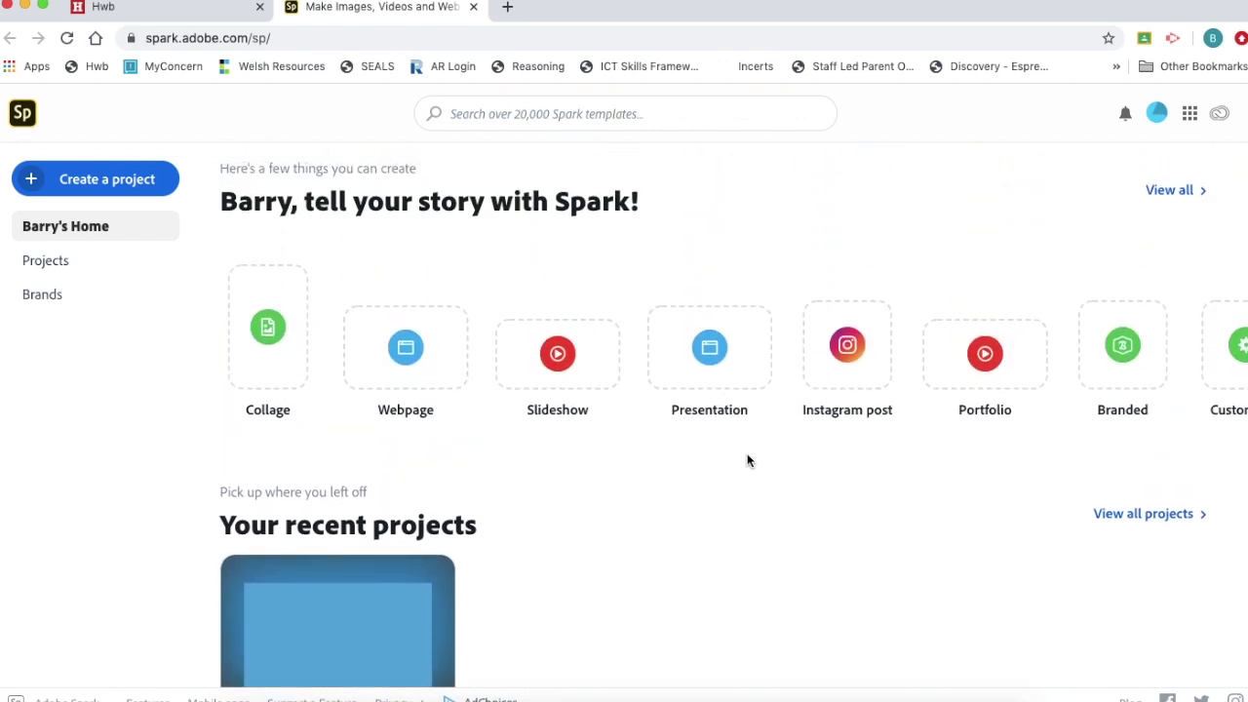
left_click(95, 178)
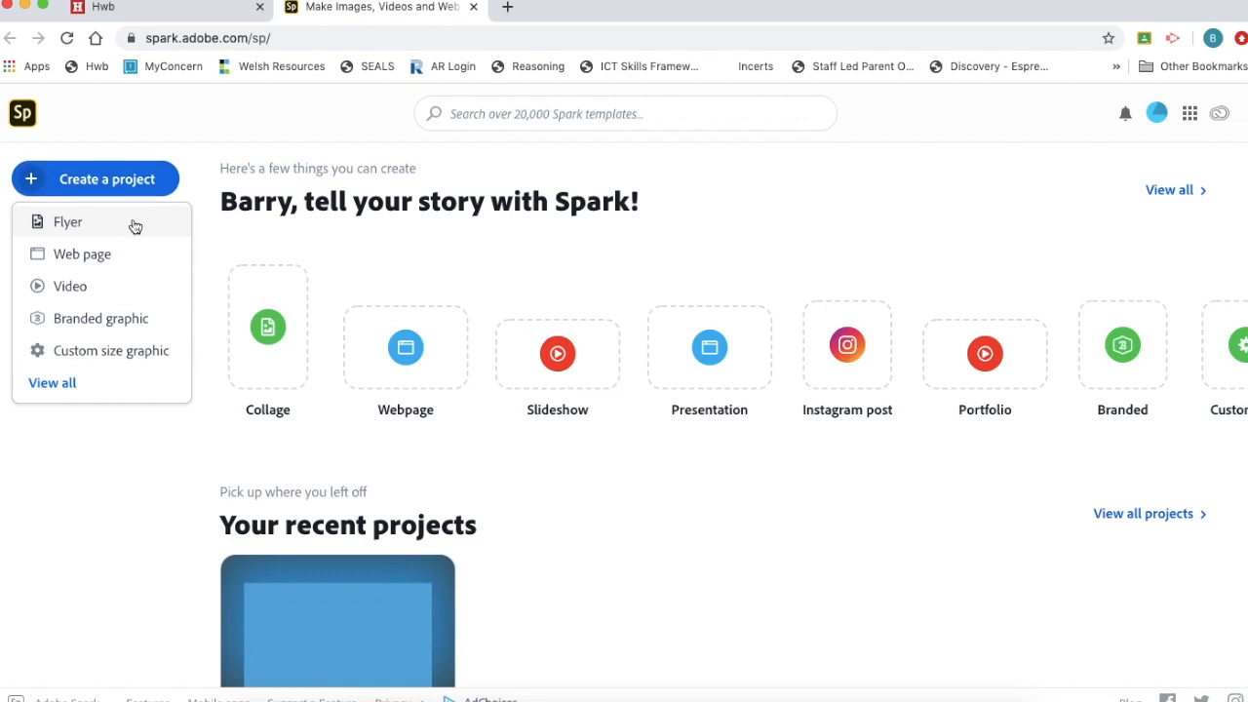
mouse_move(140, 246)
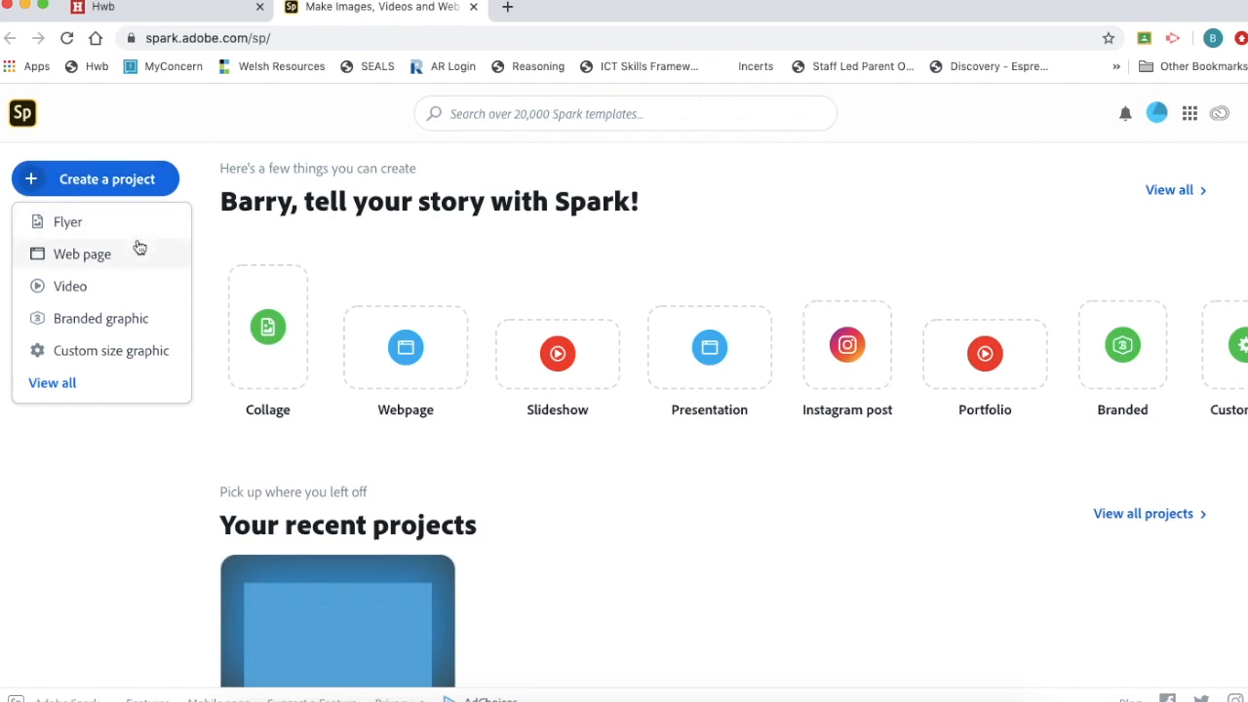
mouse_move(147, 288)
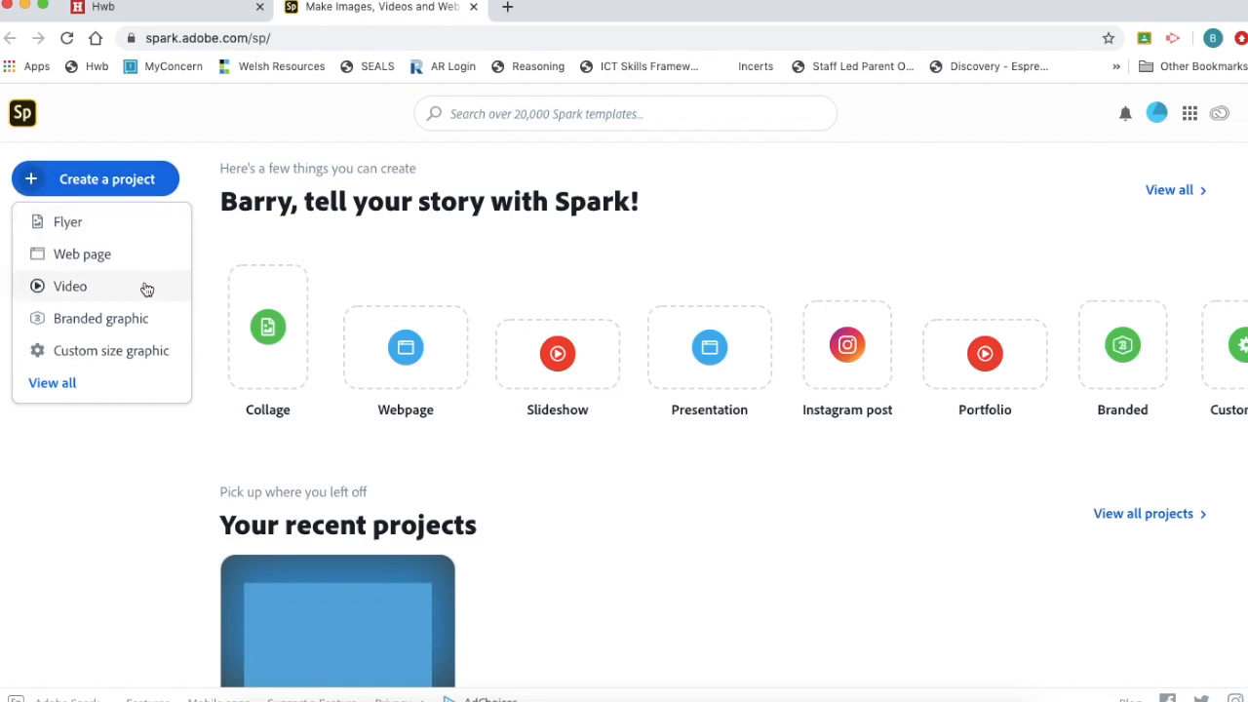
mouse_move(151, 332)
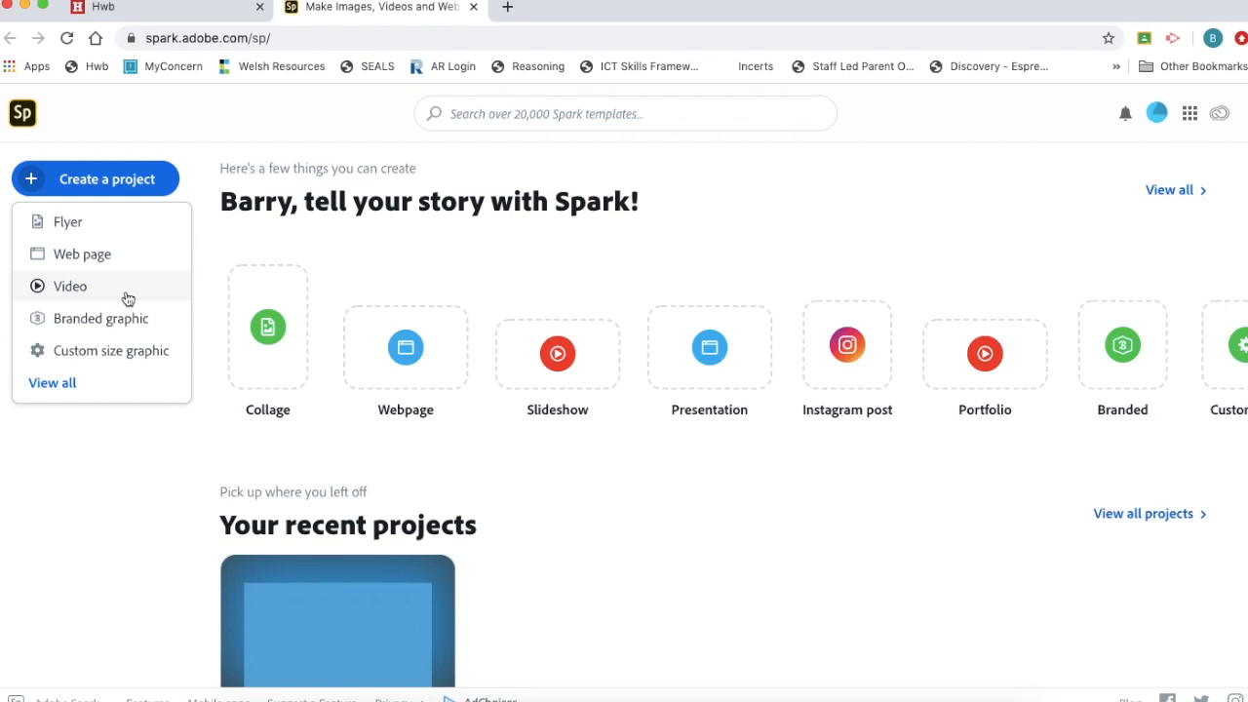
left_click(68, 286)
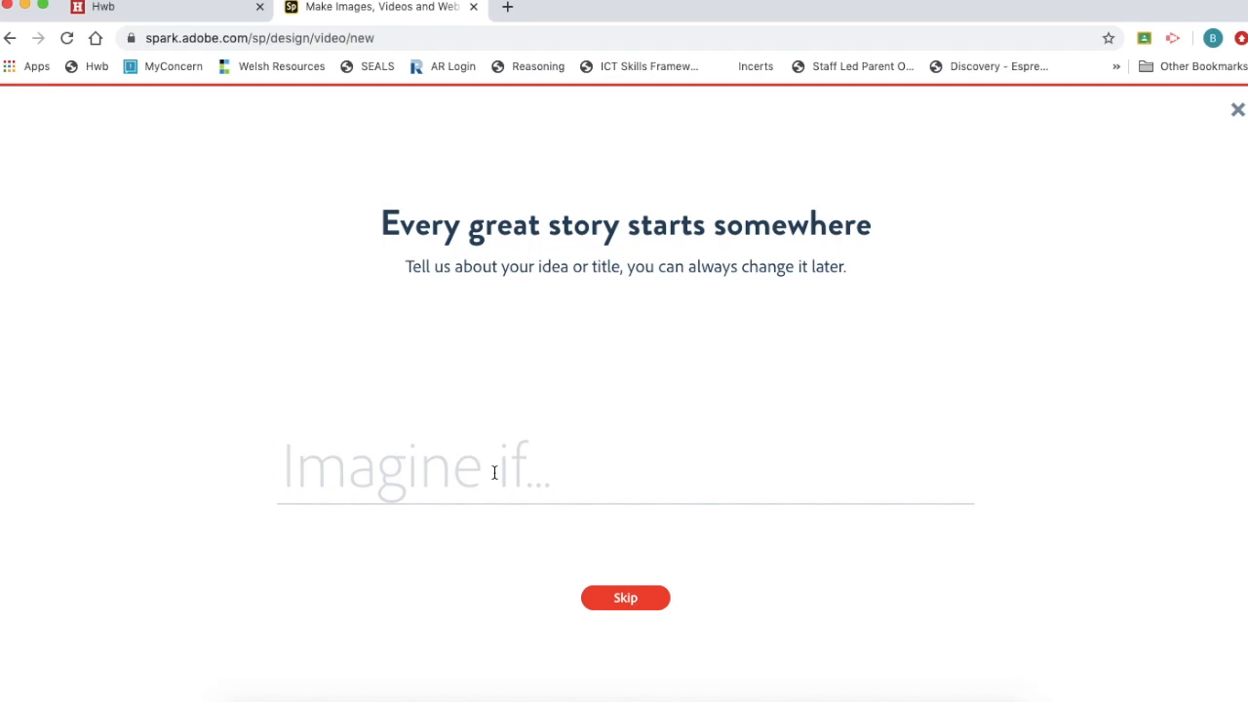
Title the video 'Smiling' and choose Start from scratch without a template.
type("Smil")
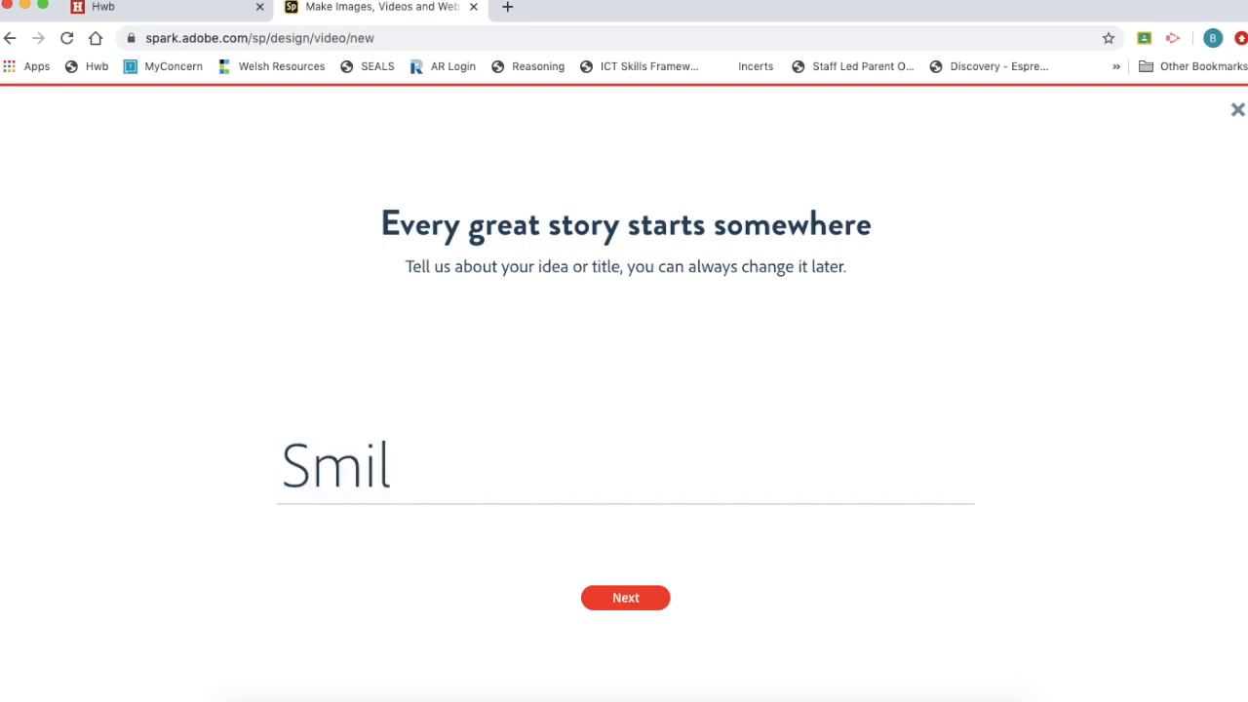
type("ing")
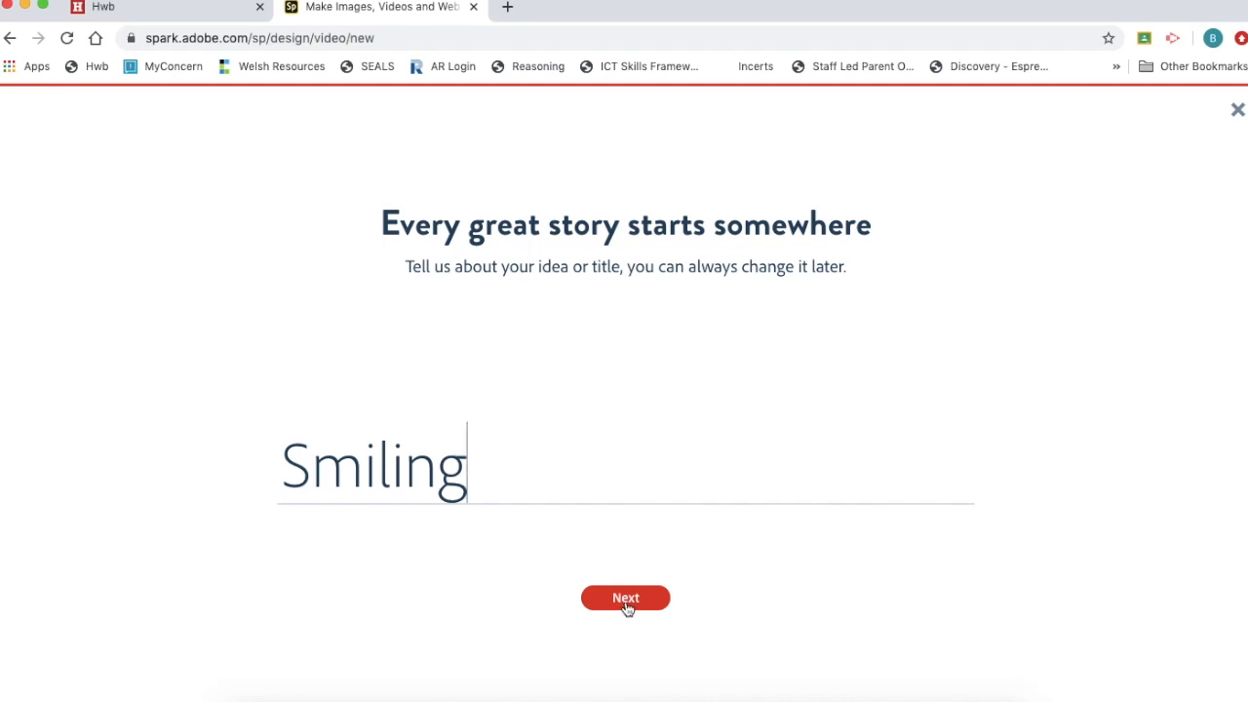
left_click(625, 597)
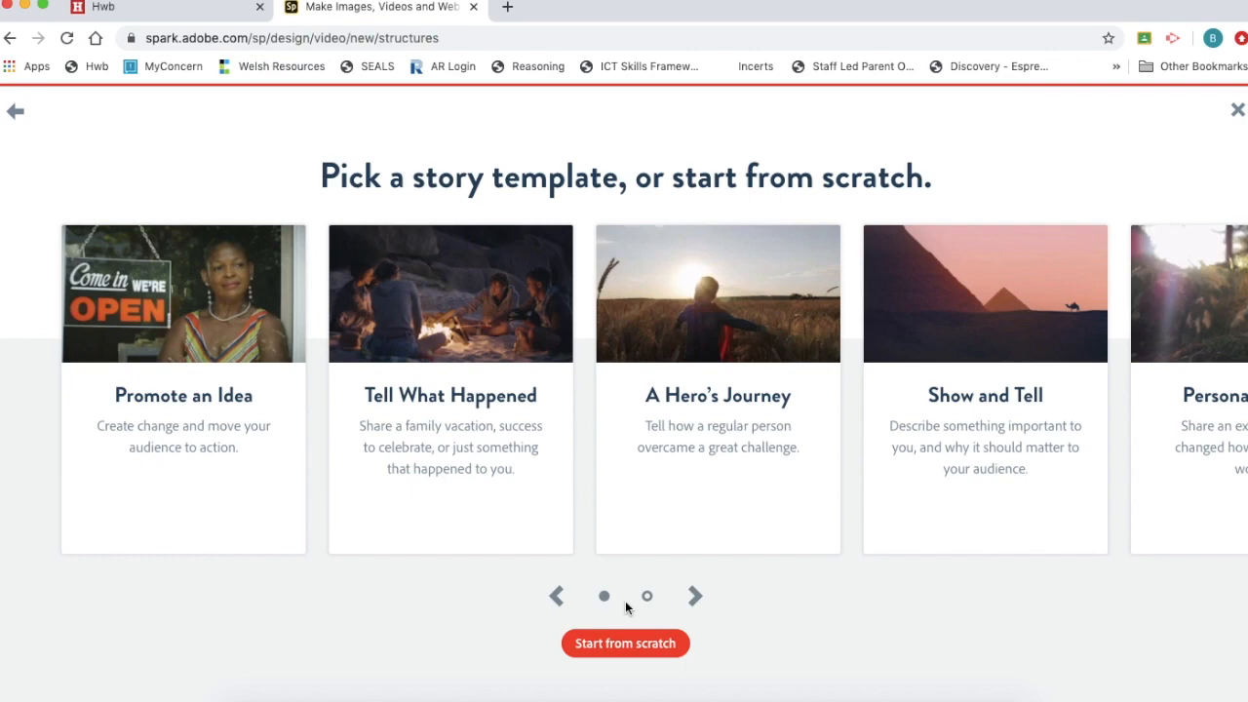
mouse_move(628, 660)
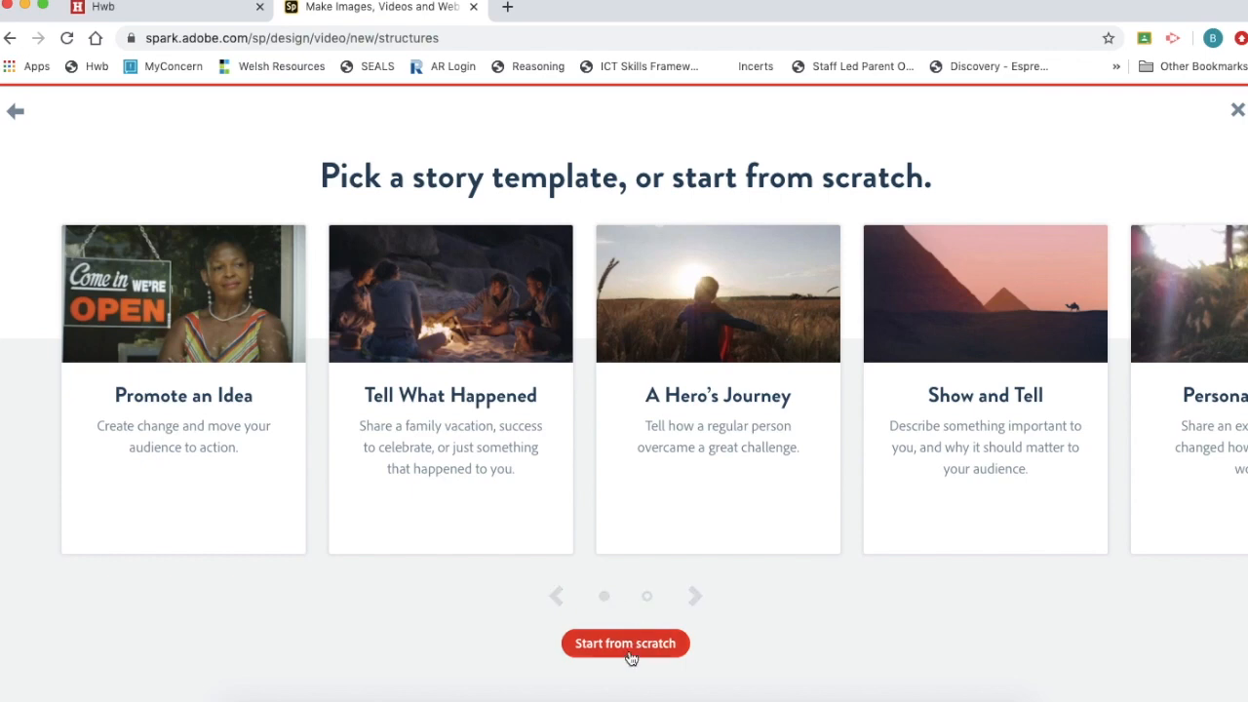
left_click(625, 643)
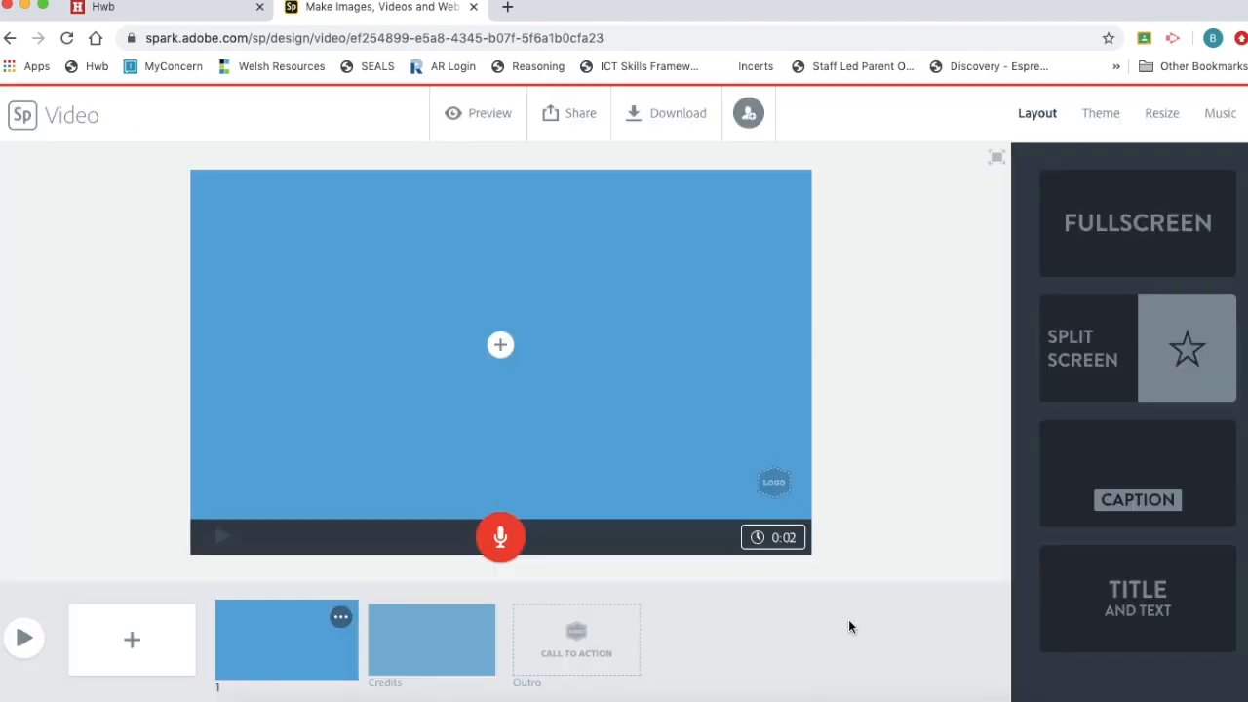
mouse_move(642, 611)
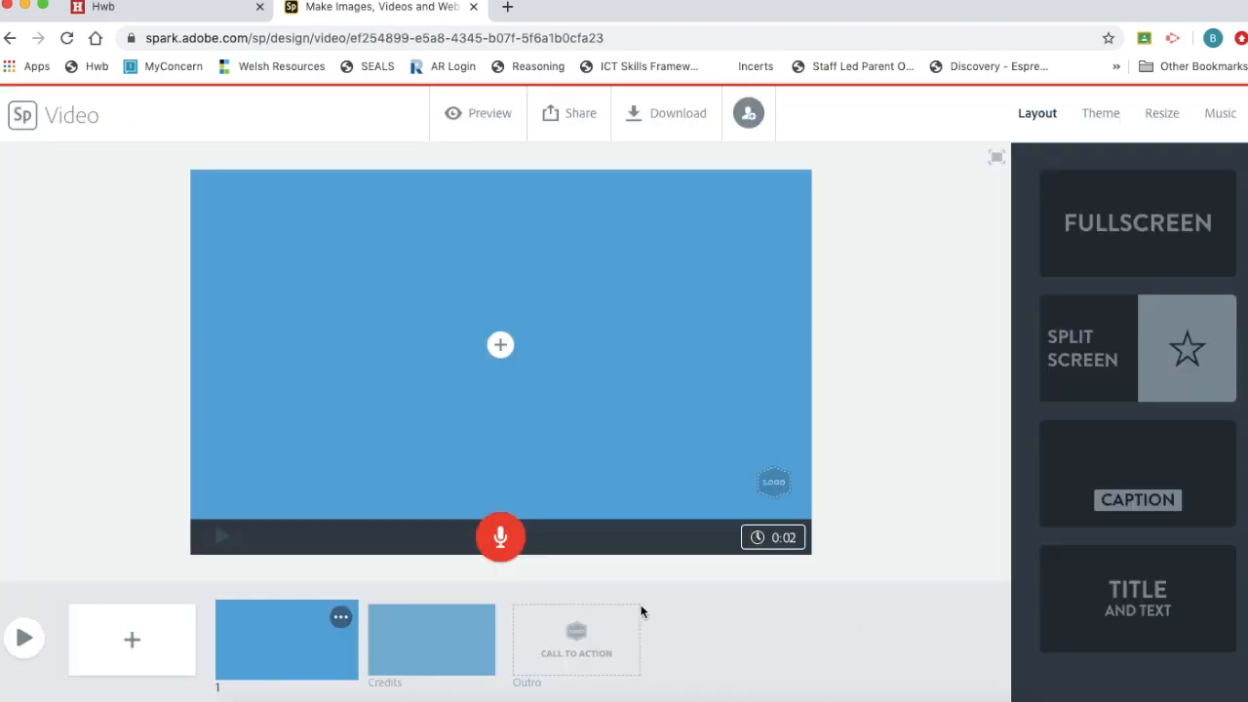
mouse_move(500, 347)
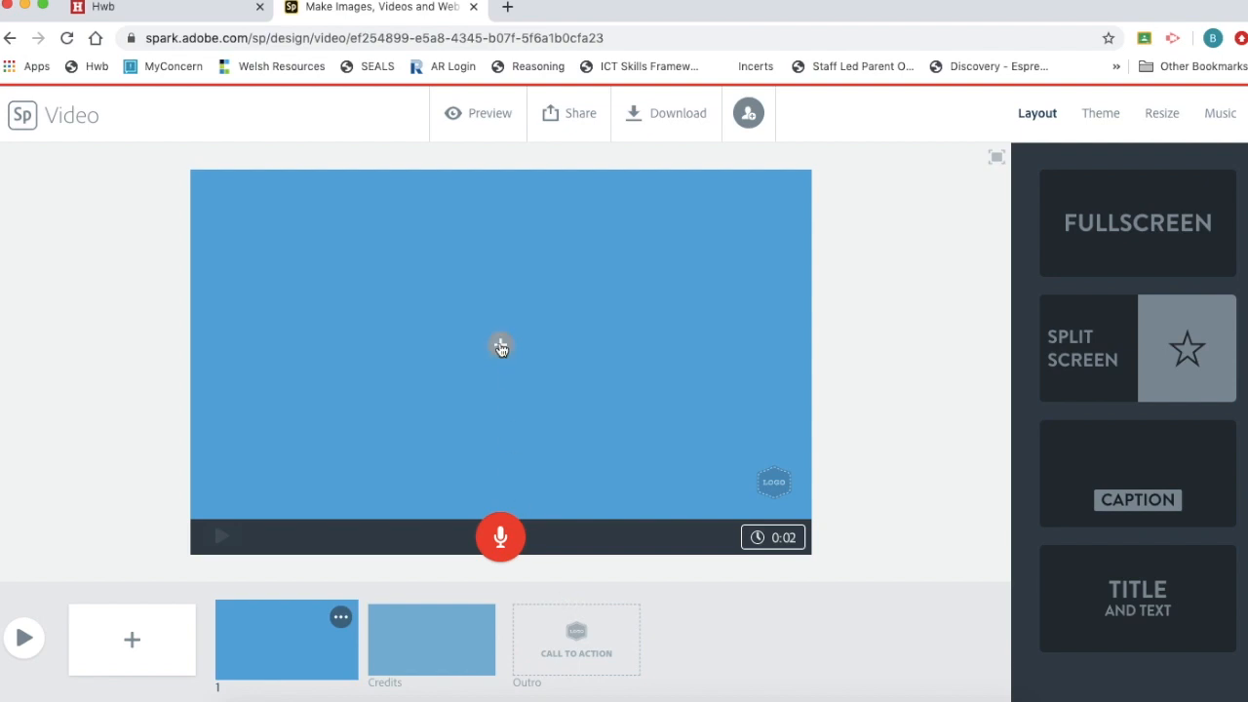
Add a Photo to slide 1 and choose Upload photo.
left_click(500, 347)
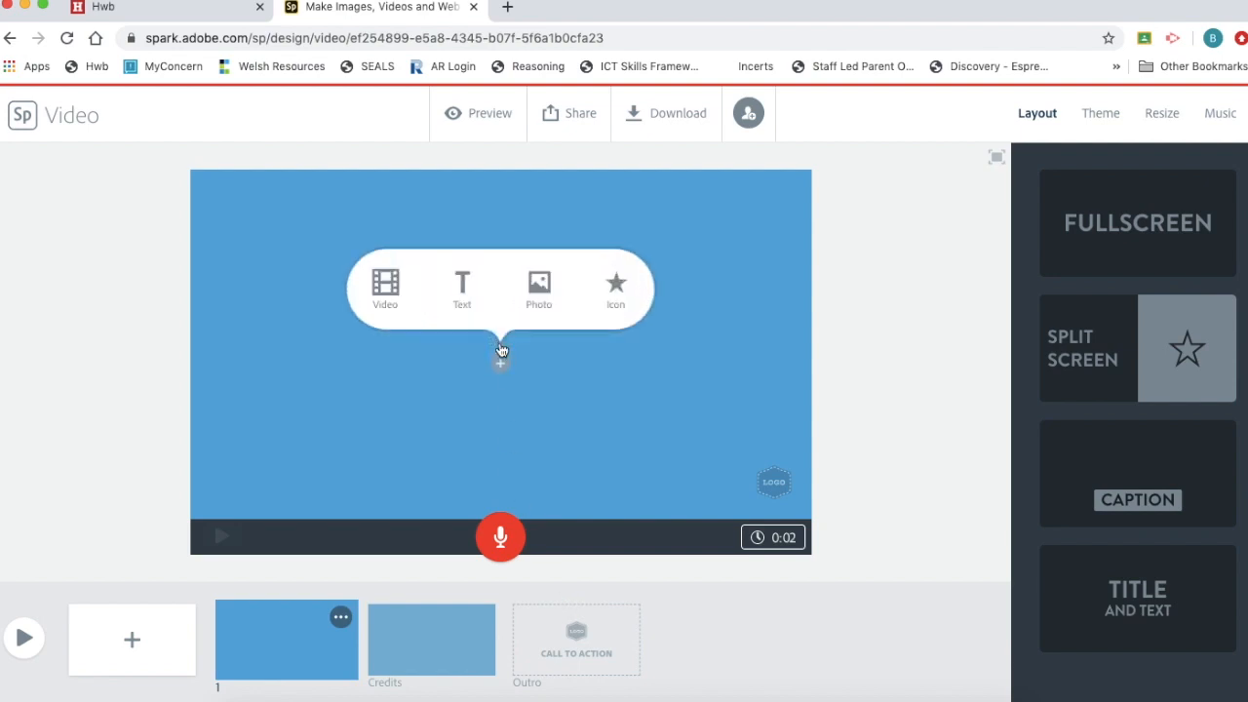
mouse_move(479, 347)
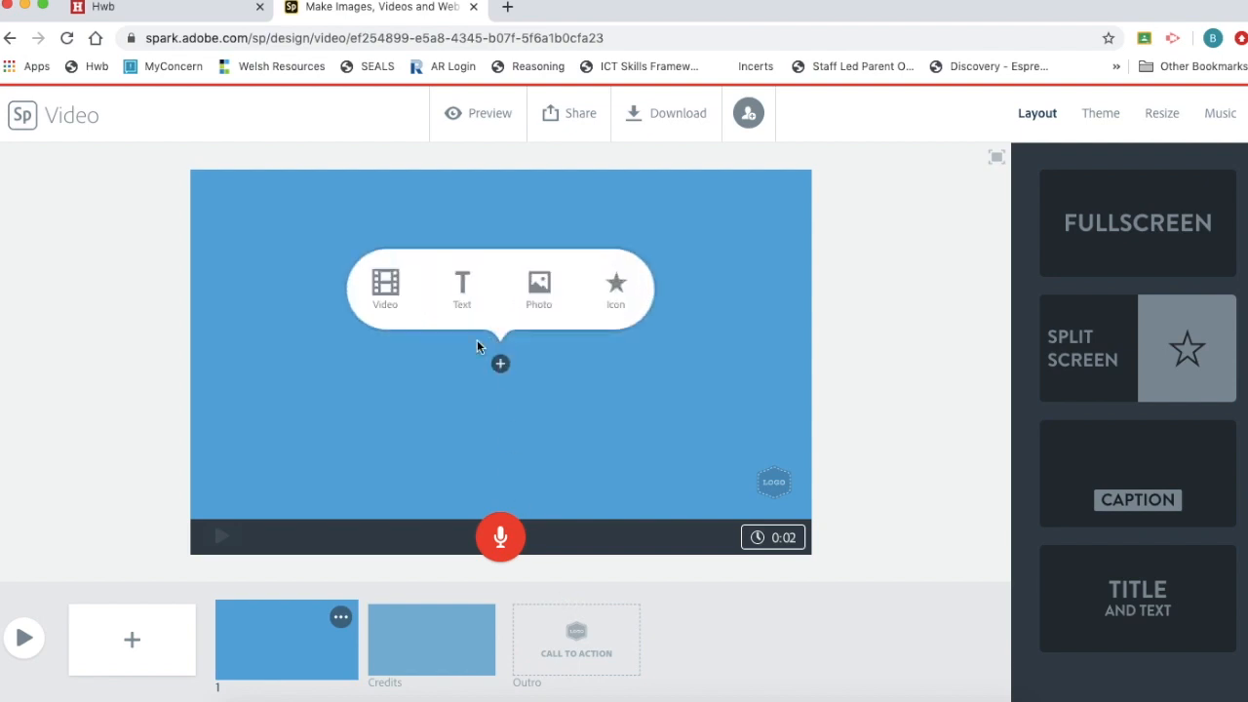
mouse_move(474, 302)
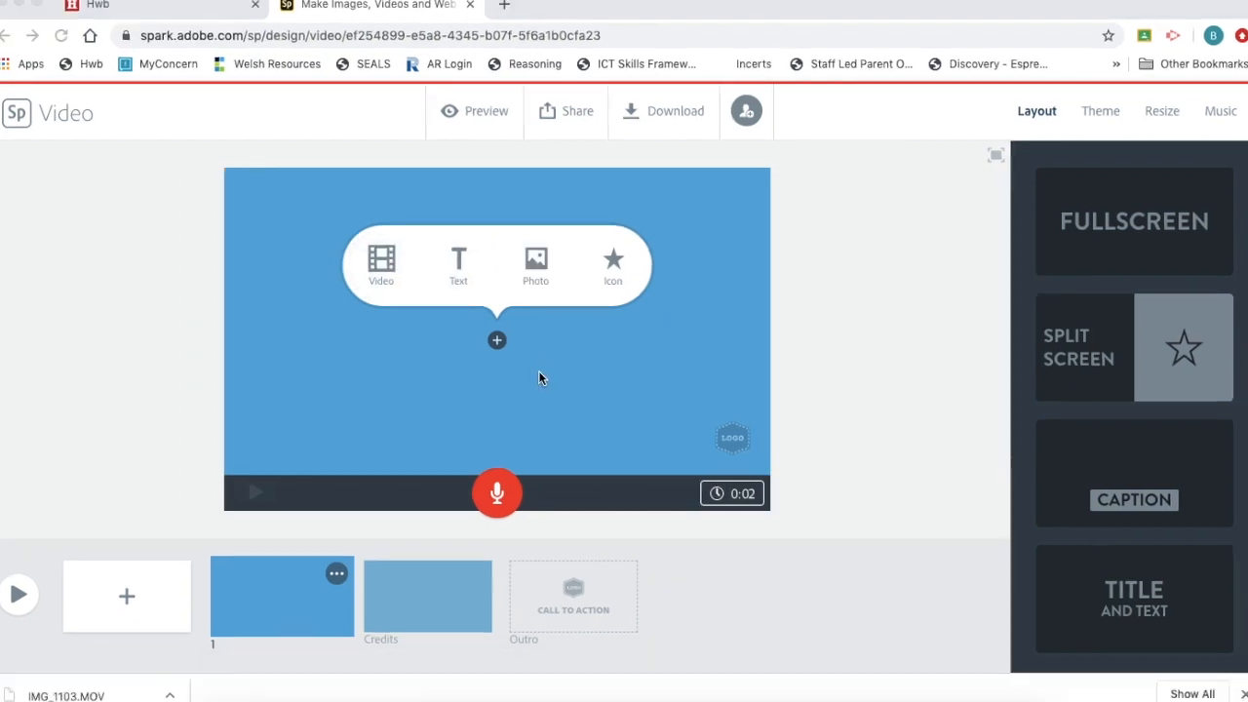
mouse_move(555, 389)
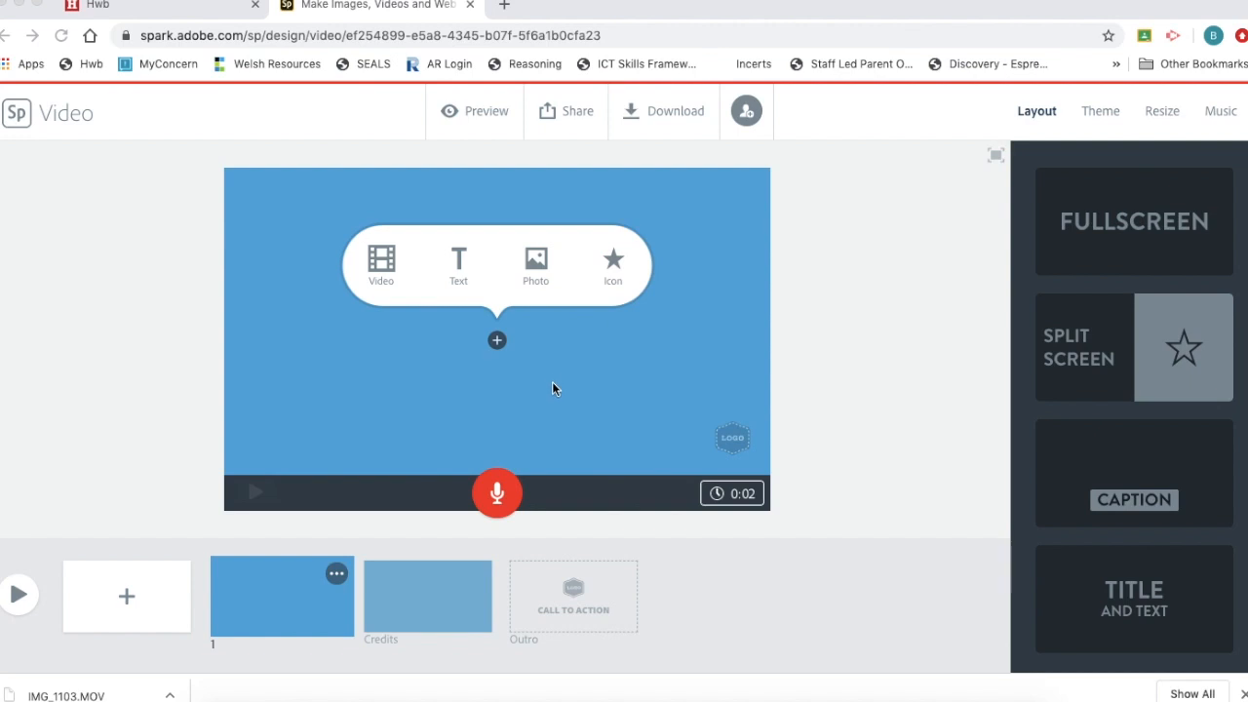
mouse_move(476, 283)
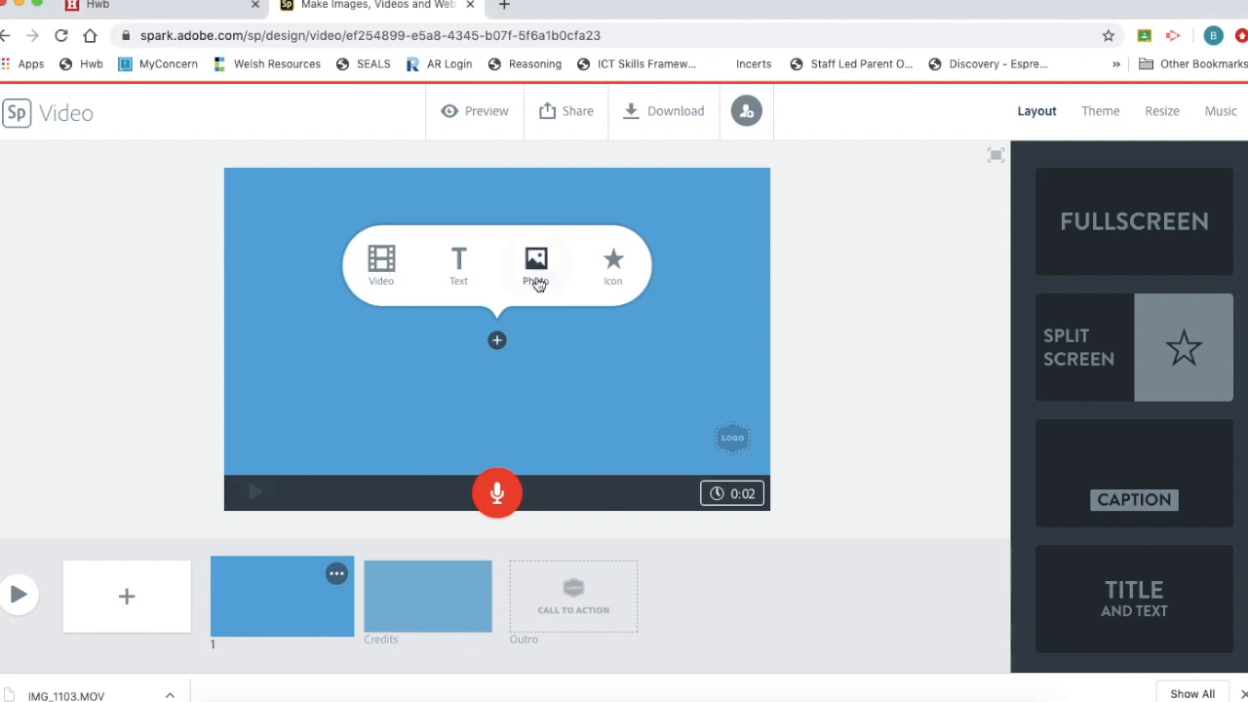
left_click(536, 263)
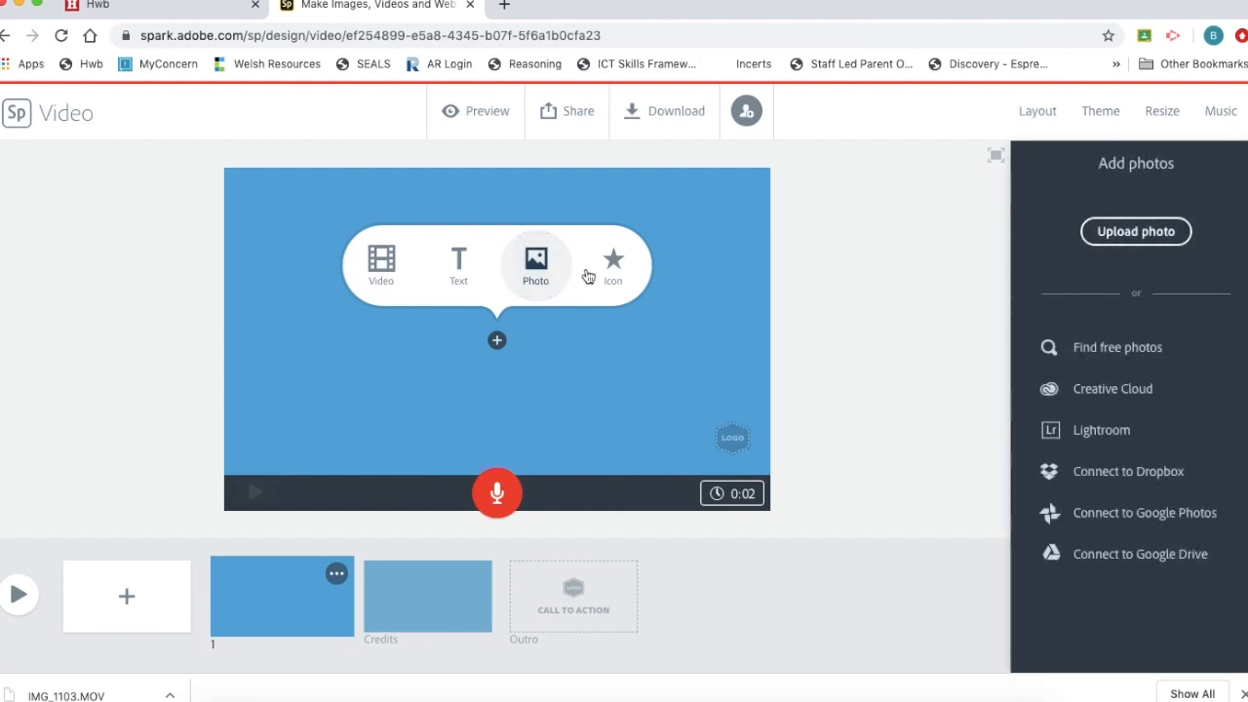
mouse_move(1066, 296)
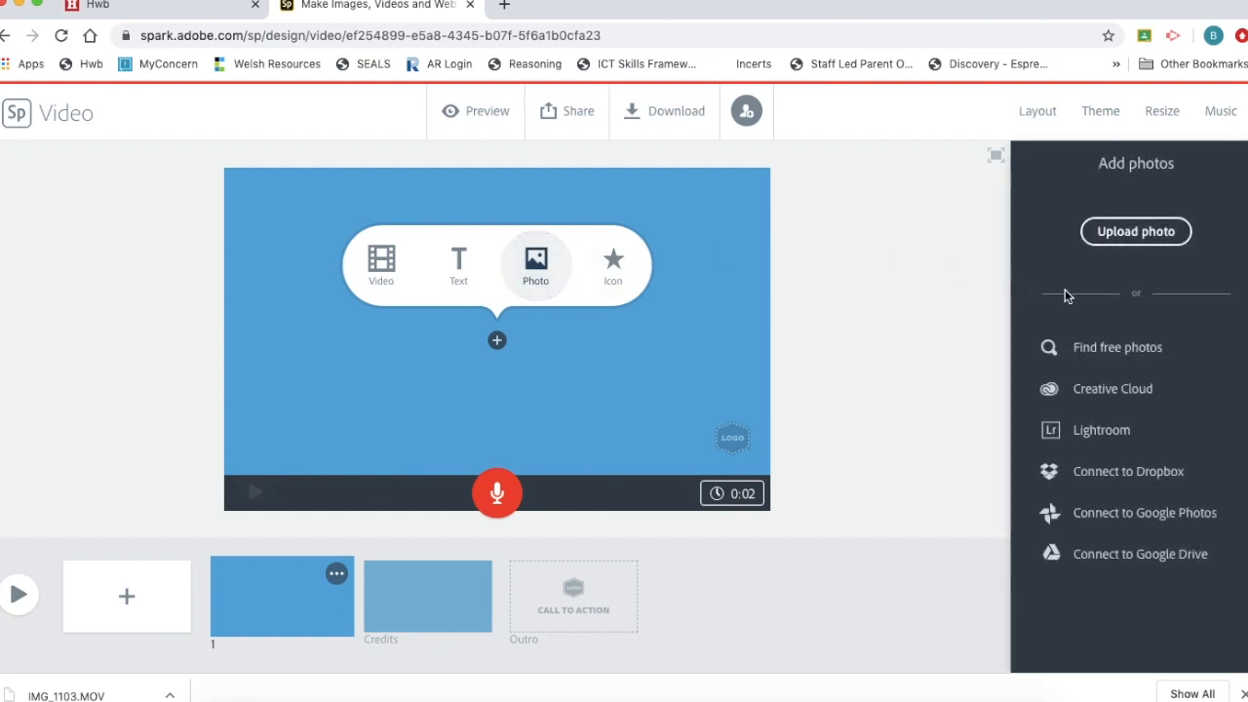
mouse_move(1115, 555)
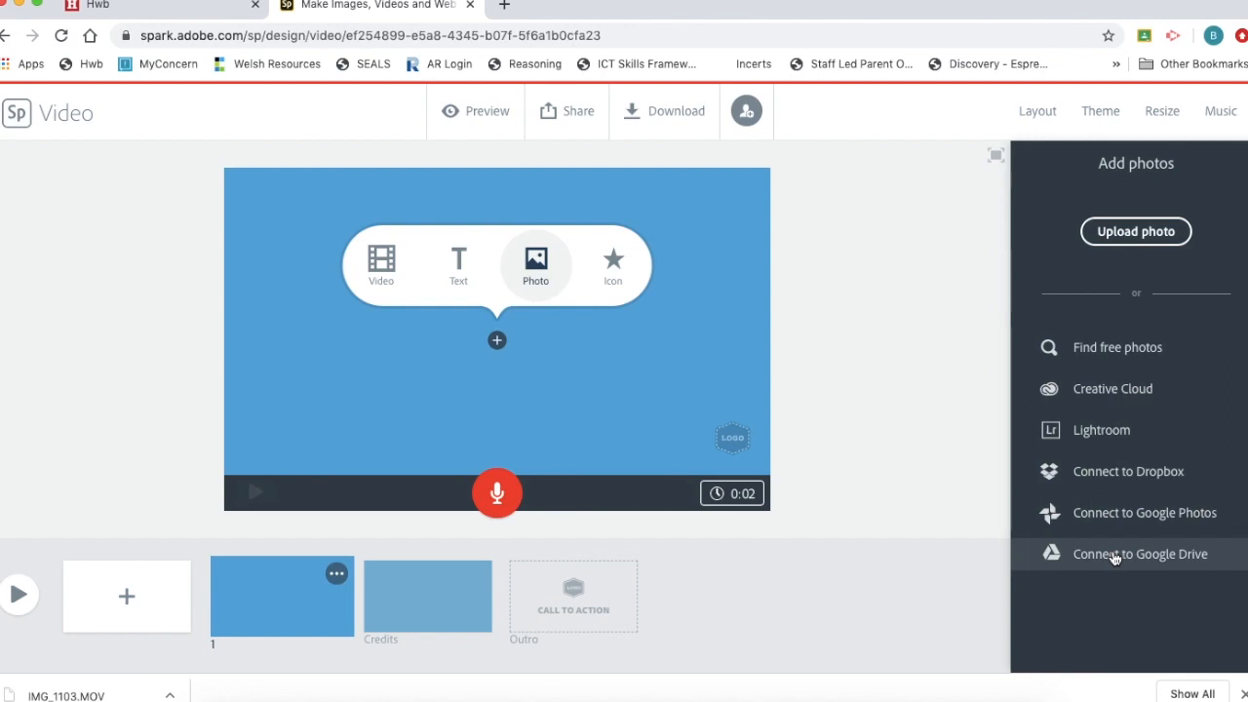
mouse_move(1139, 237)
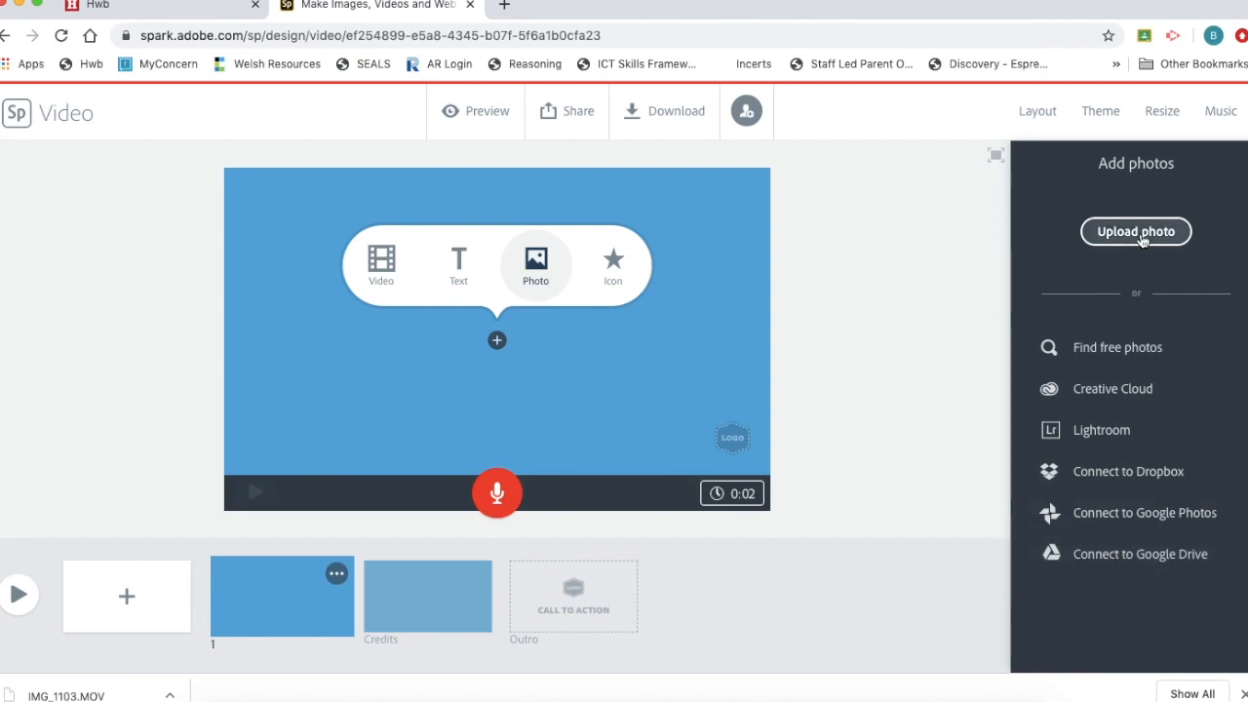
left_click(1135, 231)
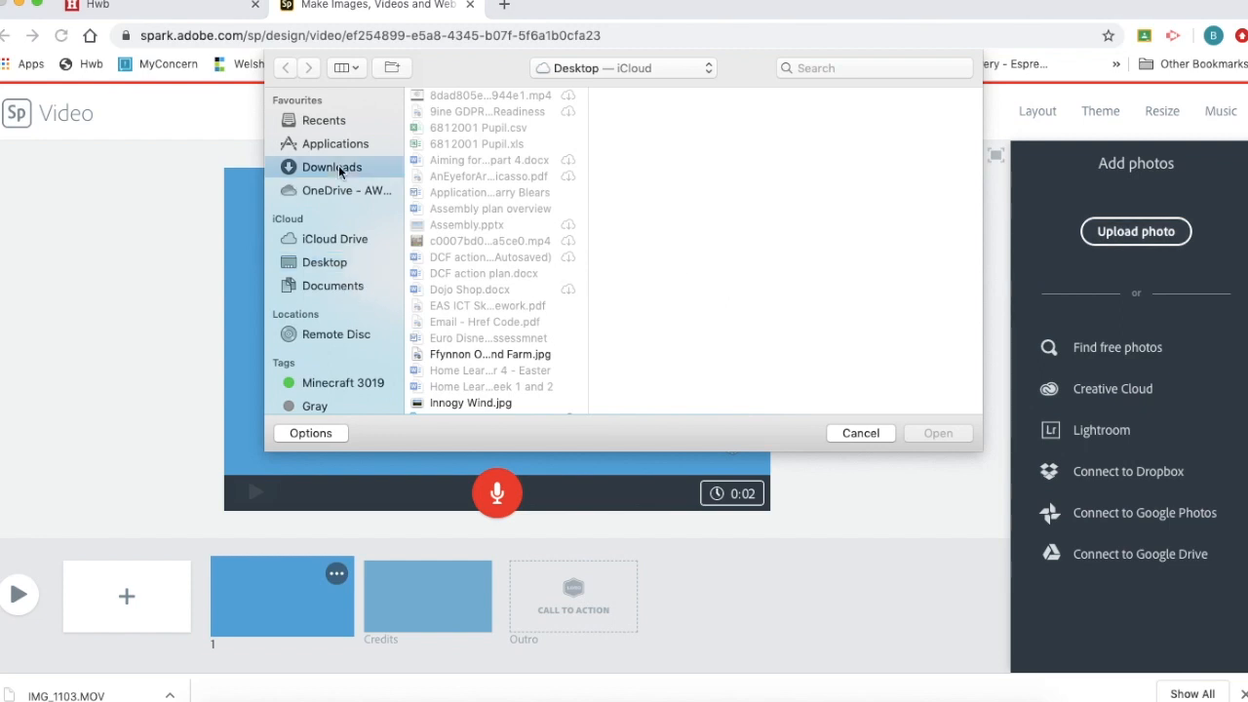
Upload IMG_1072.jpeg from Downloads > Photos and Videos onto slide 1.
left_click(331, 167)
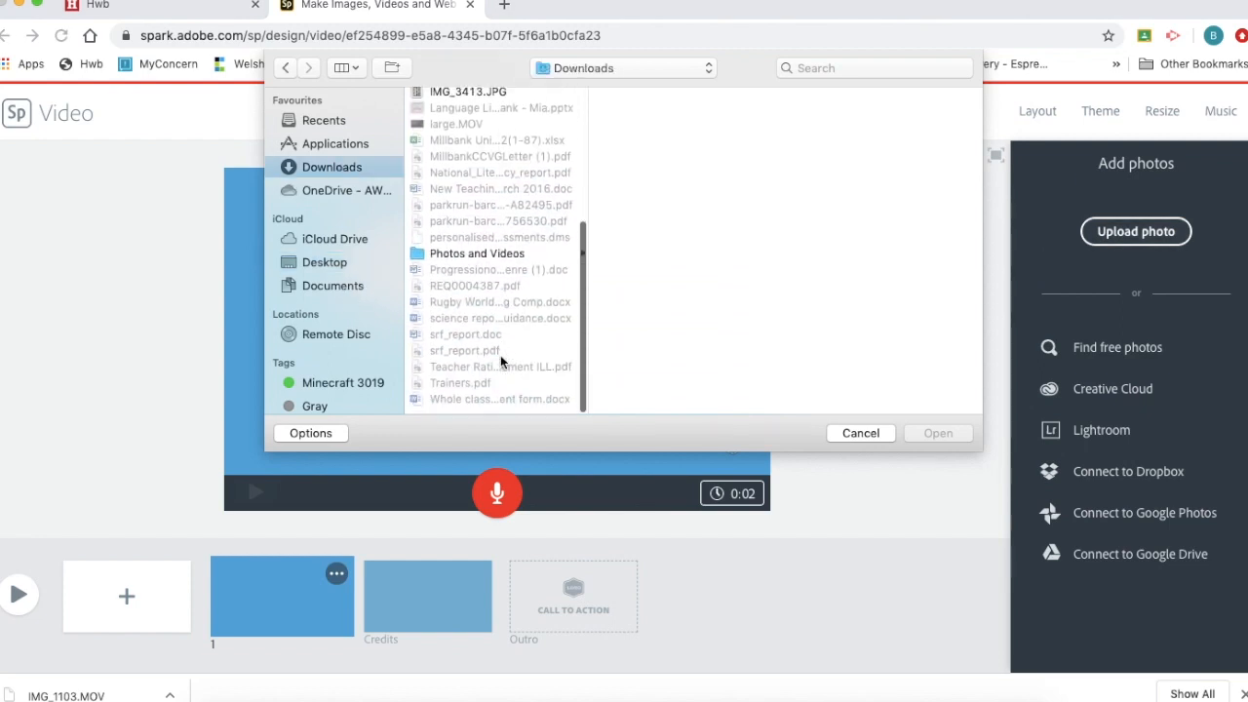
left_click(494, 260)
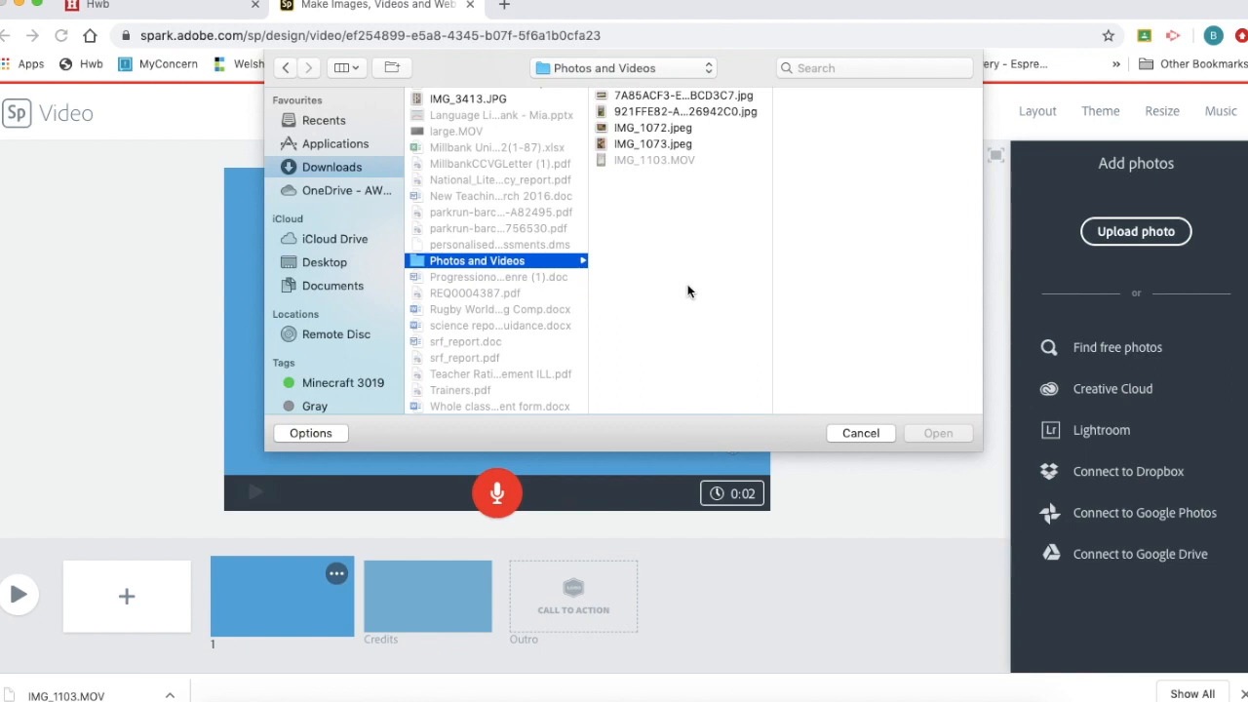
left_click(682, 94)
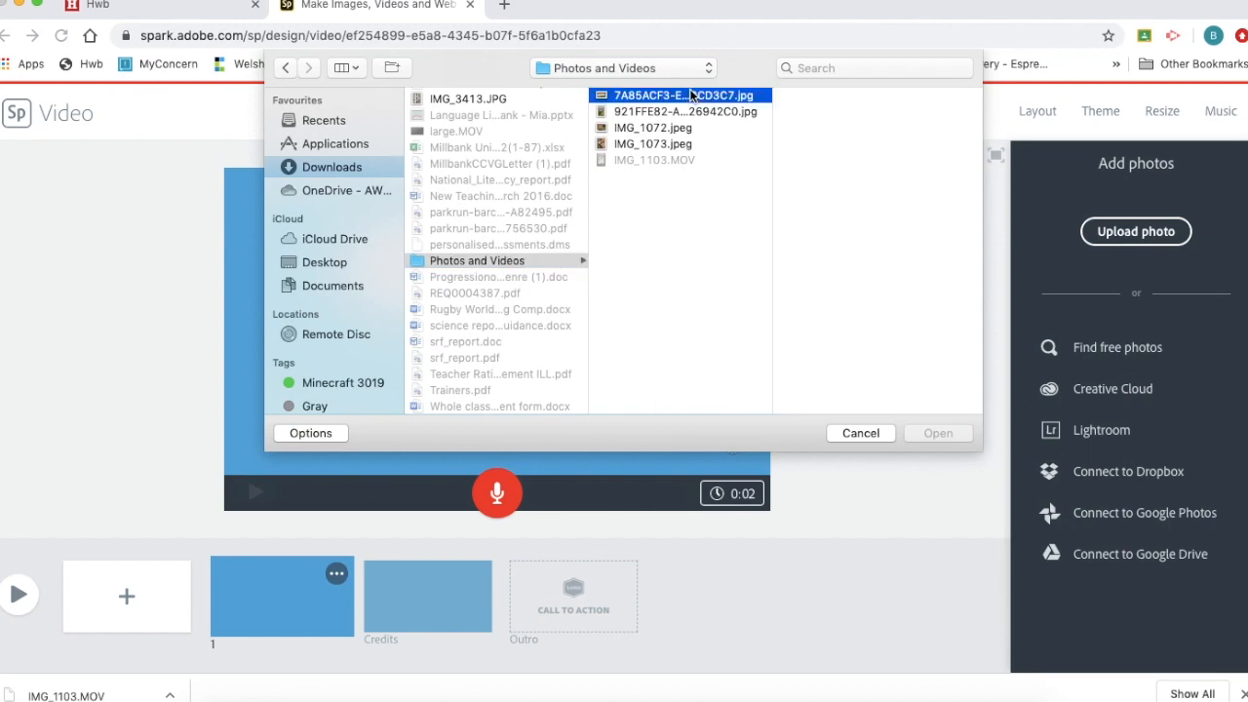
left_click(685, 94)
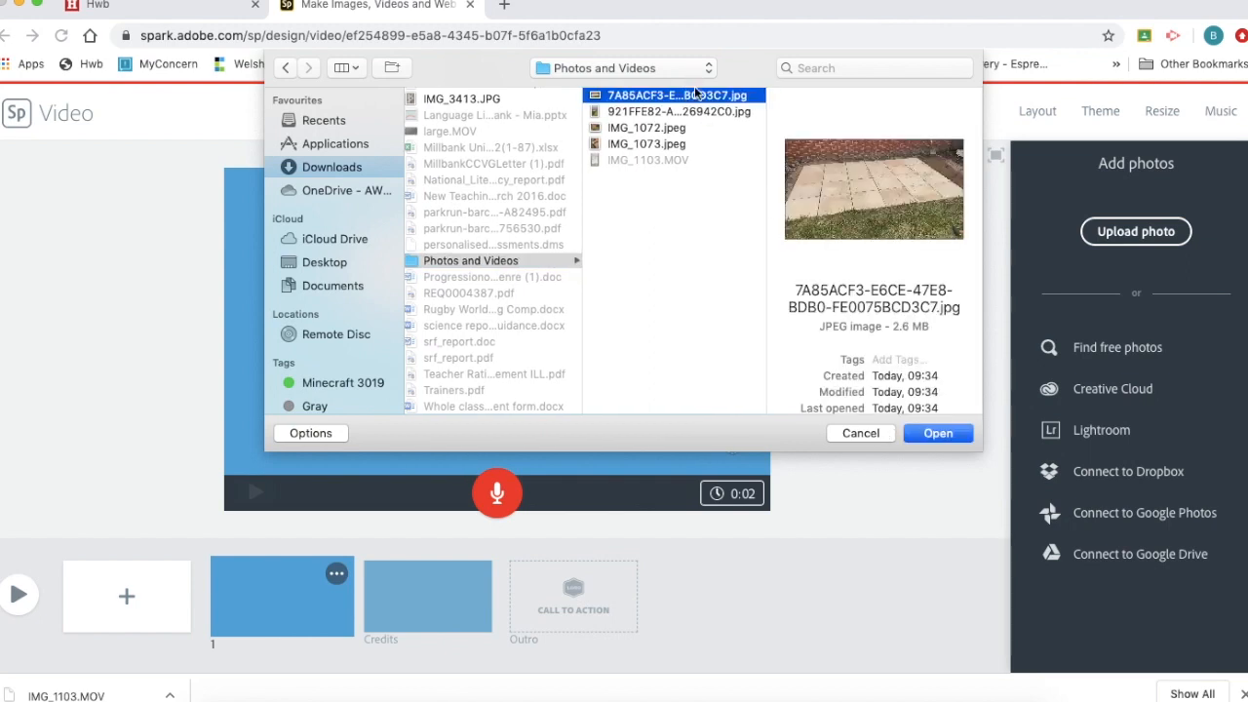
left_click(674, 111)
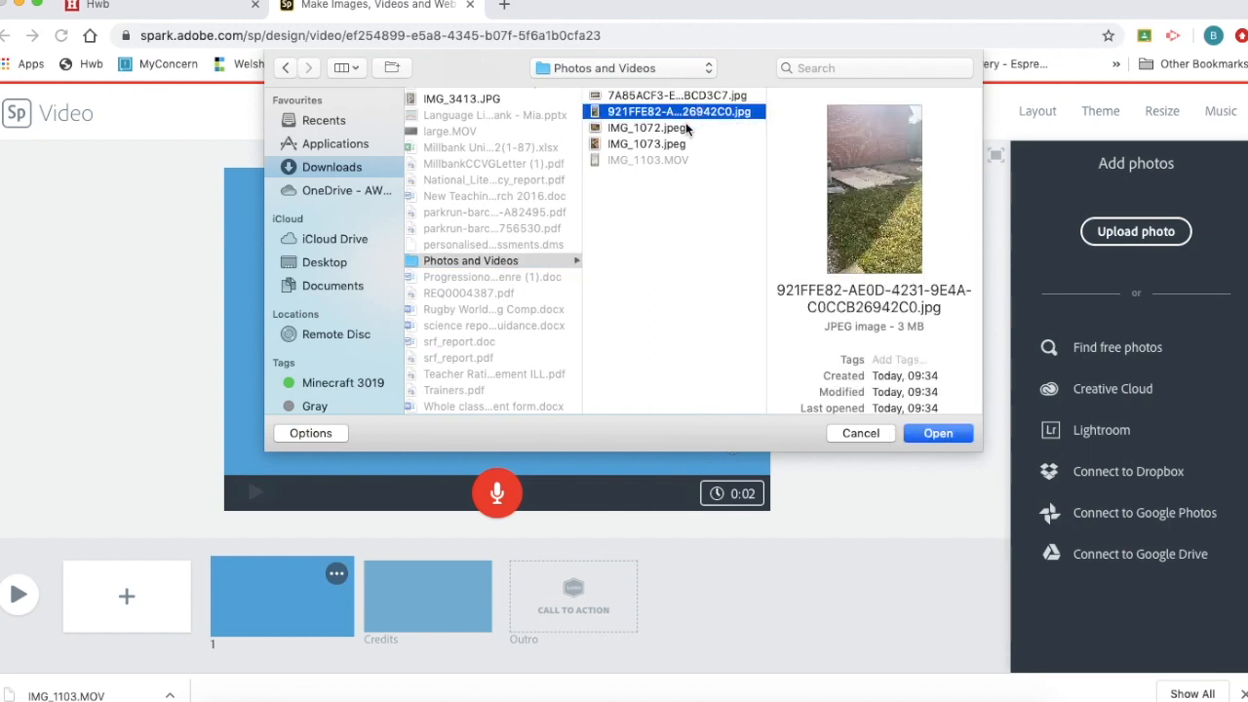
left_click(647, 144)
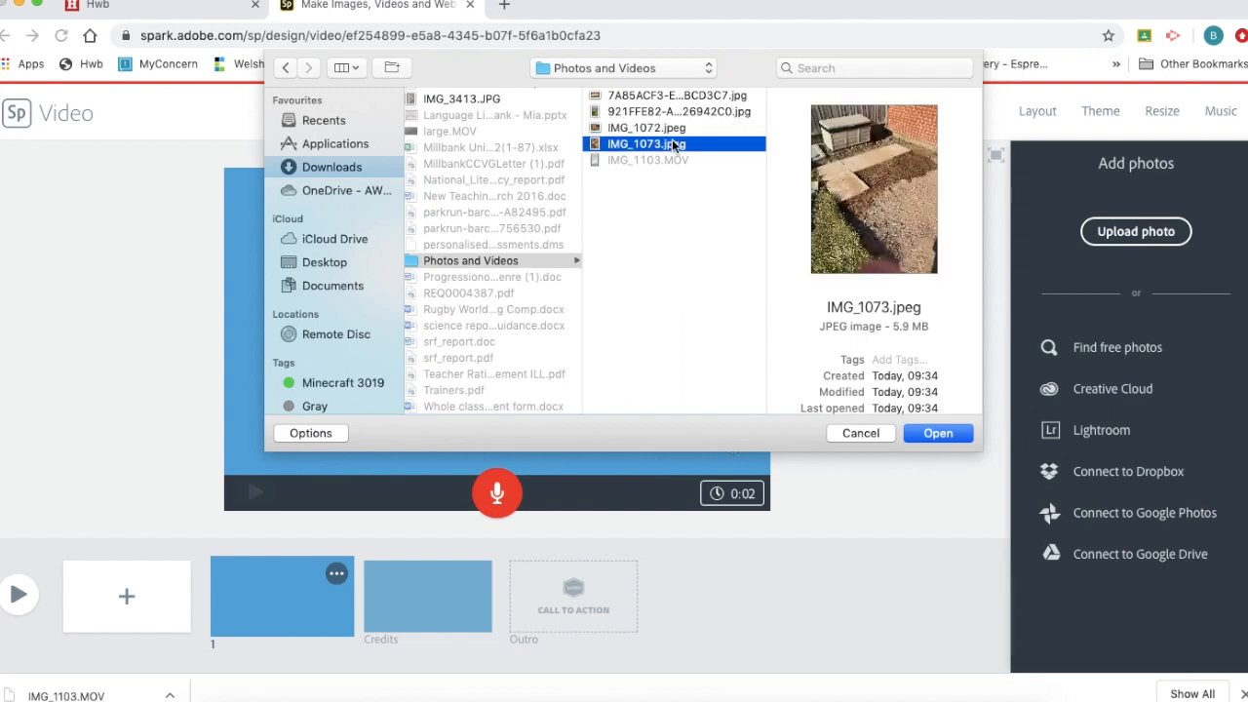
left_click(646, 107)
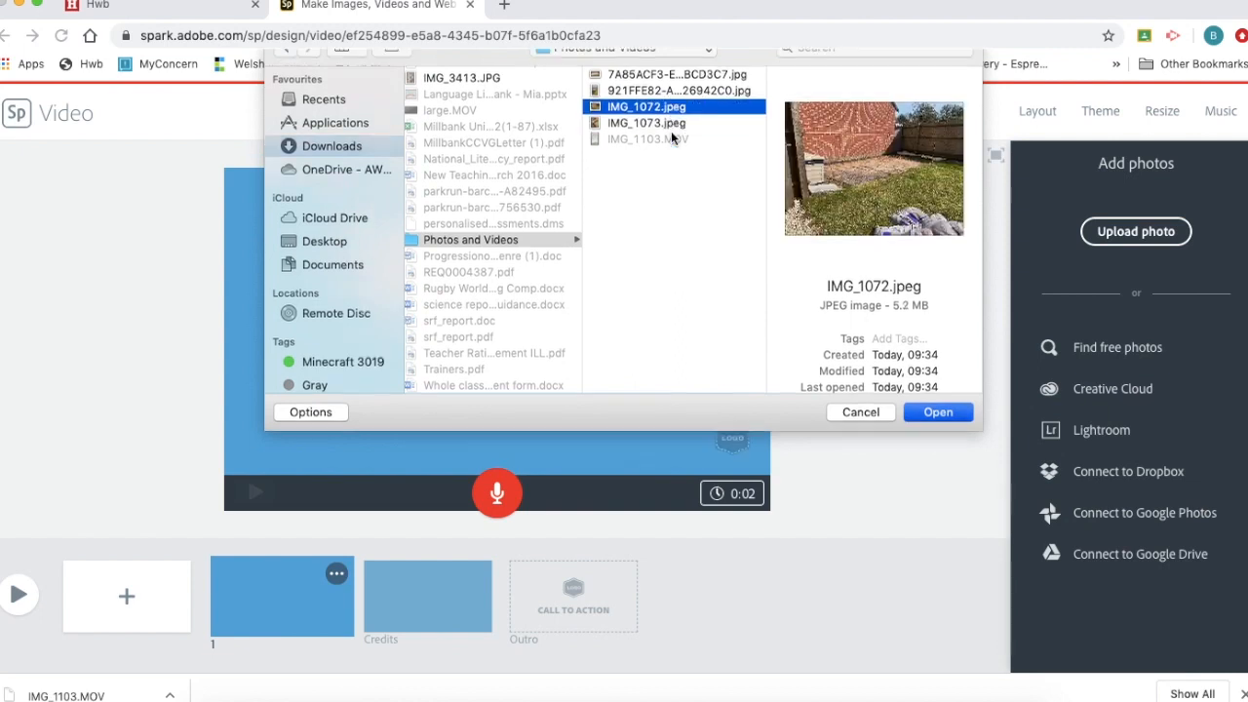
left_click(938, 411)
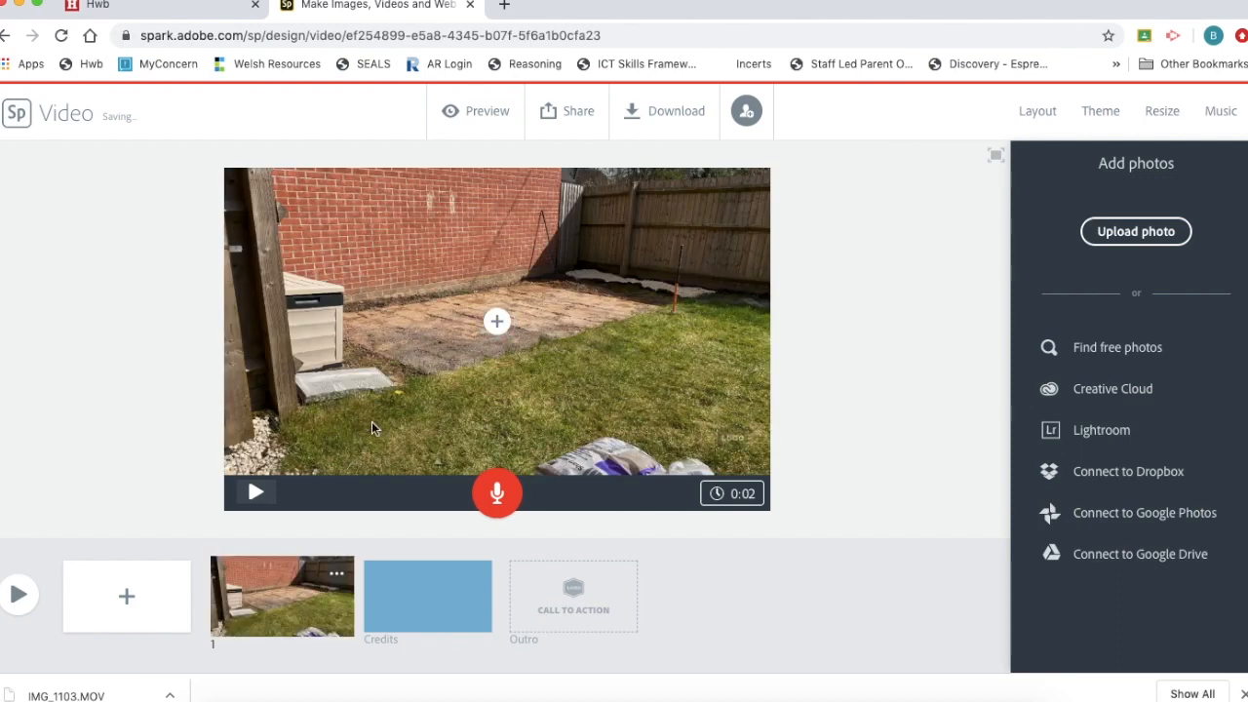
Add the text 'Starting my patio... a lot of stone!' over slide 1's photo.
left_click(496, 320)
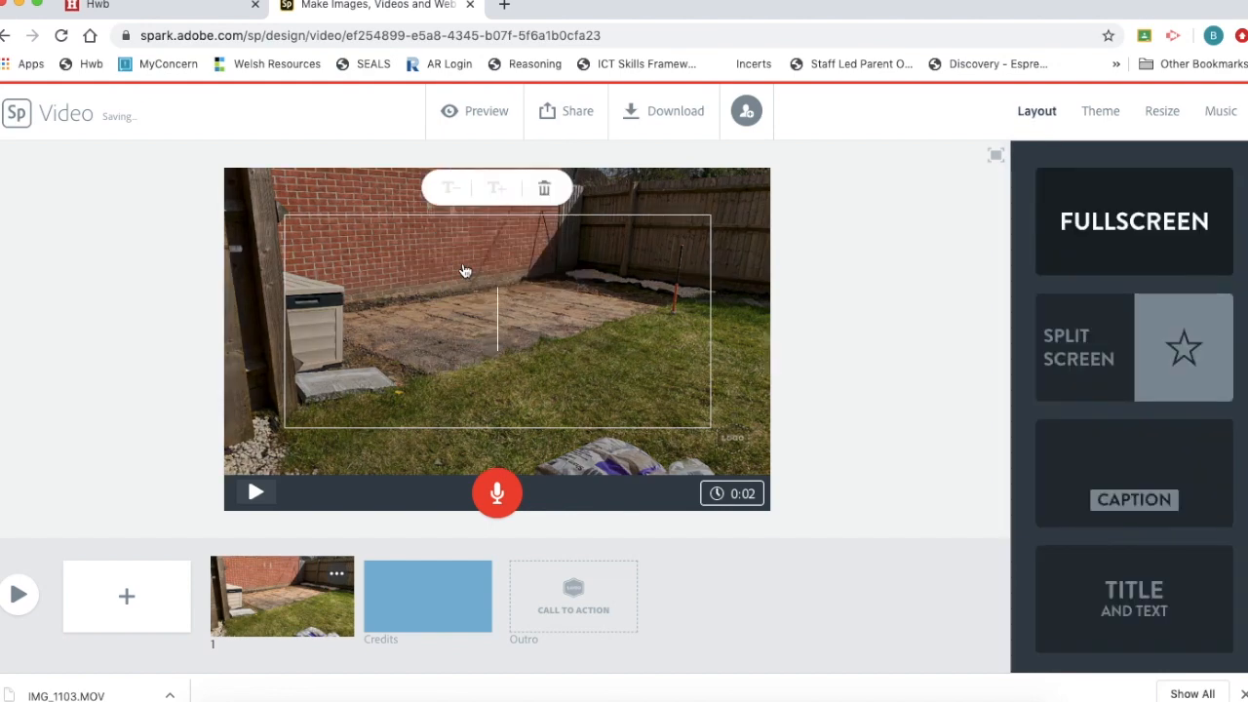
mouse_move(570, 332)
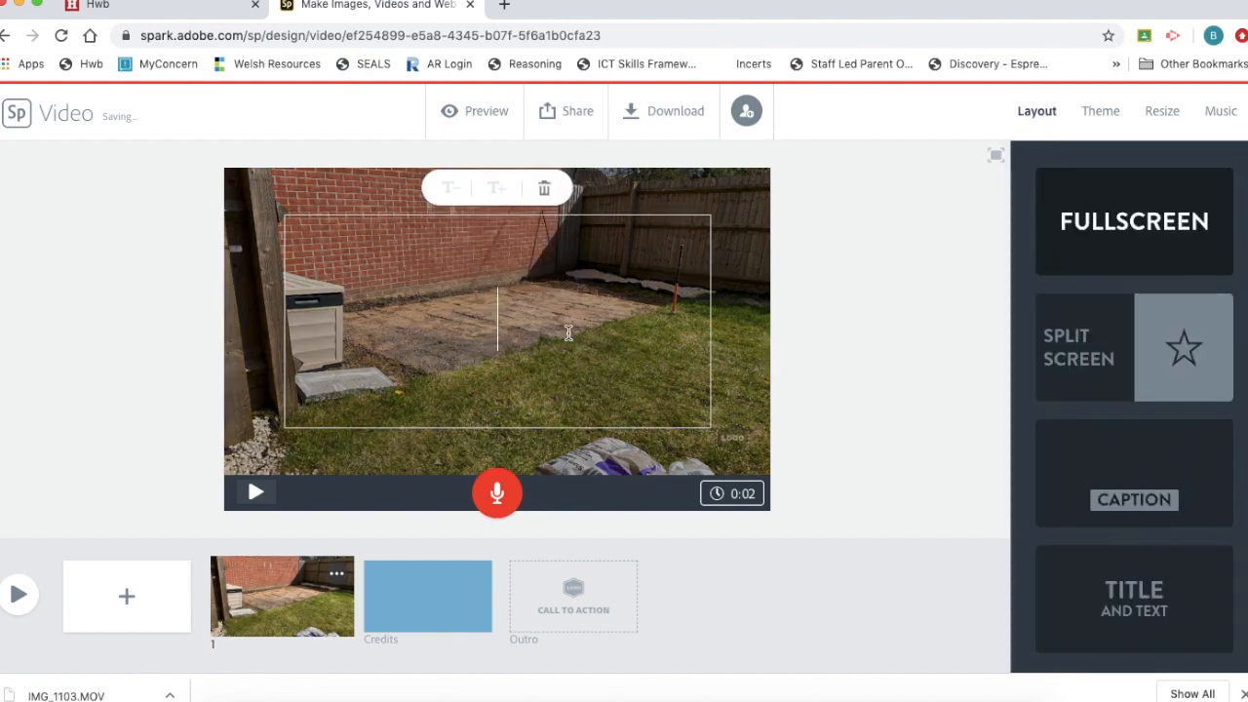
type("Starting my patio...")
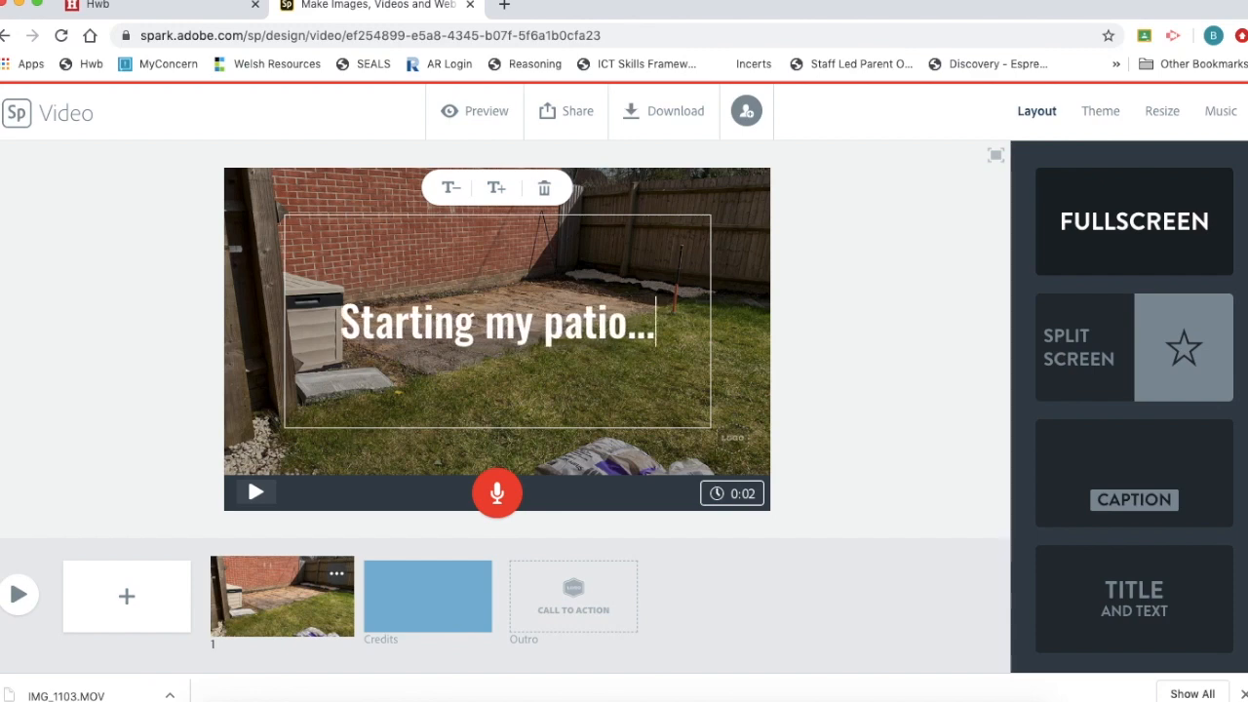
type("a lot of stone!")
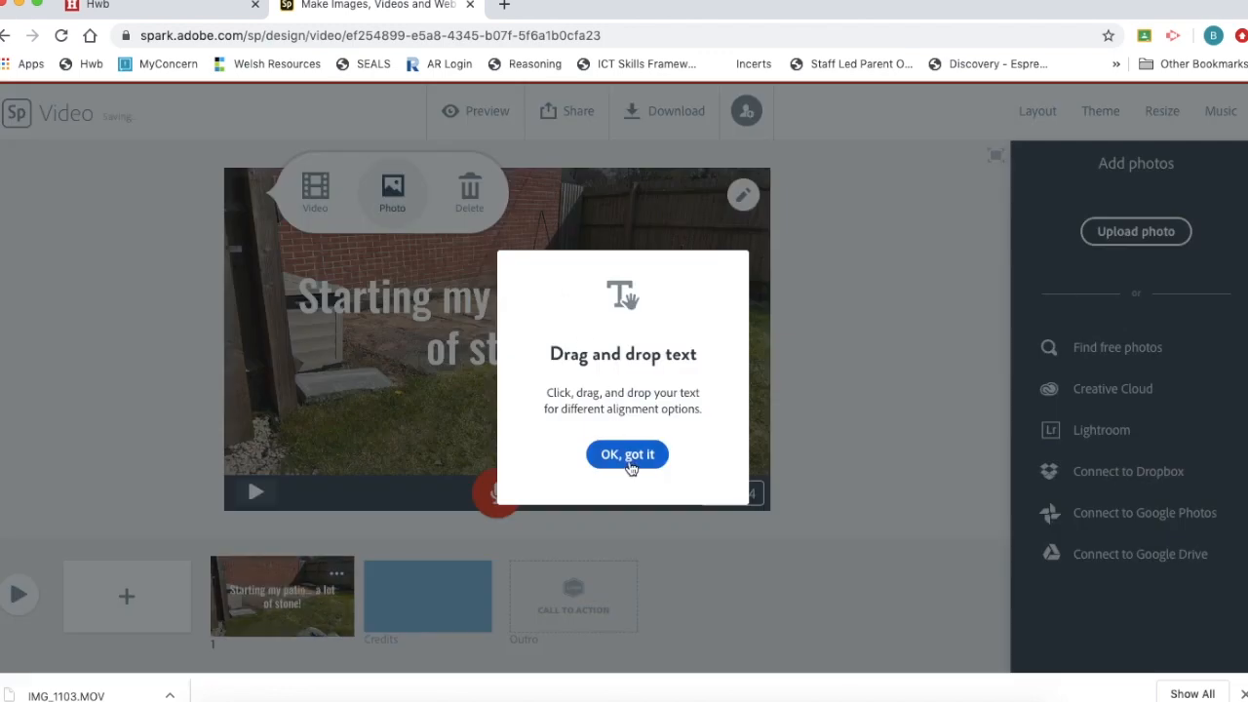
Dismiss the drag-and-drop tip and select the patio caption on the photo.
left_click(626, 454)
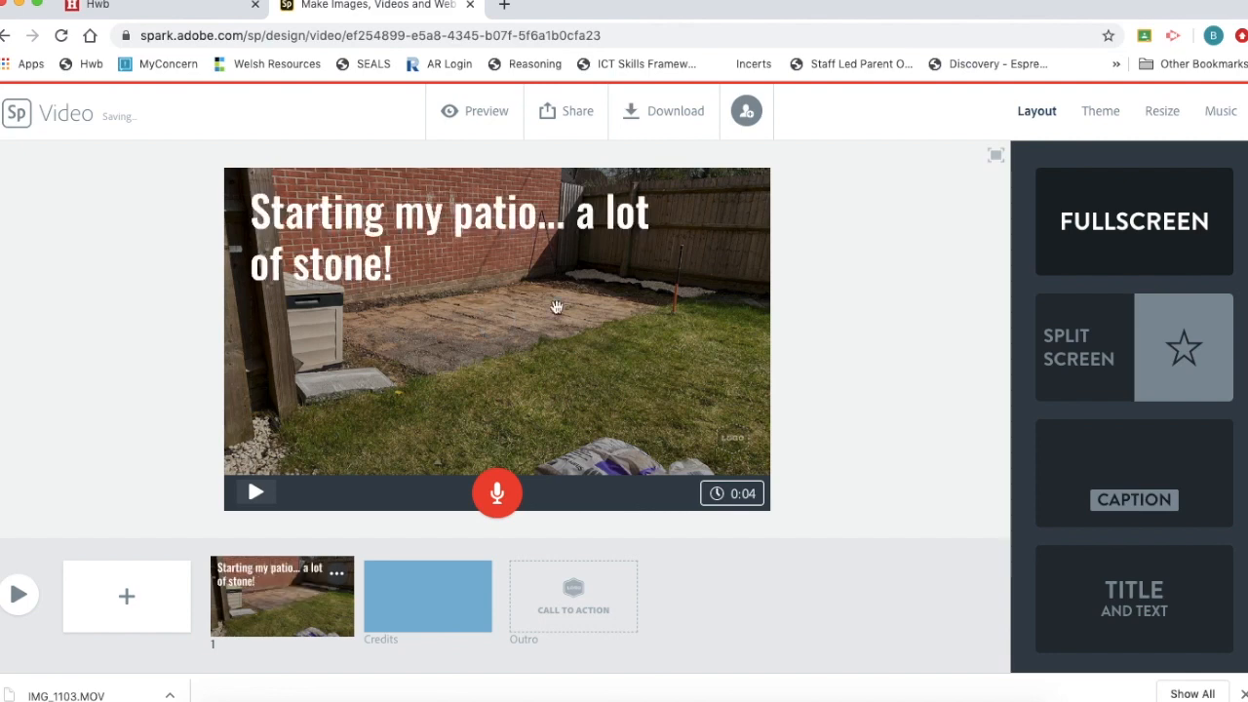
left_click(449, 224)
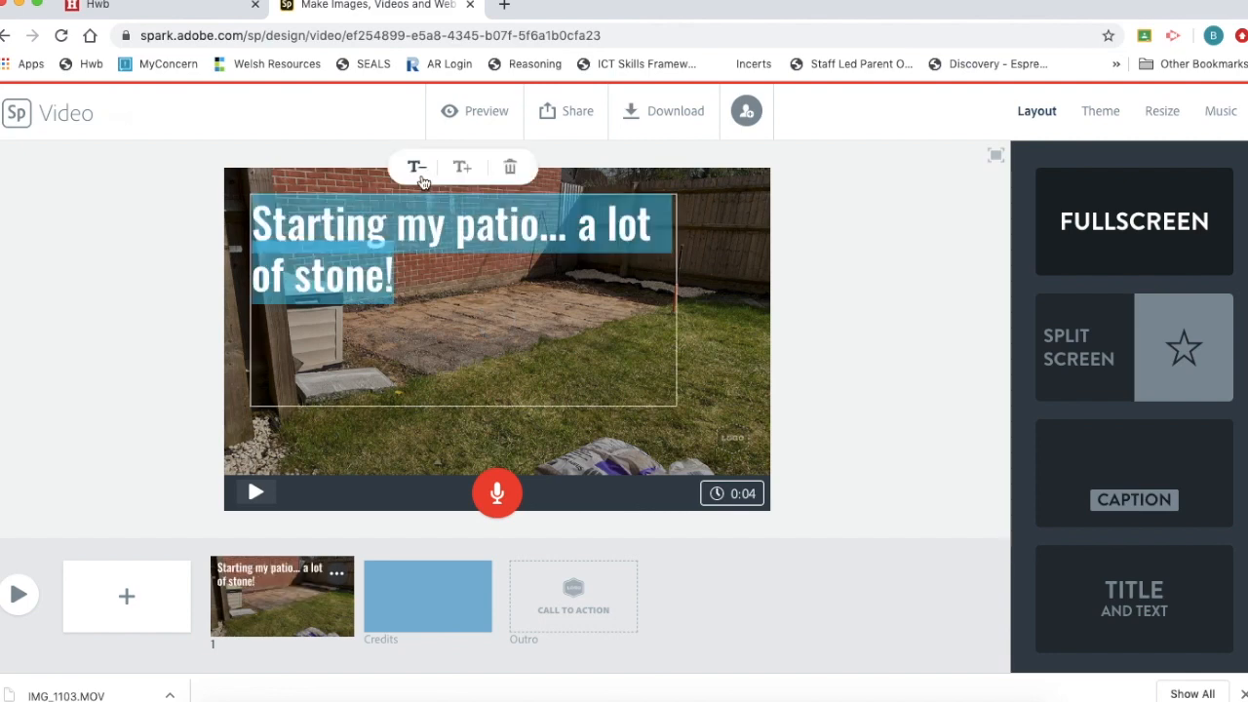
mouse_move(462, 171)
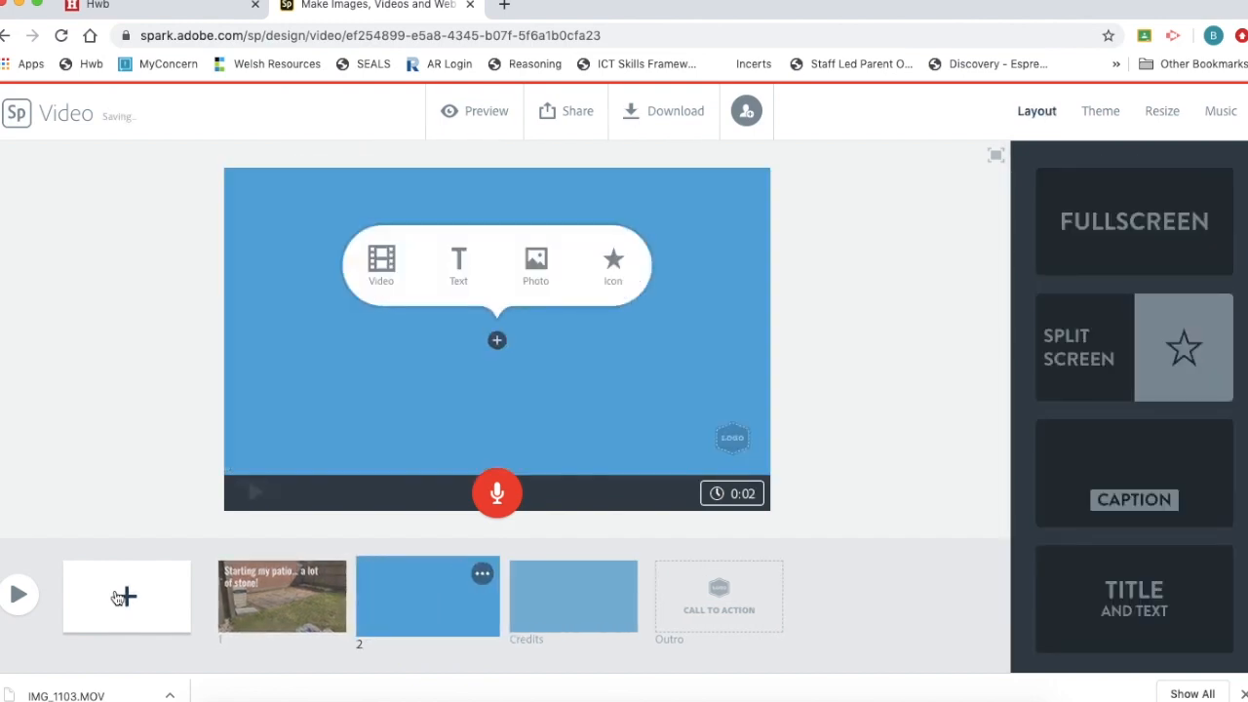
Upload the upright lawn photo from Photos and Videos onto slide 2.
left_click(536, 263)
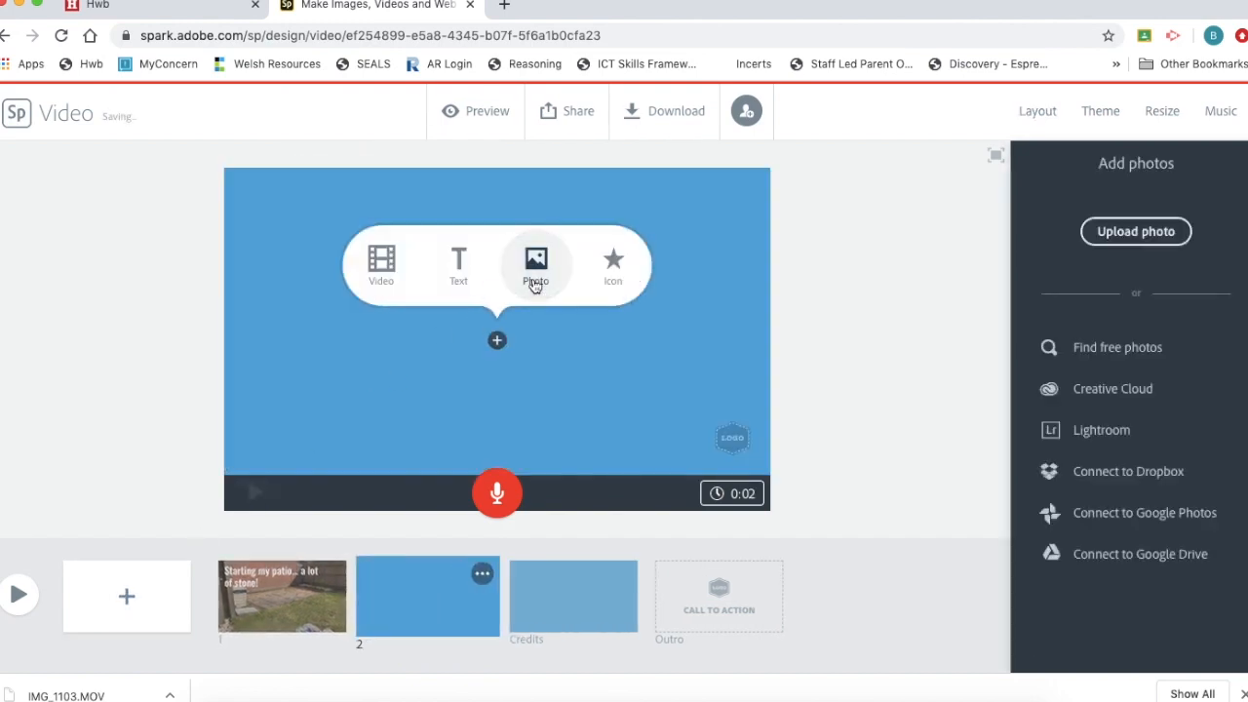
mouse_move(1147, 235)
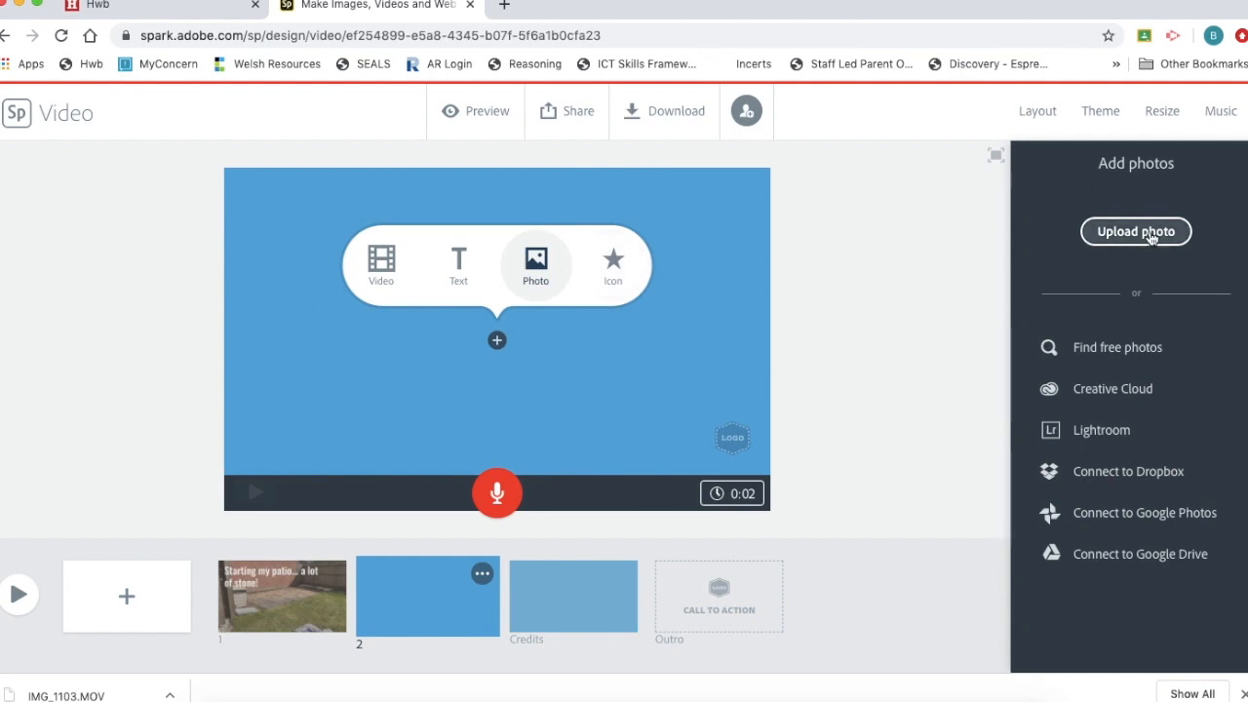
left_click(1135, 231)
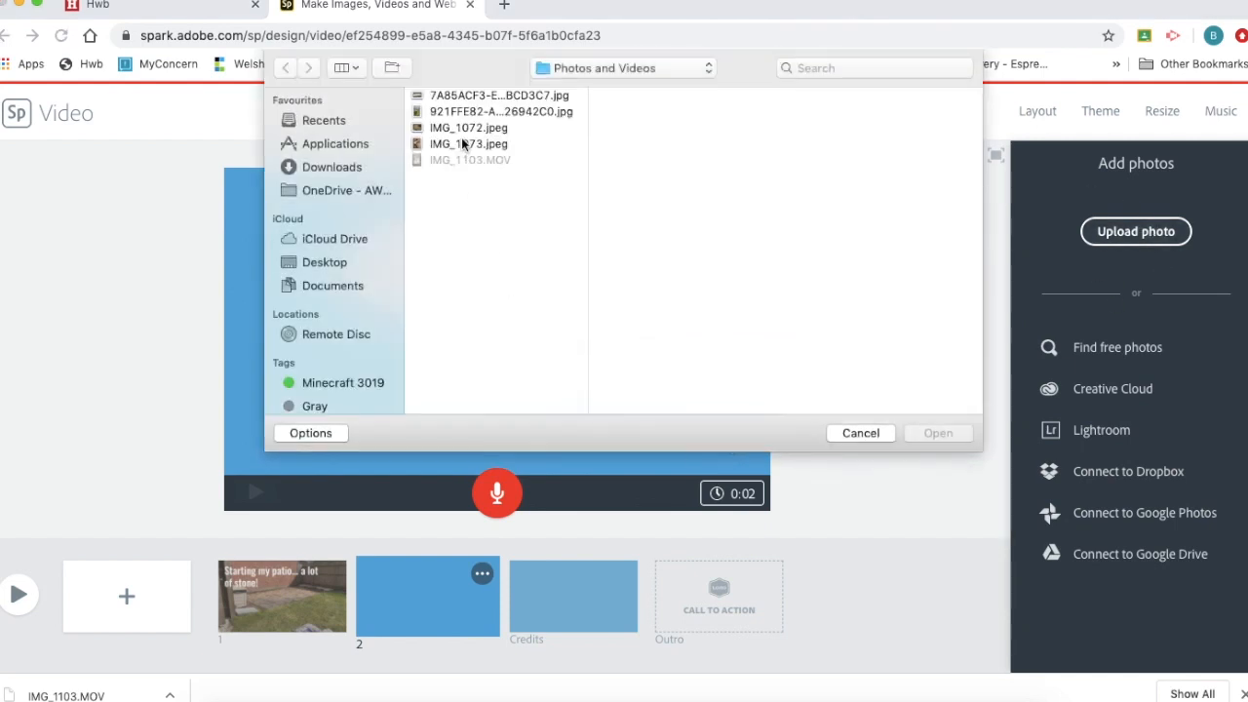
left_click(467, 128)
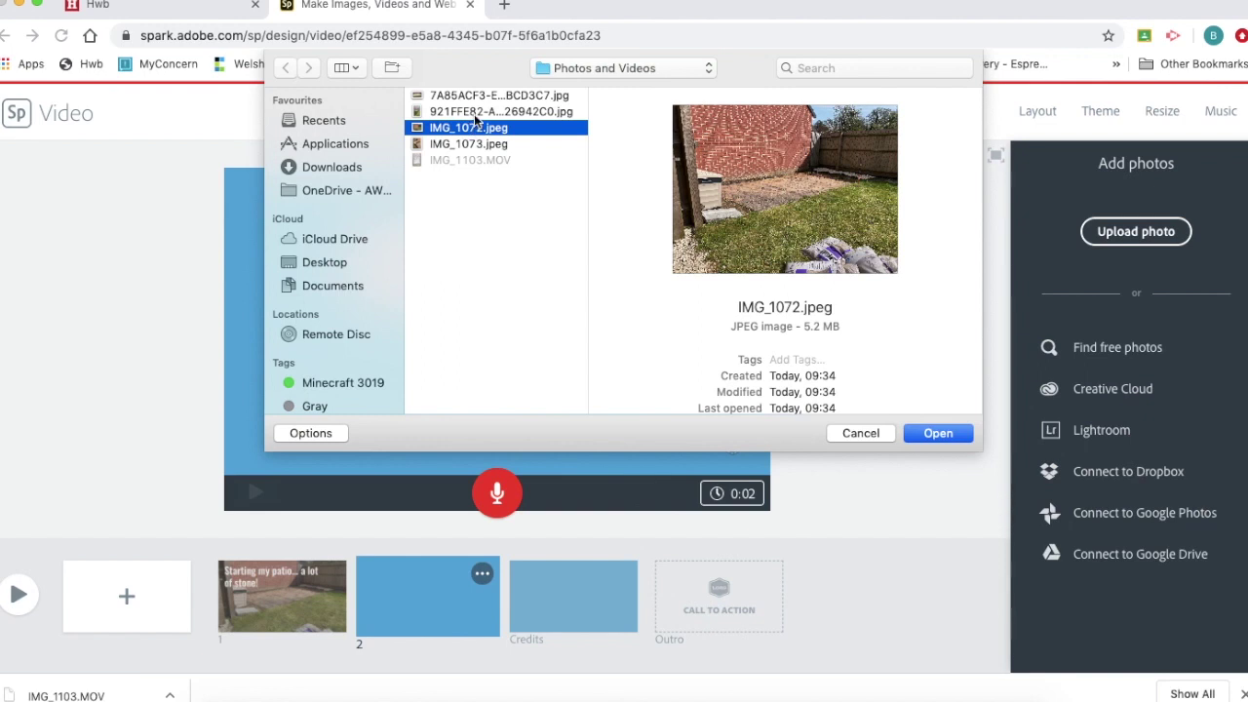
left_click(482, 111)
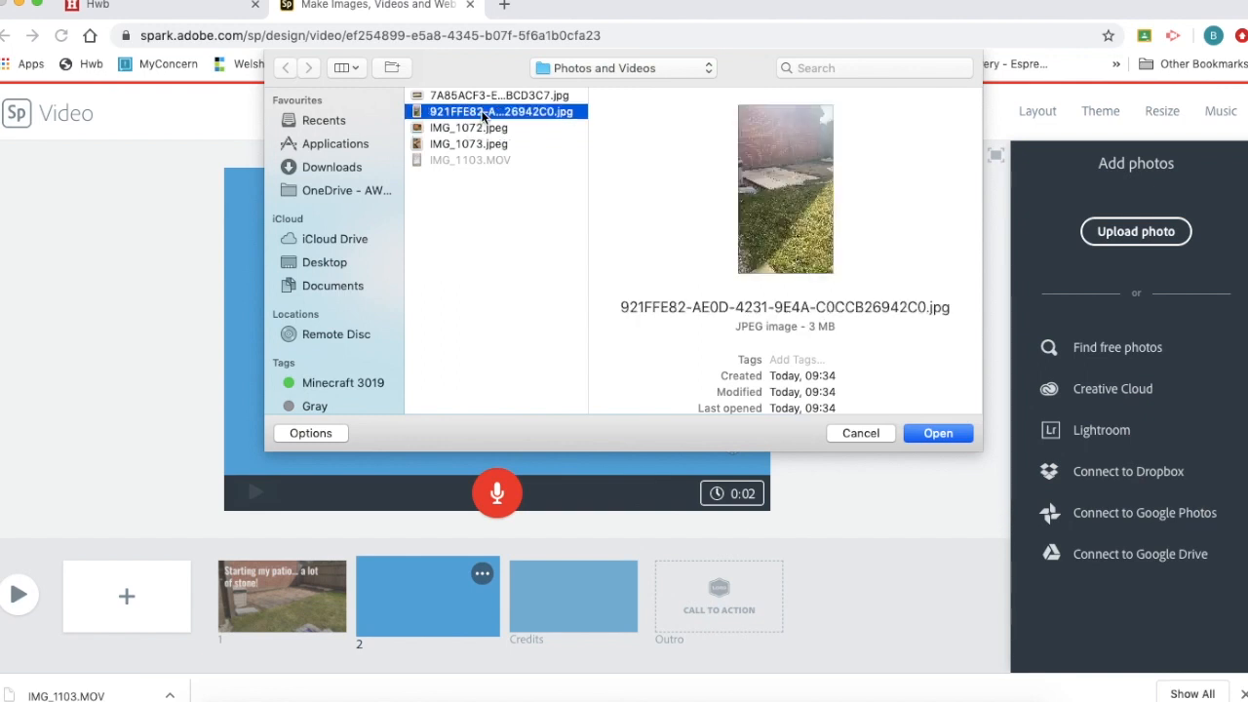
left_click(938, 433)
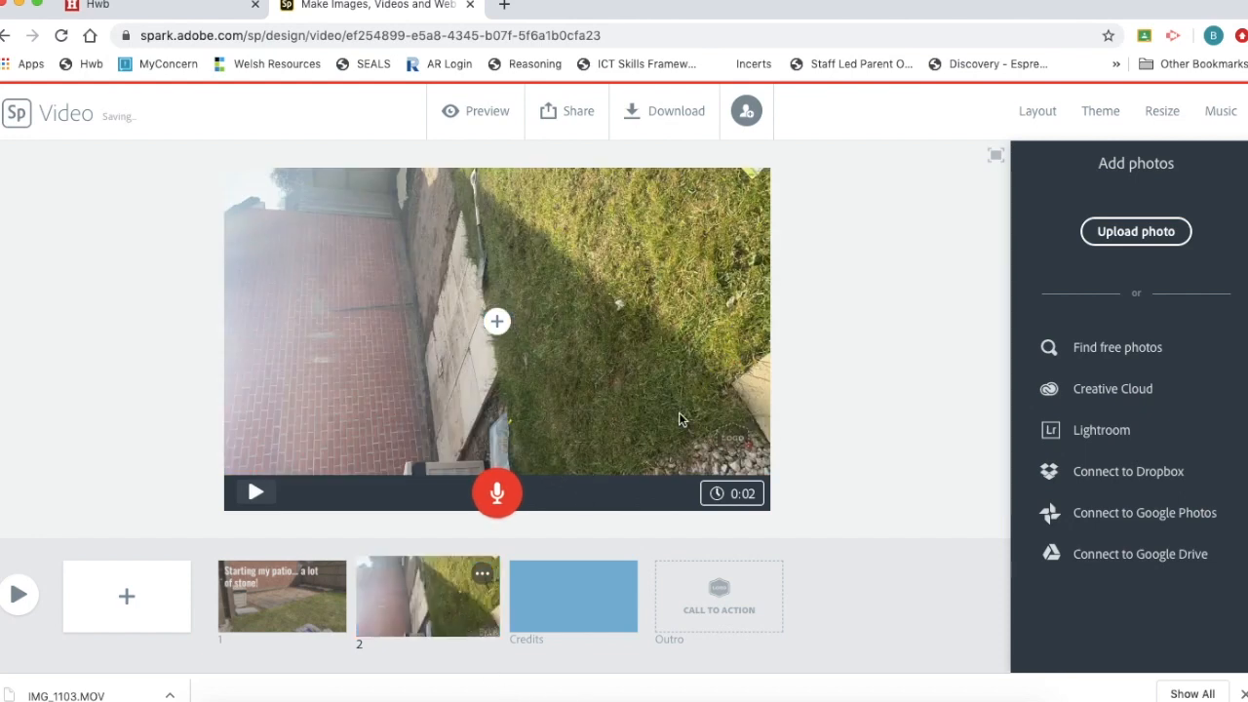
mouse_move(508, 335)
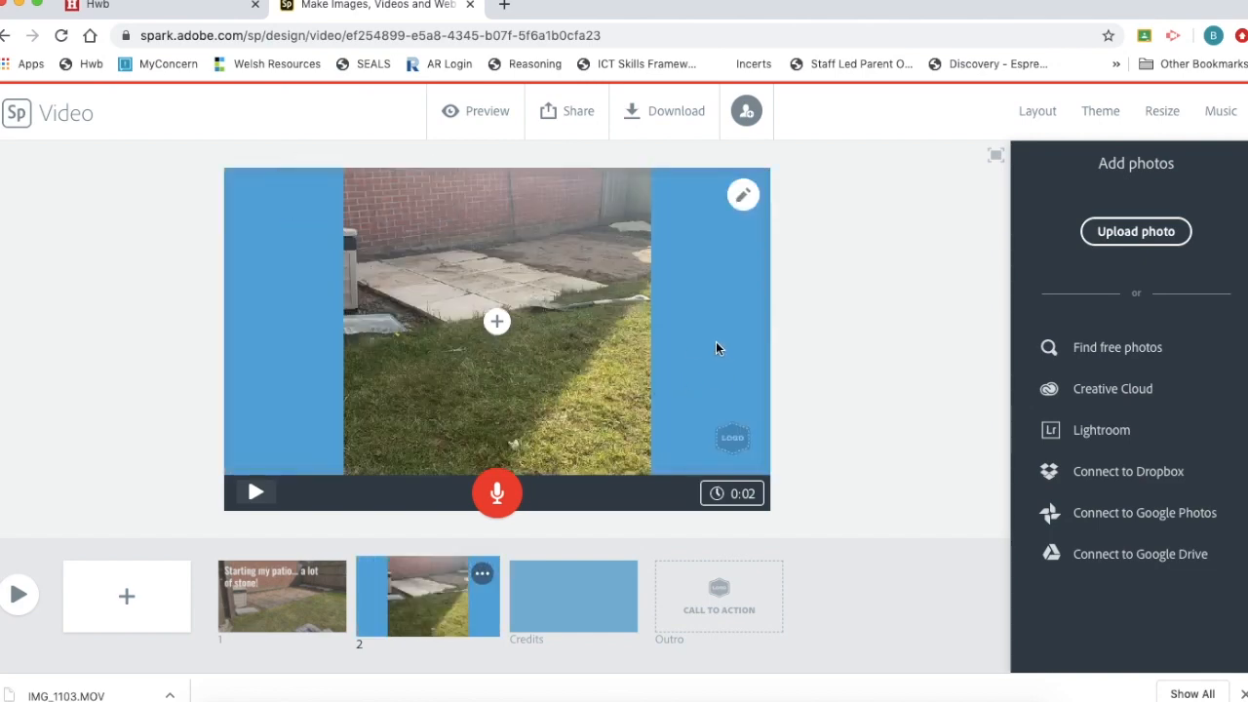
mouse_move(565, 310)
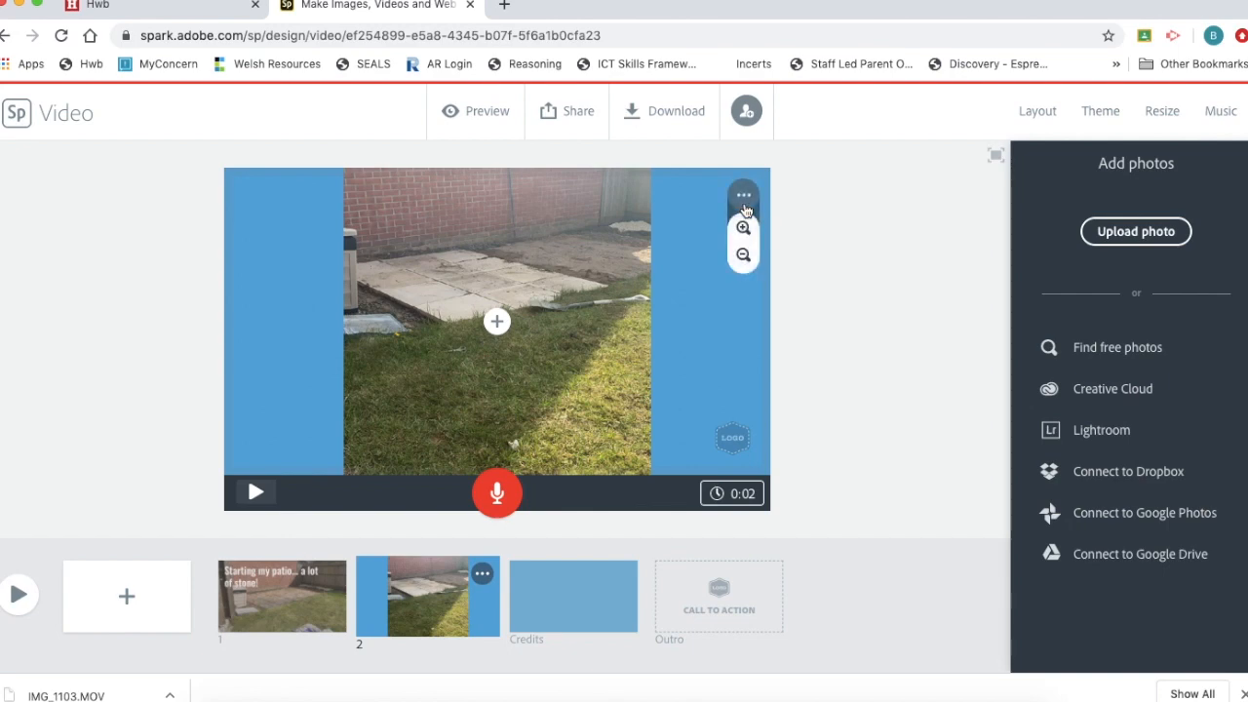
mouse_move(625, 333)
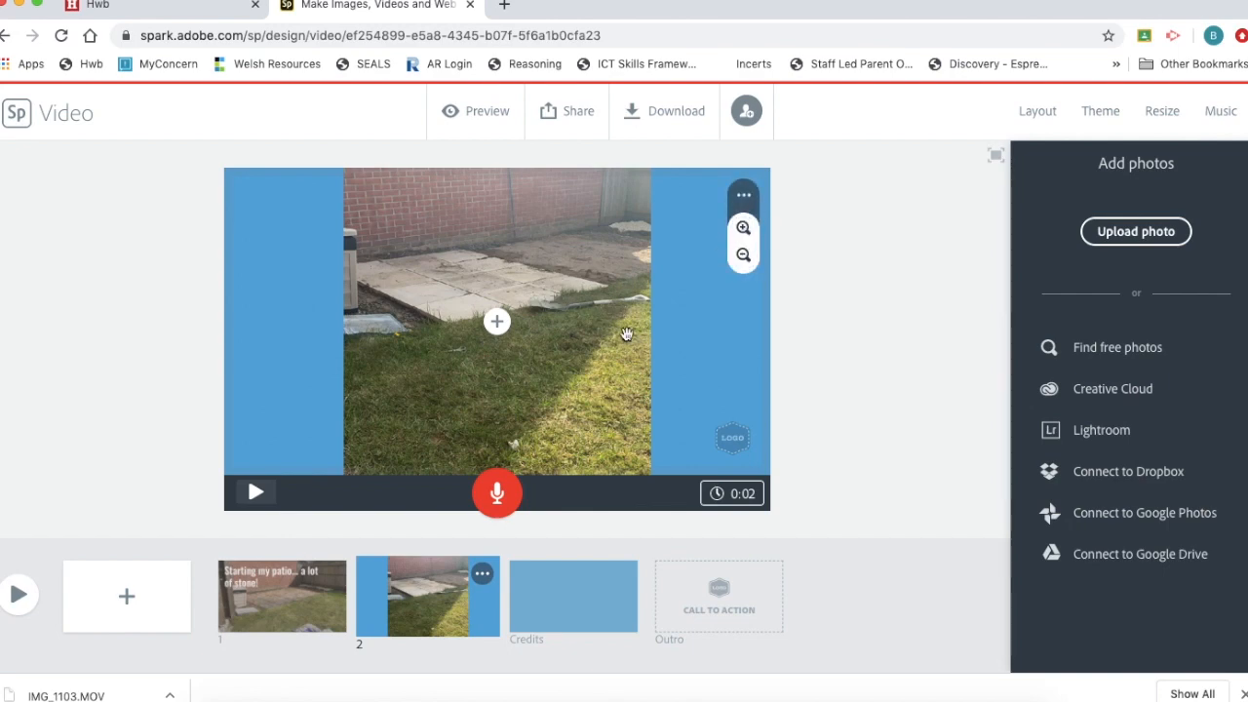
Zoom in on slide 2's patio photo with the magnifier control.
left_click(742, 228)
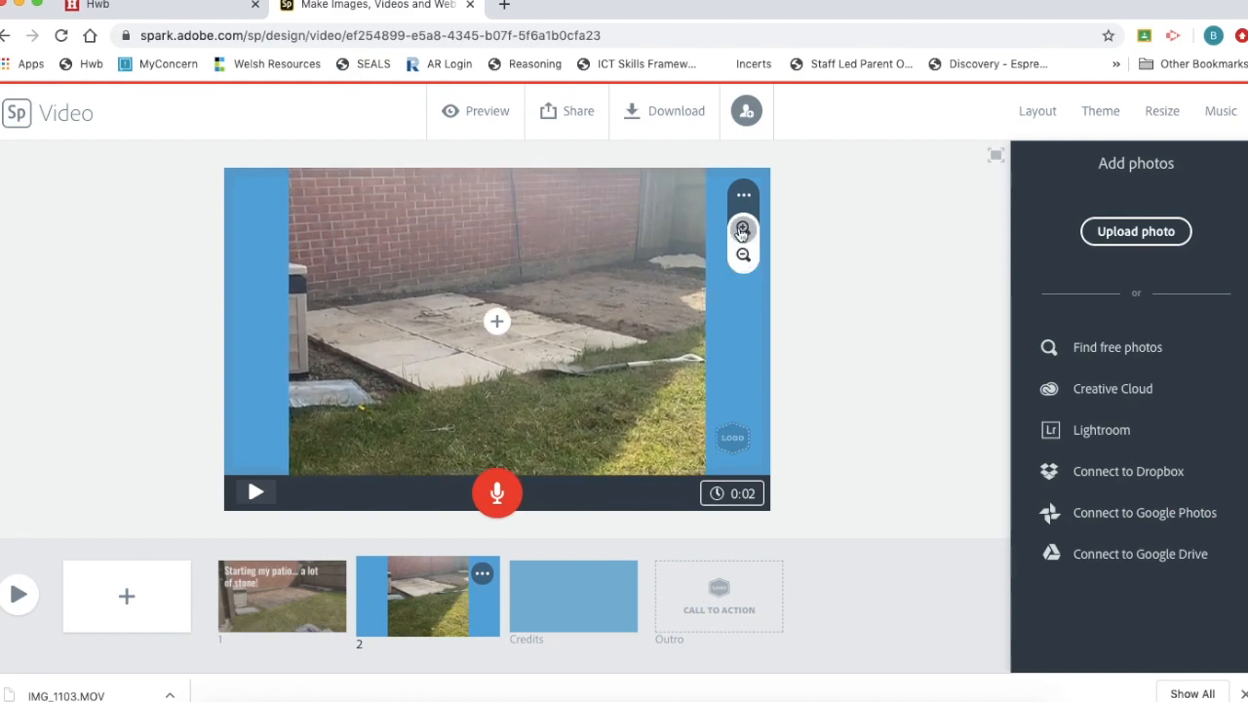
left_click(742, 230)
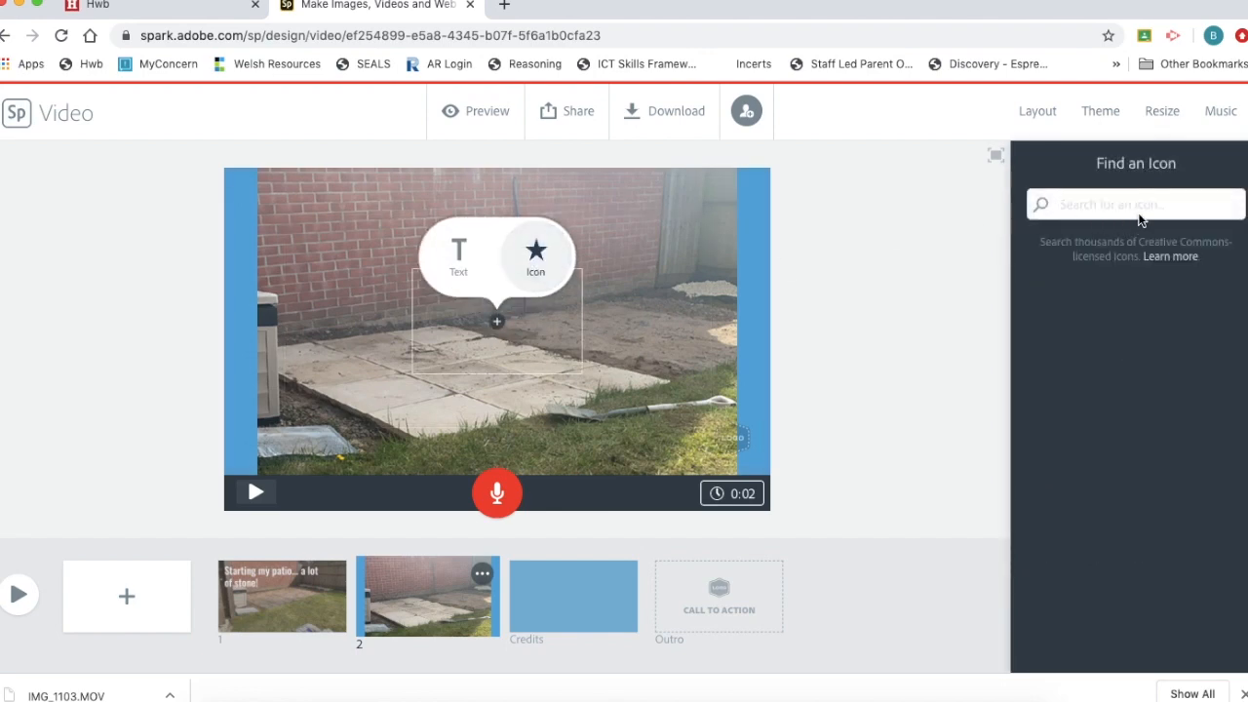
Place a 'Spade' icon on slide 2, then add a blank third slide.
left_click(1131, 204)
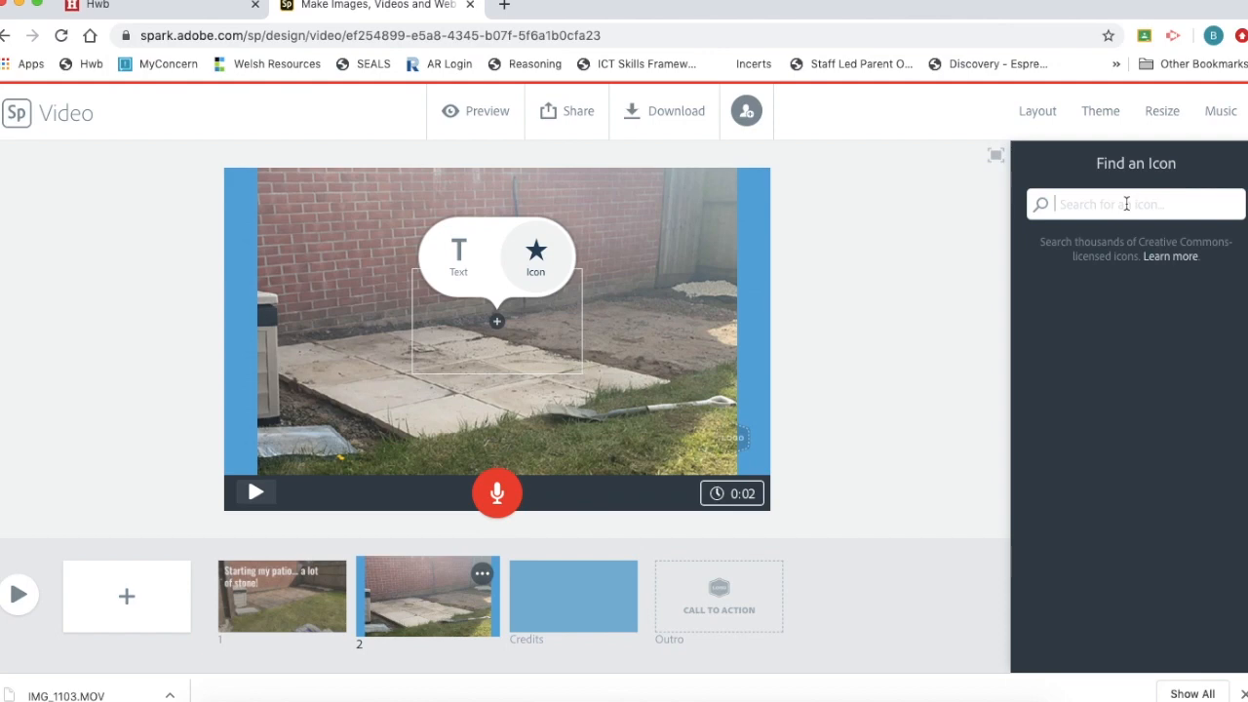
type("Spade")
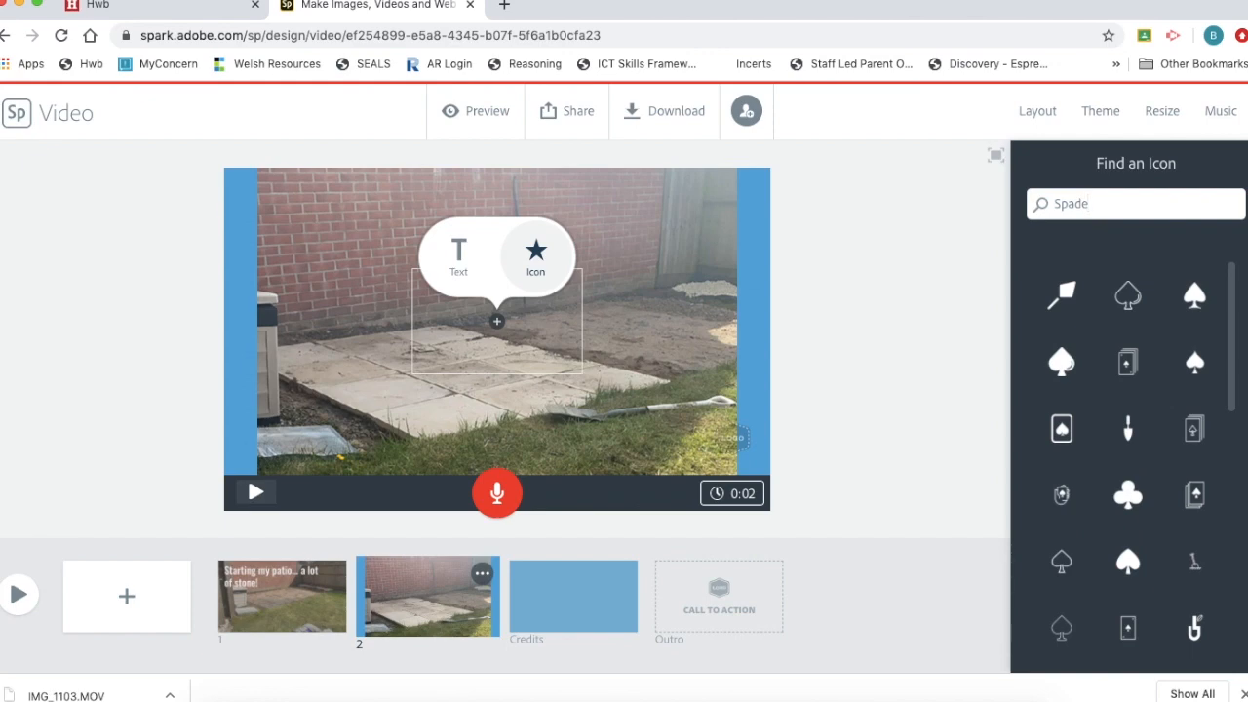
mouse_move(1193, 562)
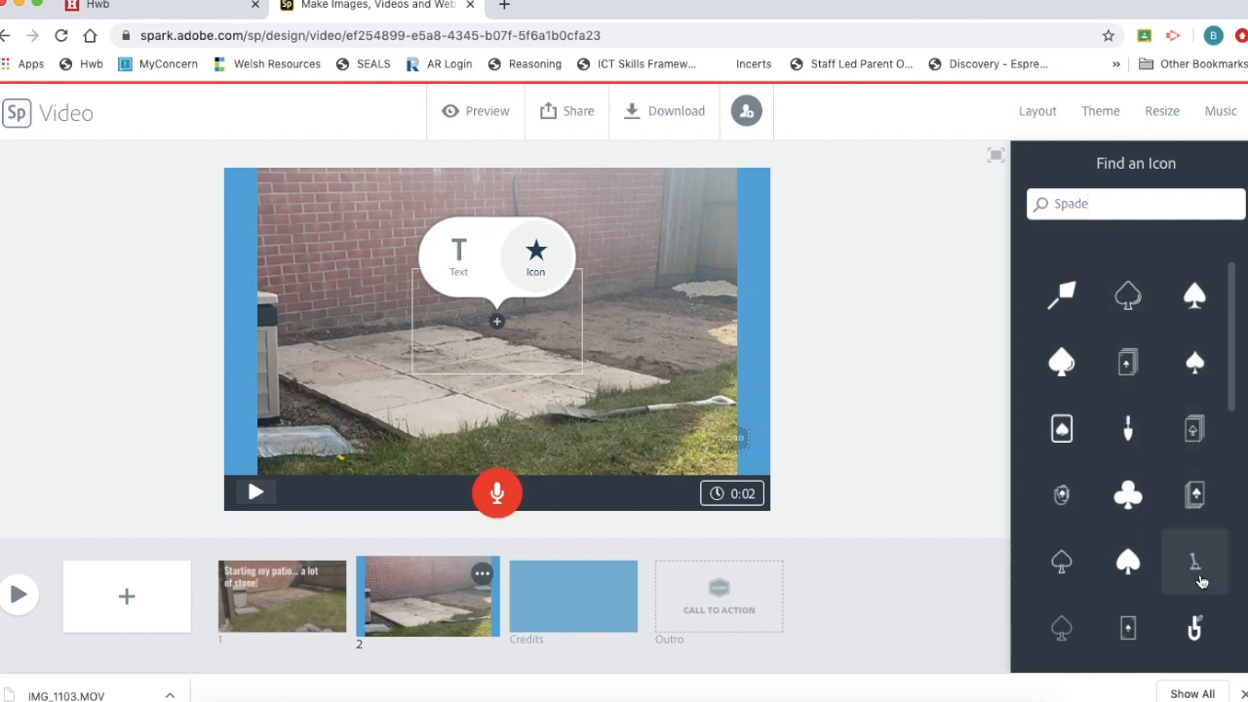
left_click(1193, 561)
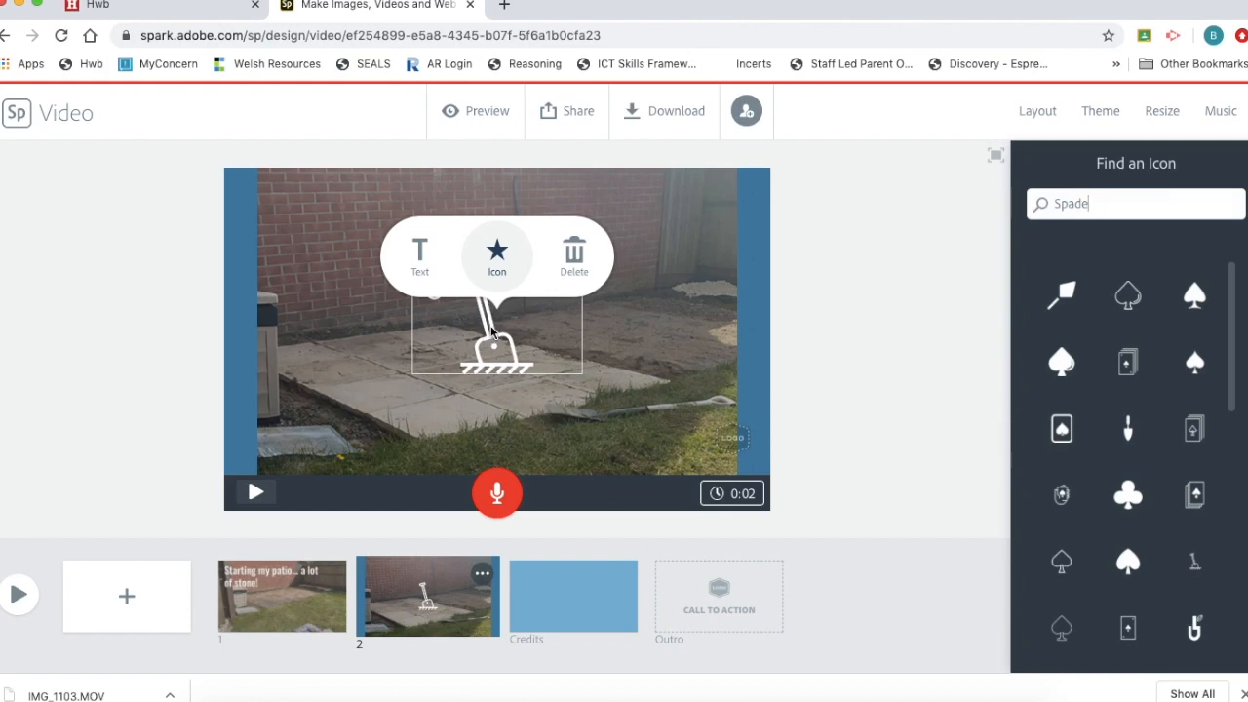
left_click(127, 597)
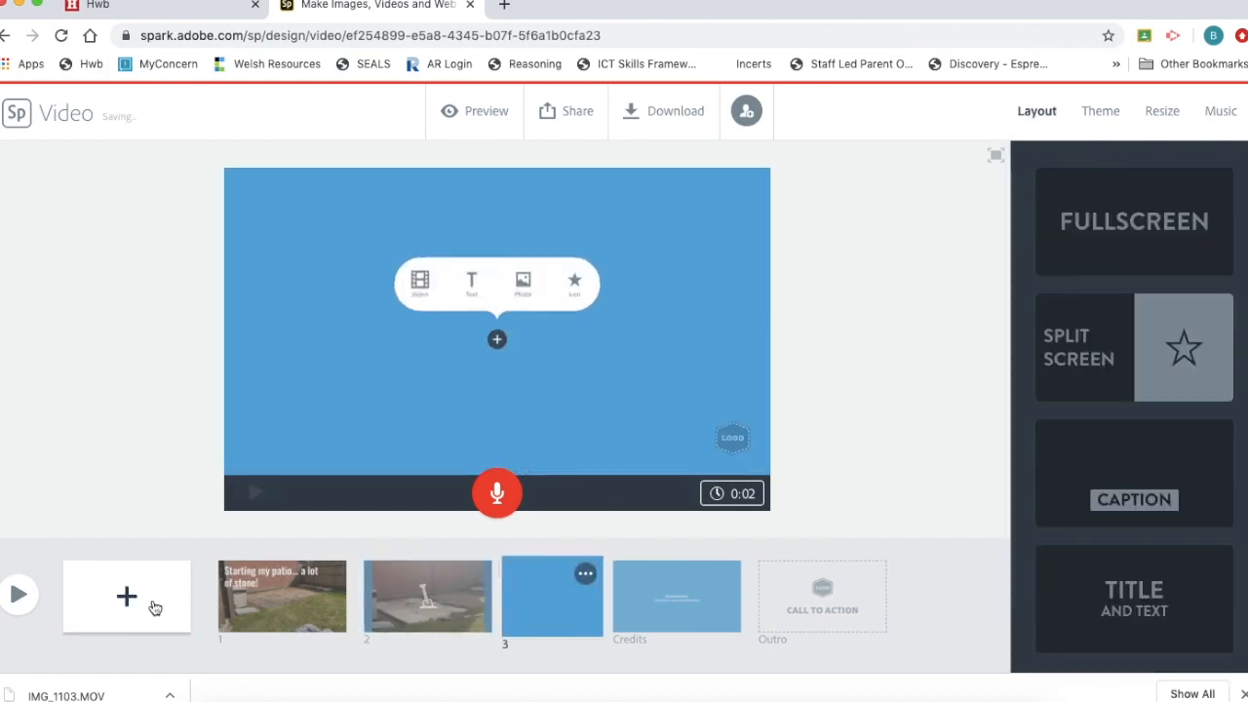
Upload the finished patio photo to slide 3 and caption it 'My pride and joy!!!'.
left_click(537, 263)
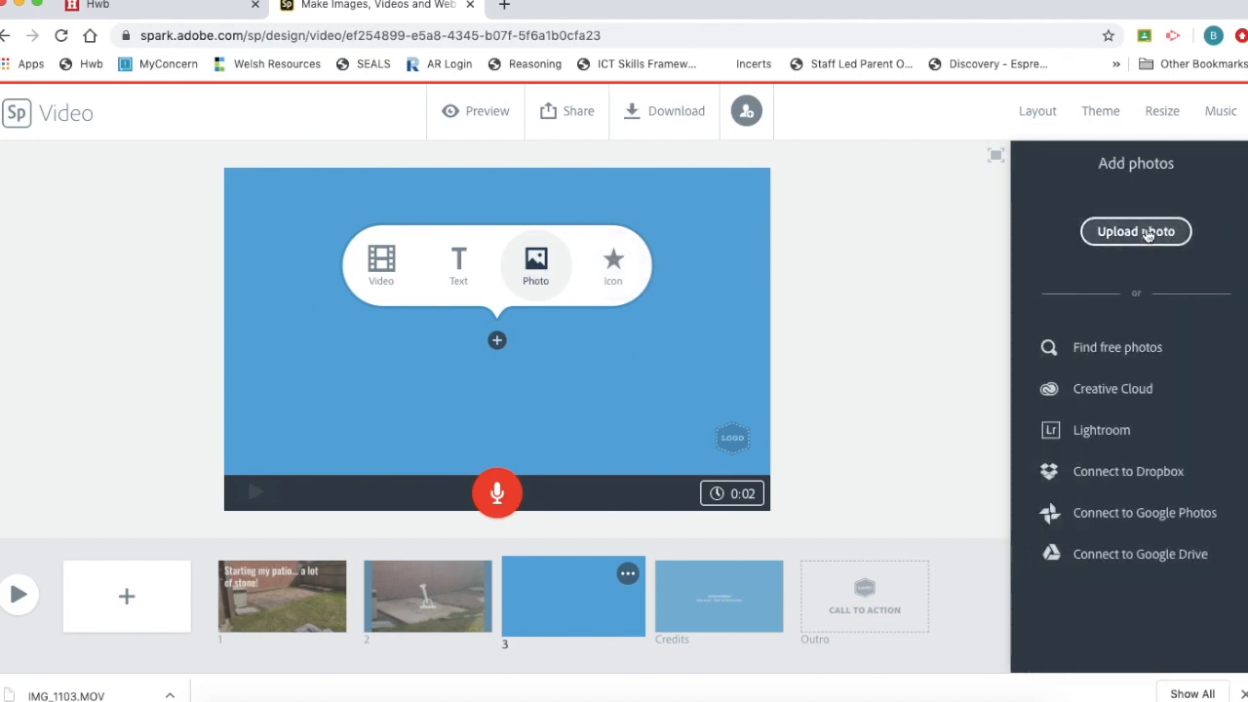
left_click(1135, 231)
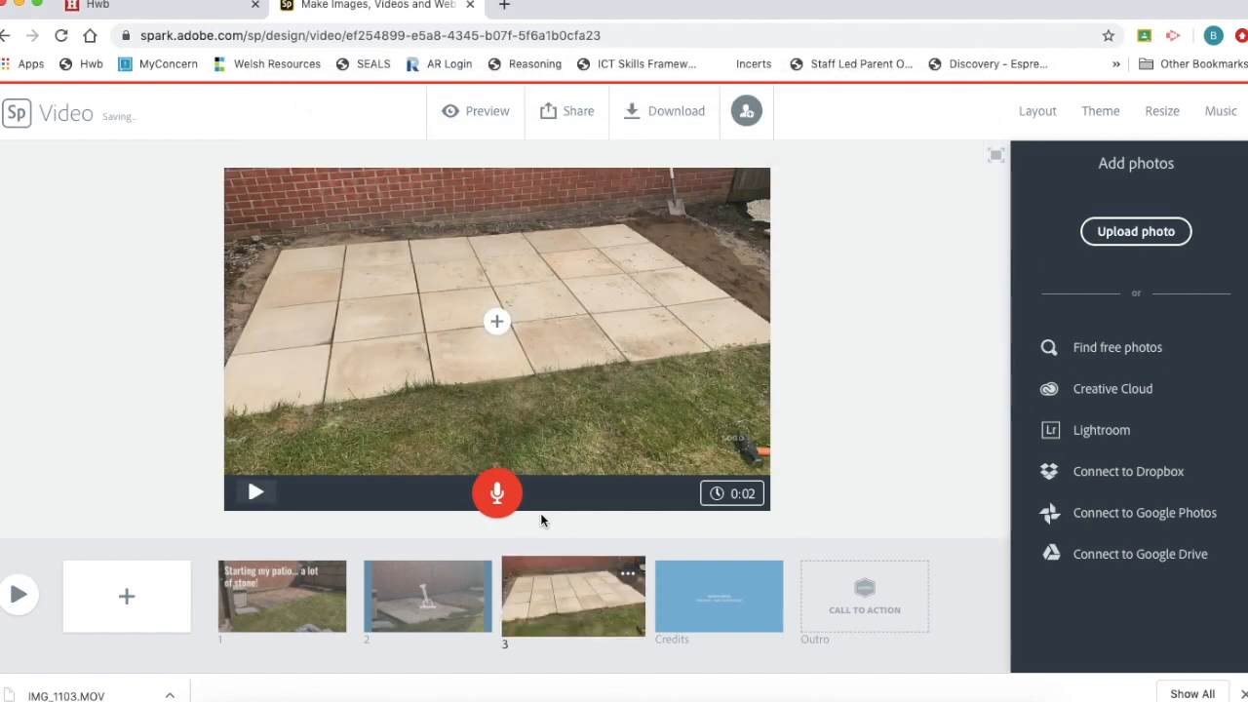
mouse_move(490, 334)
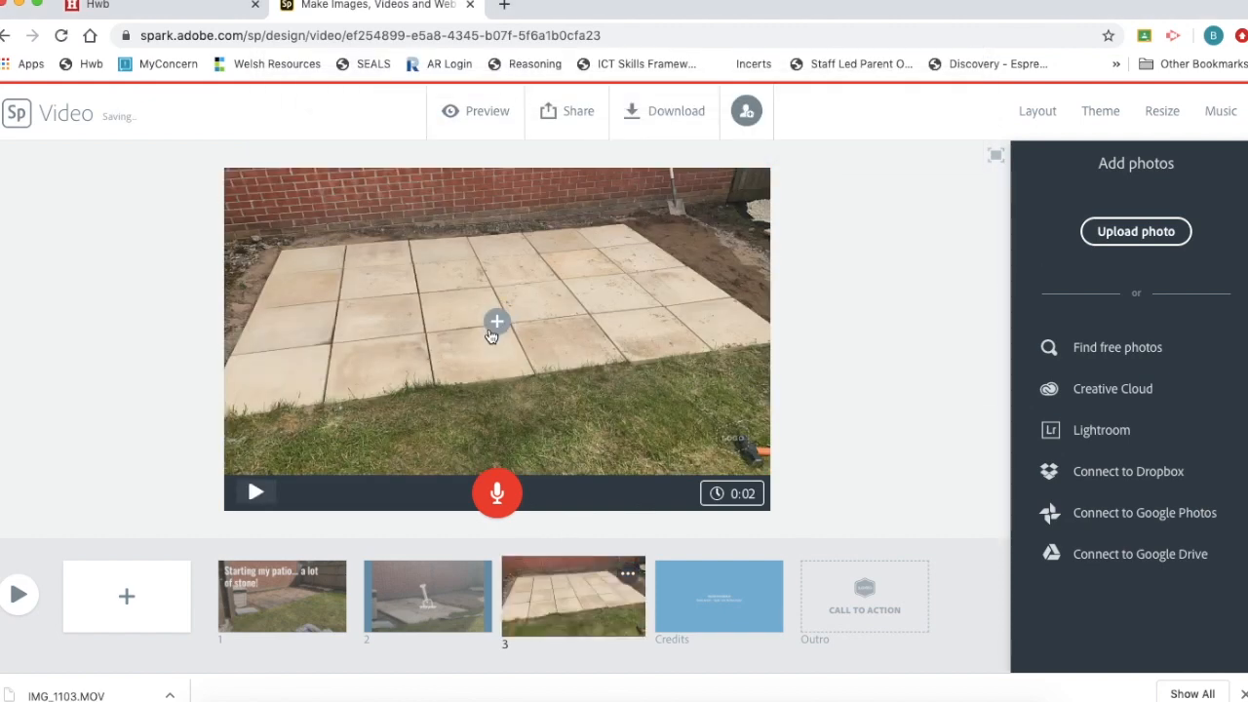
left_click(495, 321)
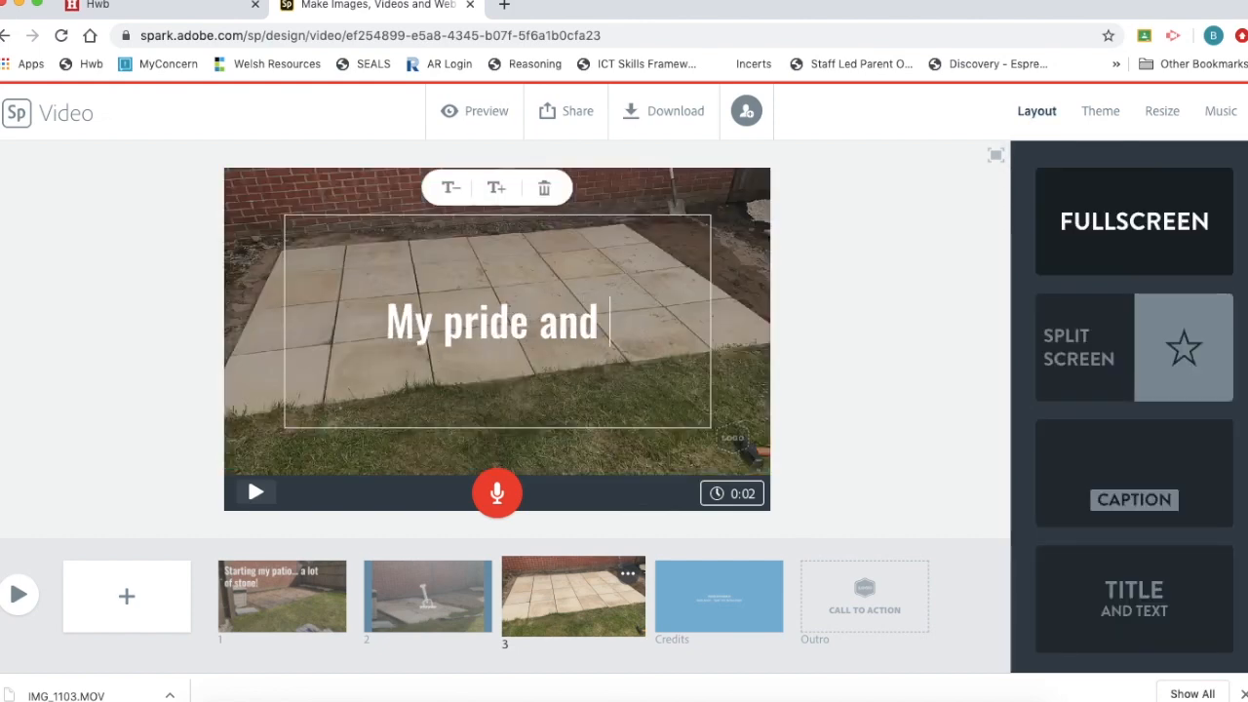
type("joy!!!")
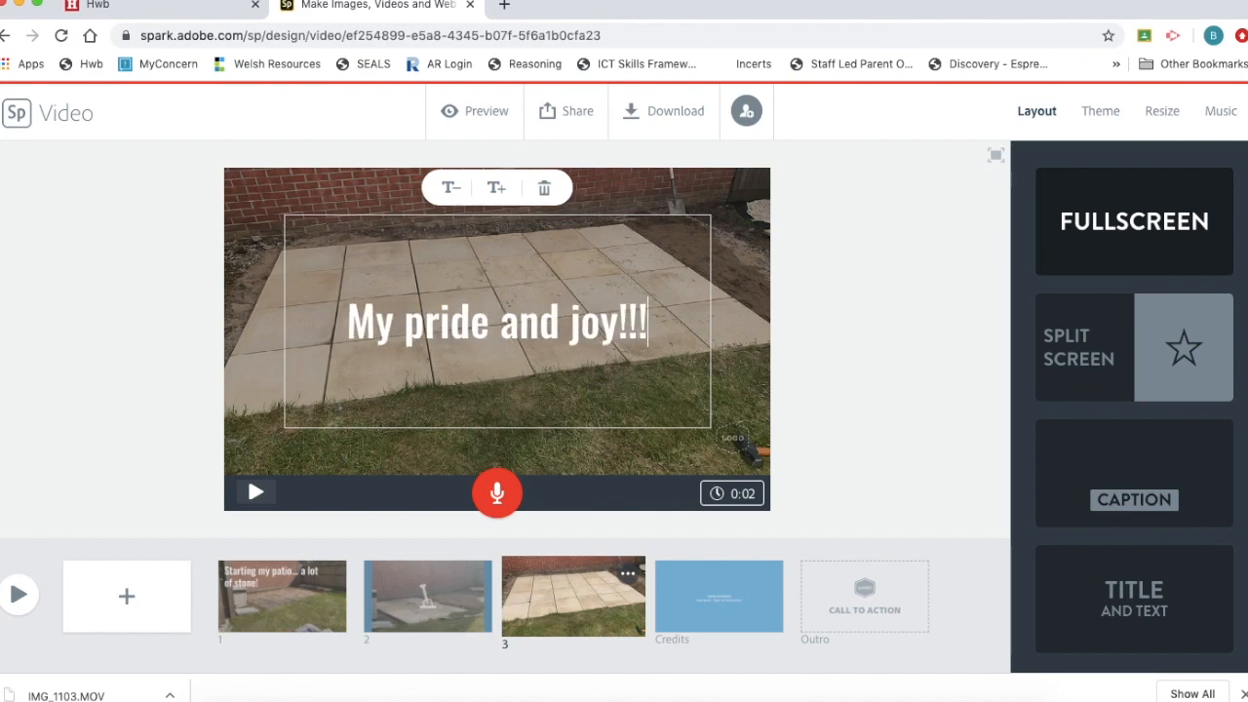
mouse_move(691, 429)
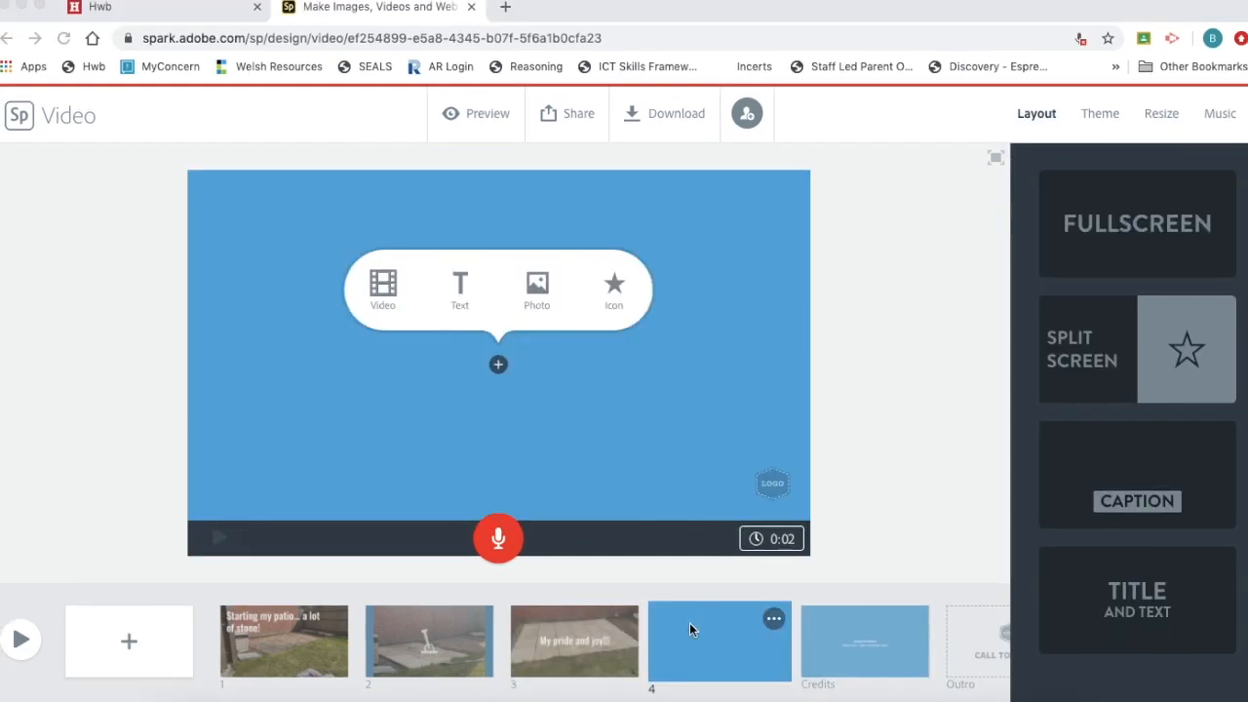
mouse_move(728, 652)
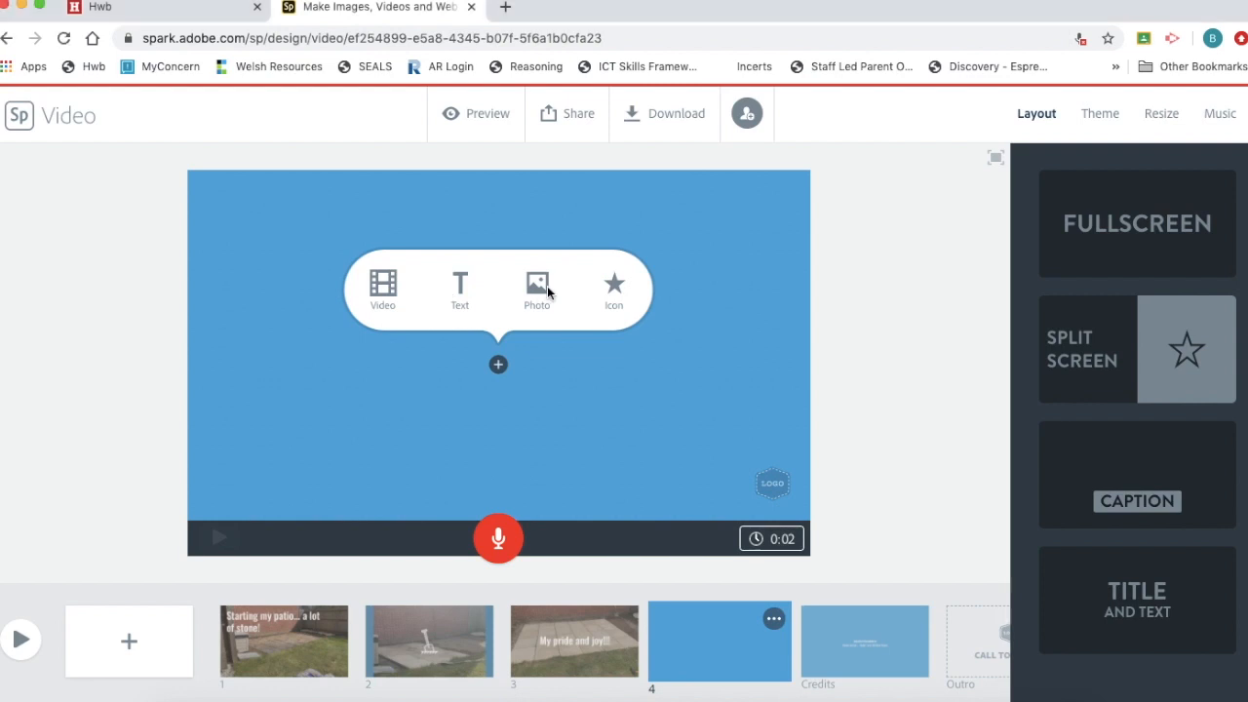
Upload the photo of paving slabs beside freshly laid soil onto slide 4.
left_click(536, 286)
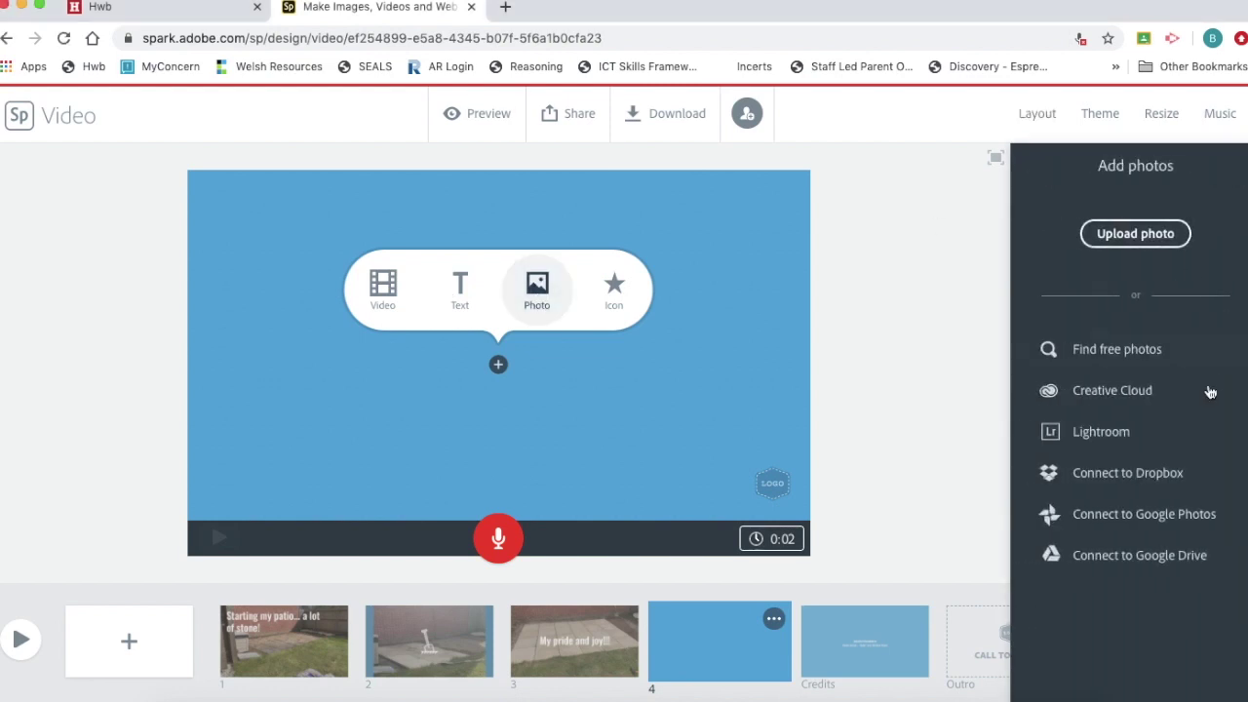
mouse_move(1126, 554)
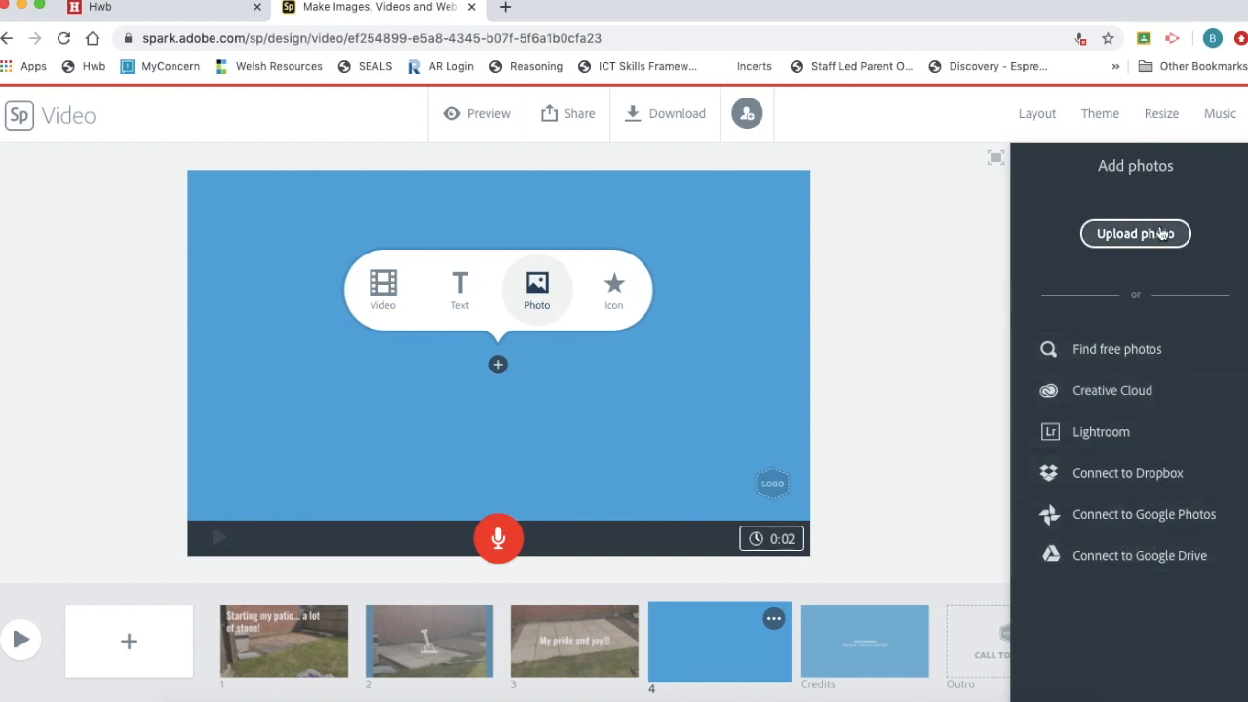
left_click(1134, 233)
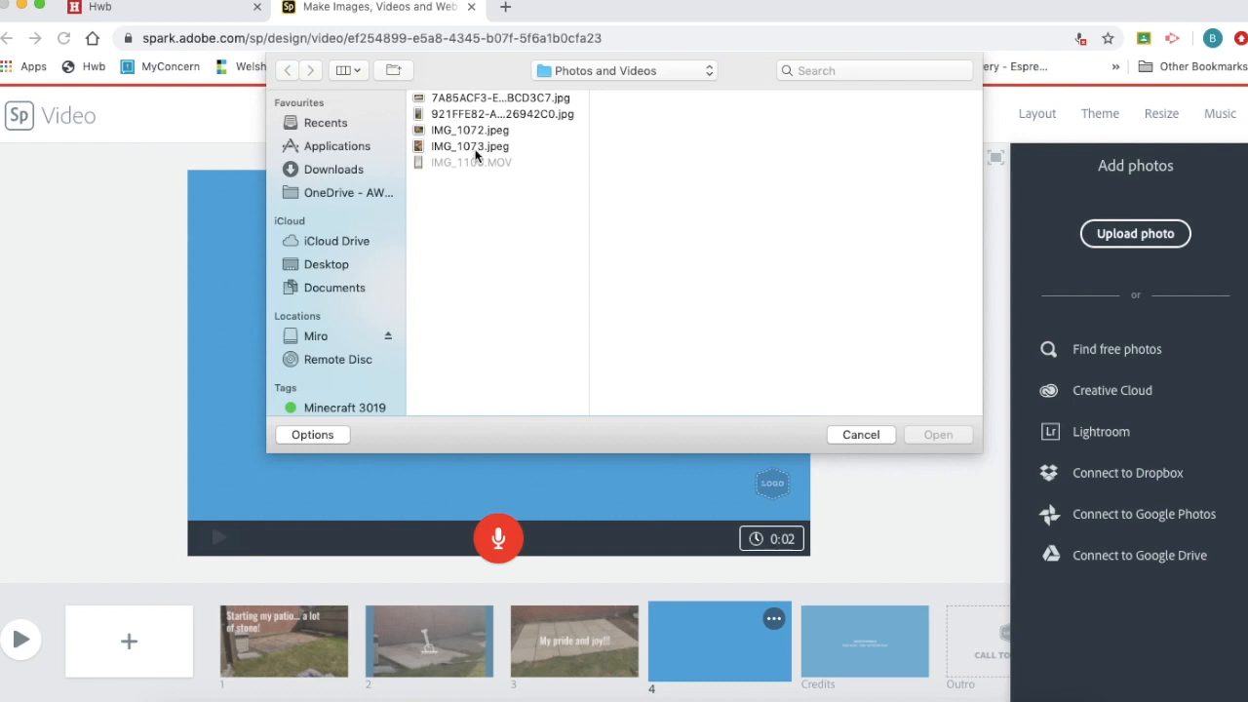
left_click(480, 113)
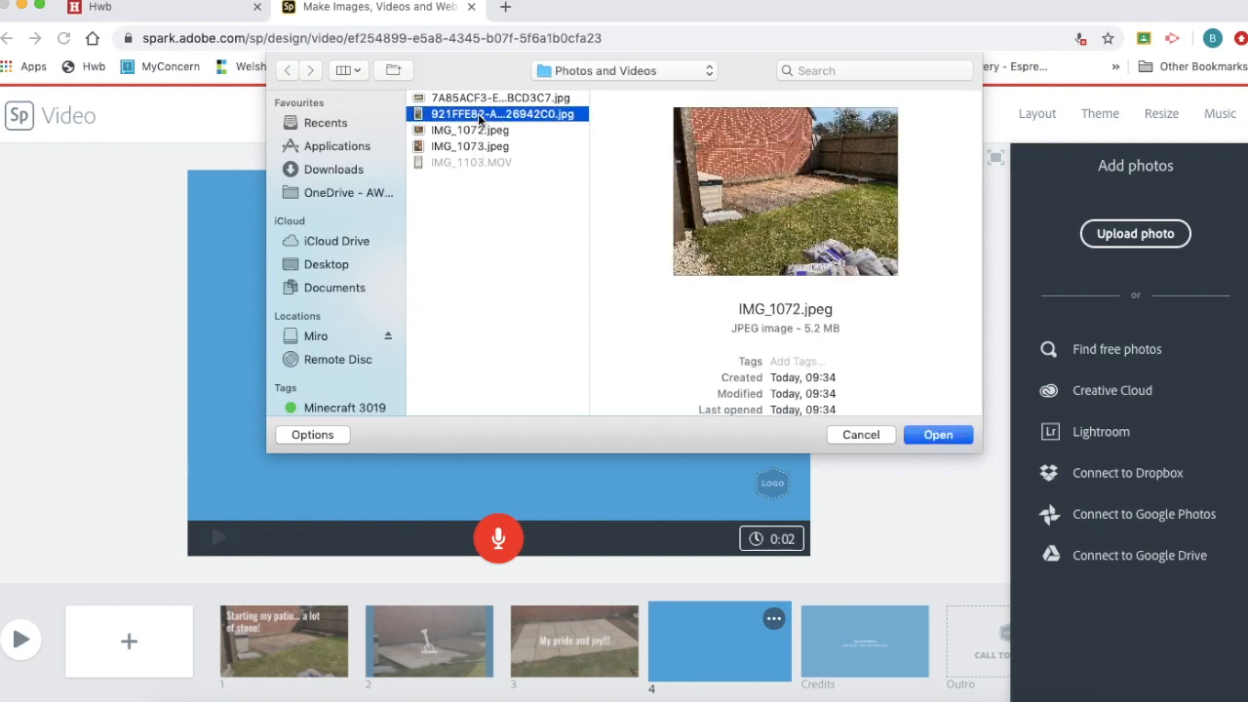
left_click(492, 98)
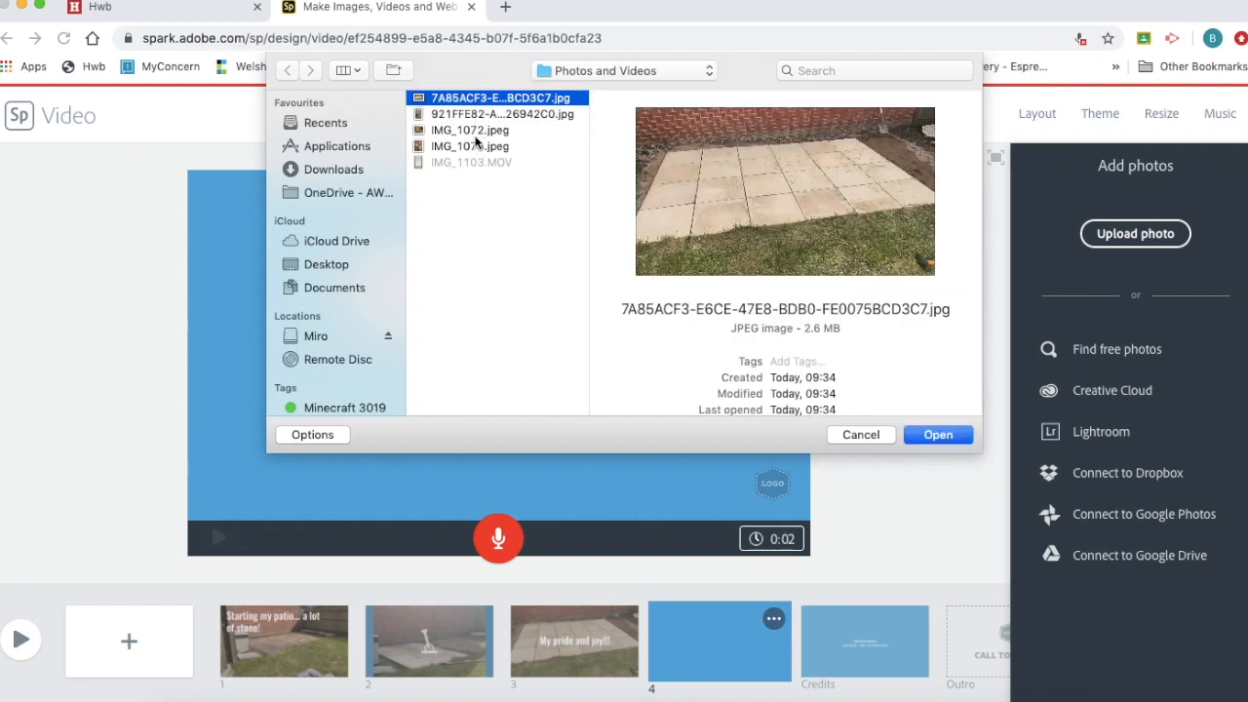
left_click(470, 146)
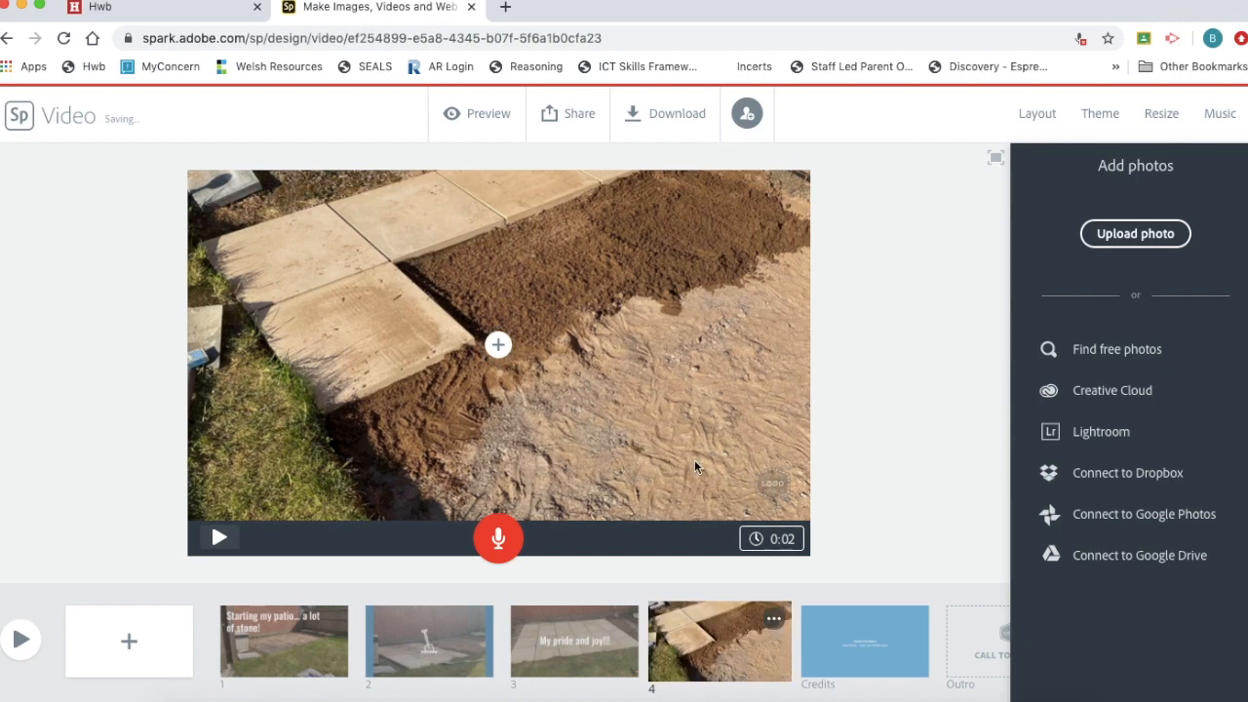
mouse_move(717, 417)
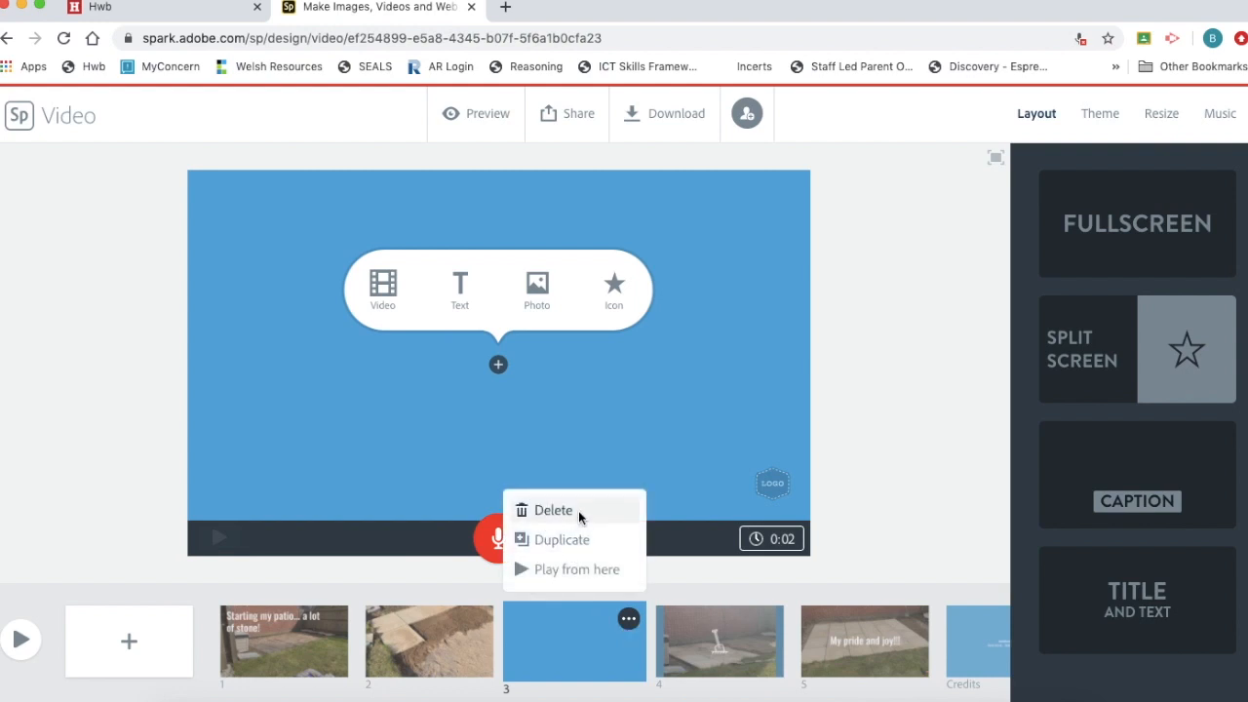
Delete the leftover blank slide and bring up the credits slide for editing.
left_click(553, 509)
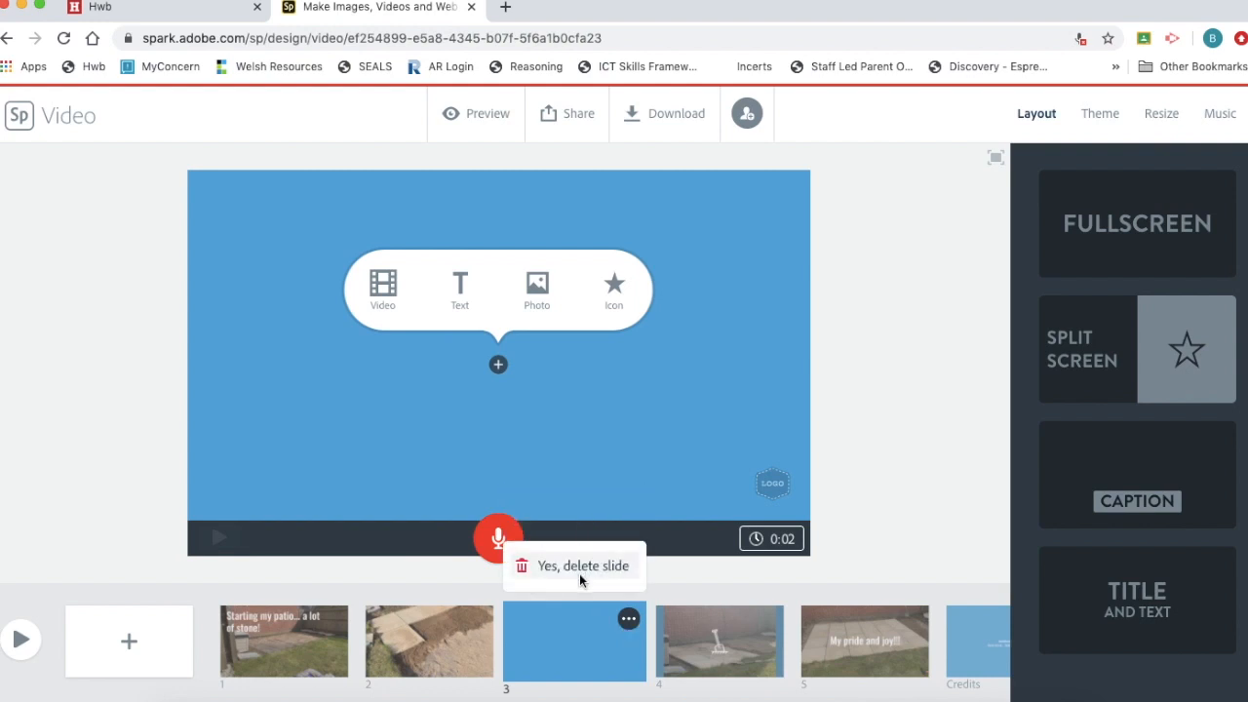
left_click(582, 565)
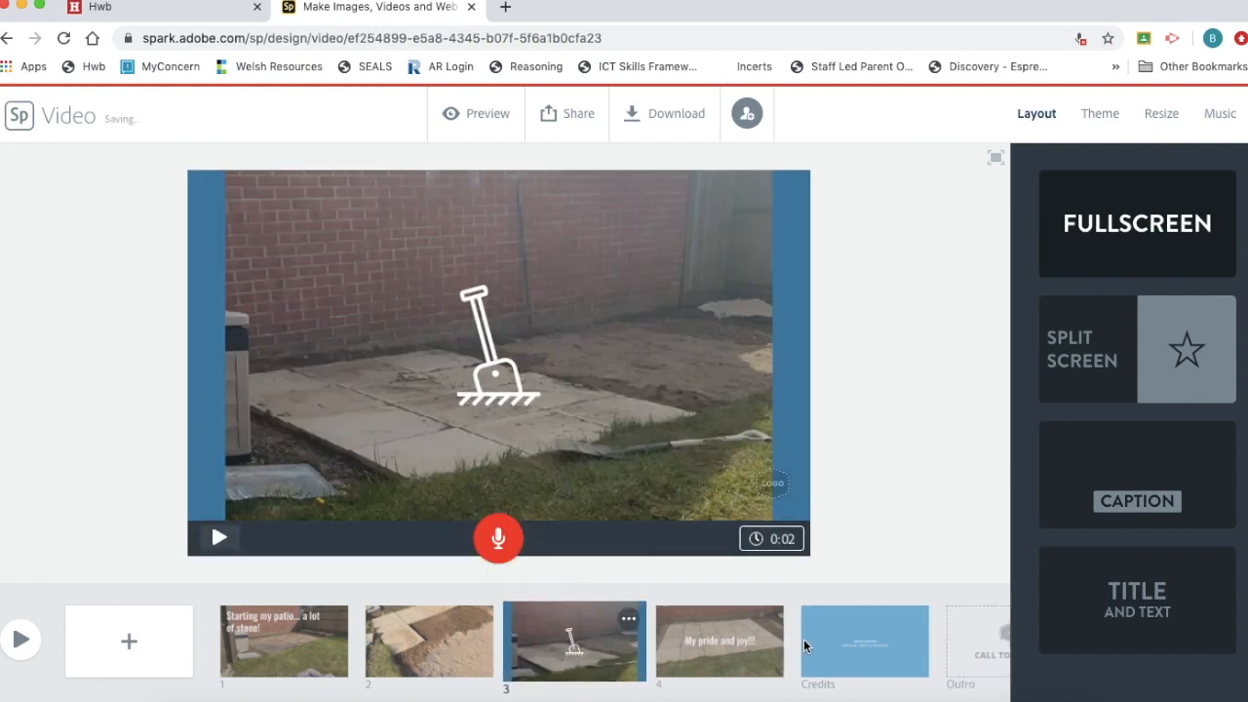
left_click(864, 640)
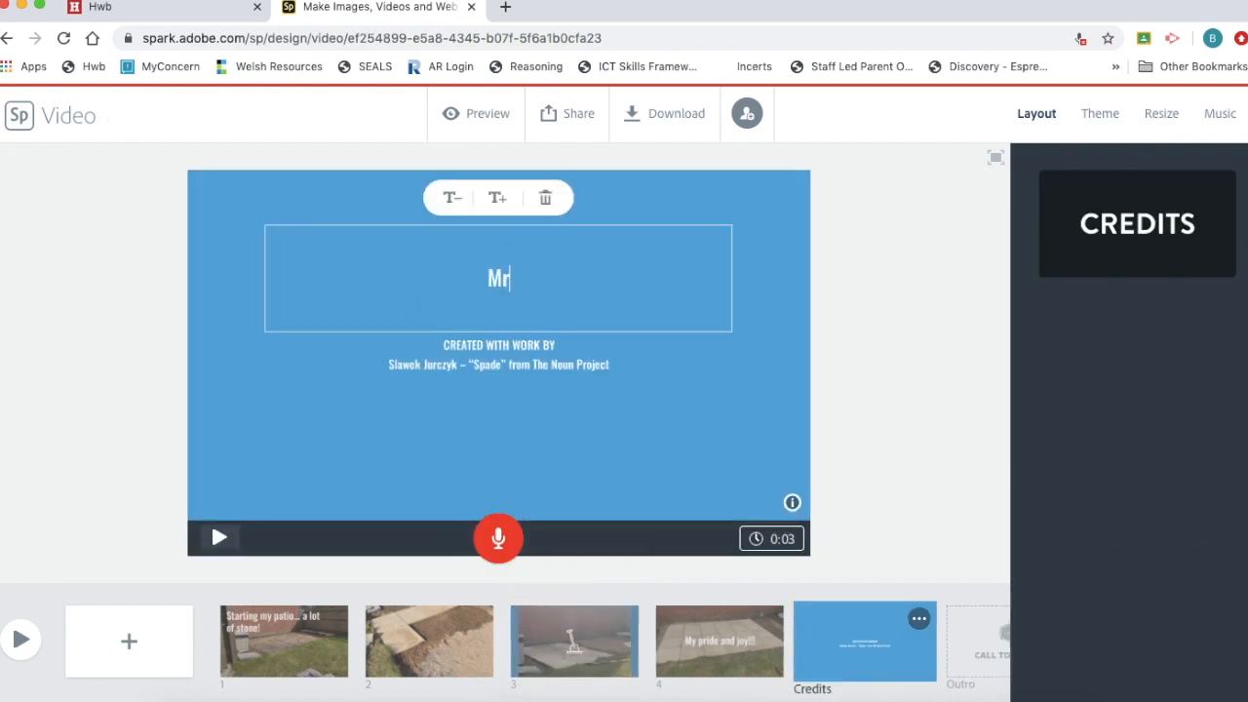
Enter the author's surname 'Blears' in the credits, then return to the first slide.
type("Blears")
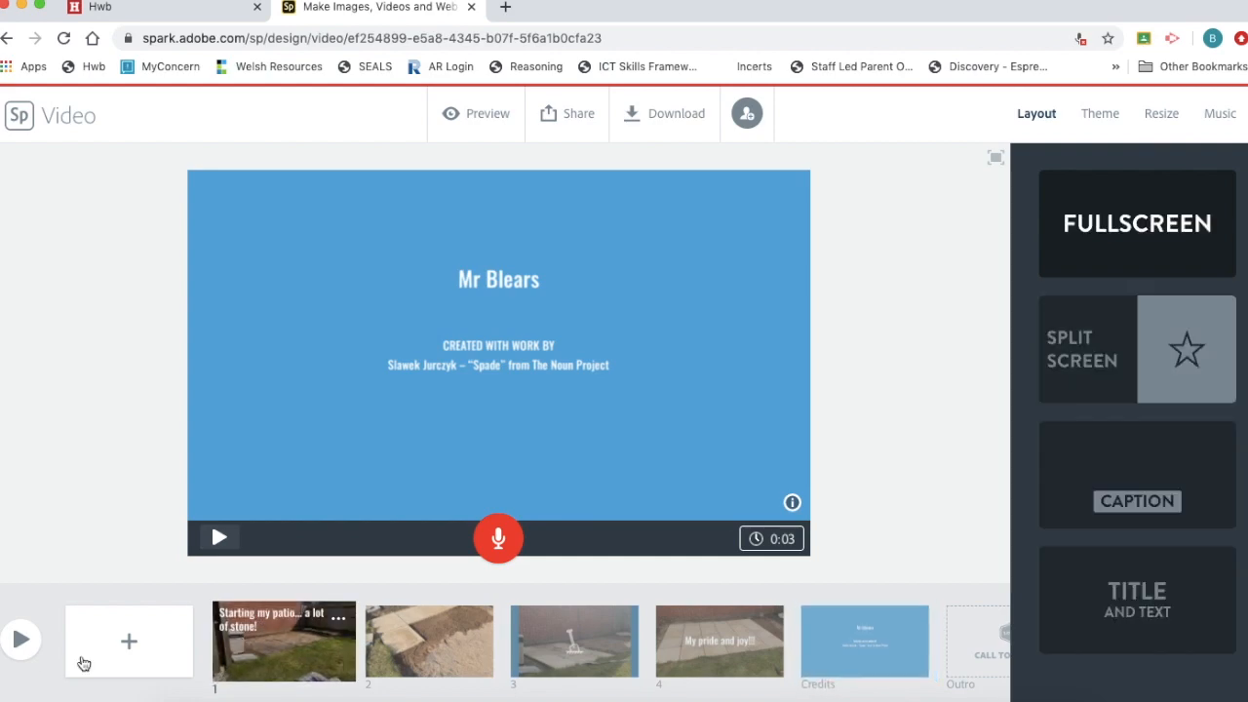
left_click(475, 113)
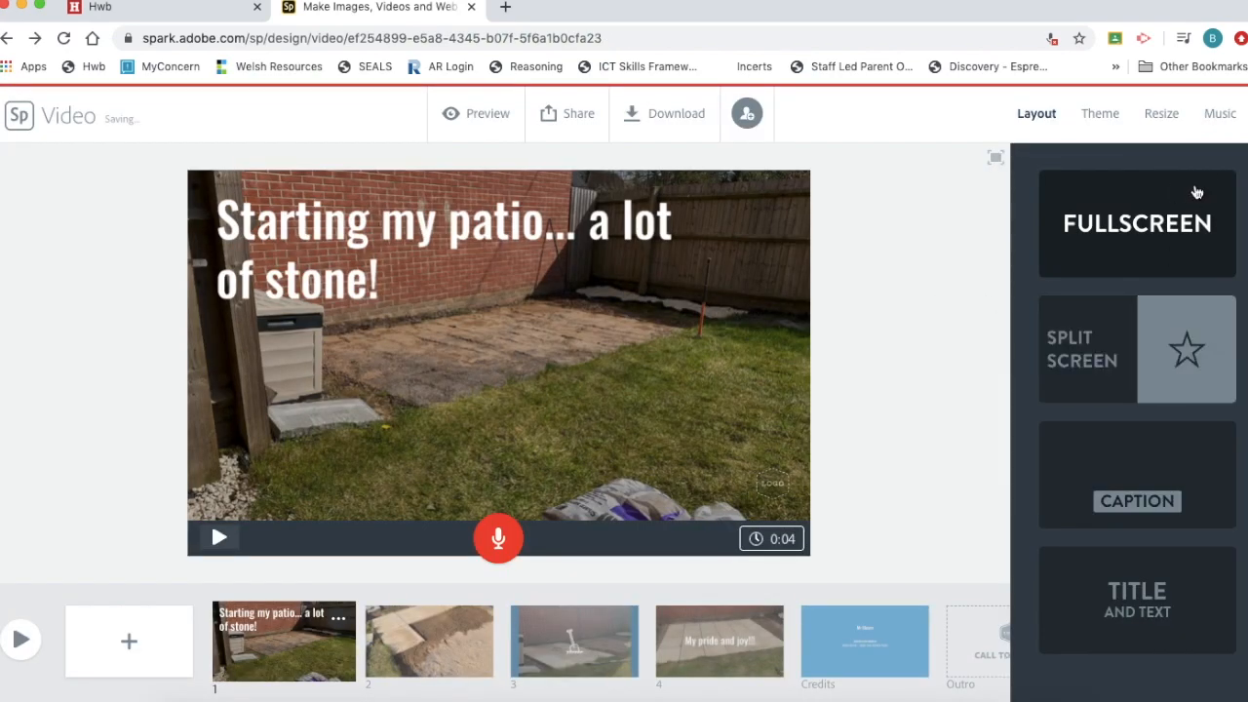
mouse_move(1157, 440)
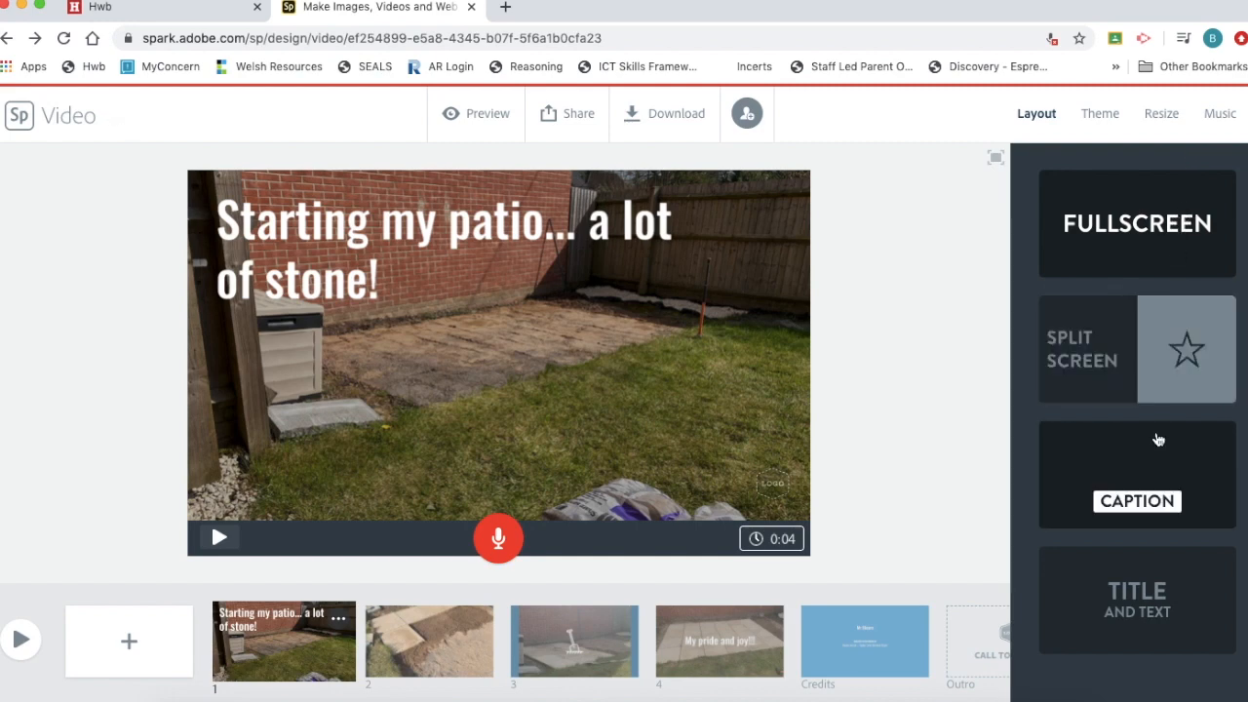
mouse_move(1148, 443)
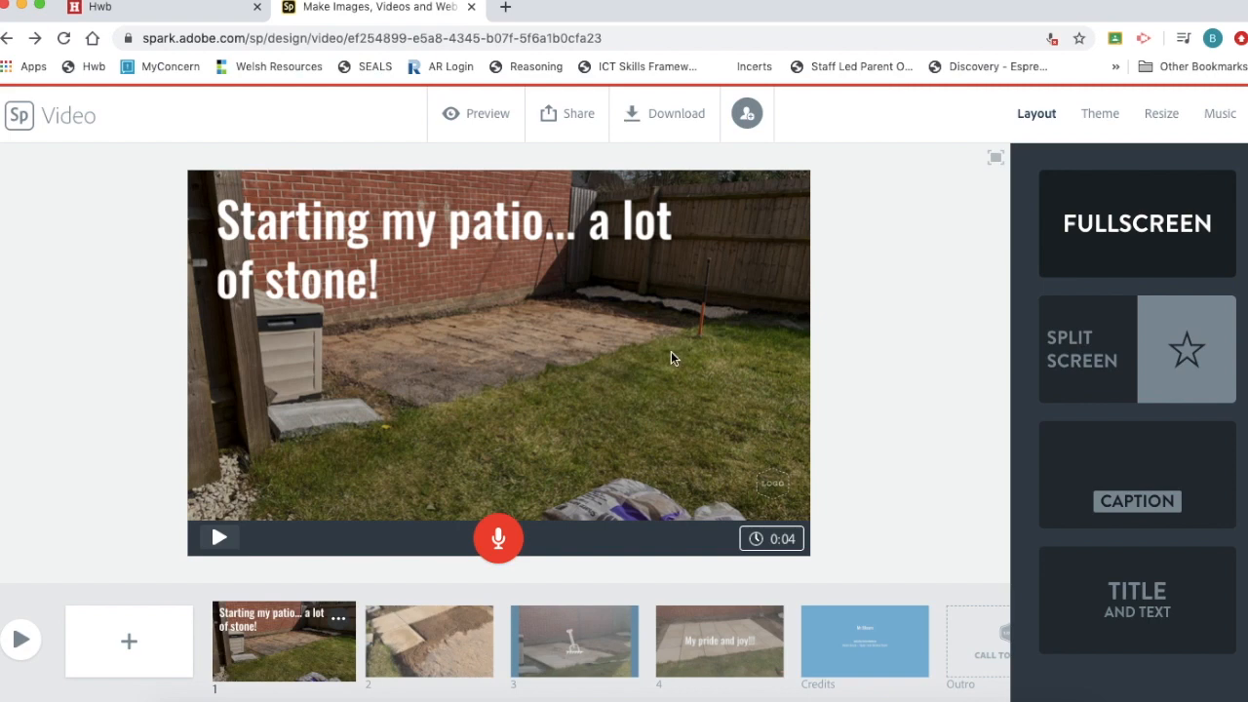
mouse_move(1113, 320)
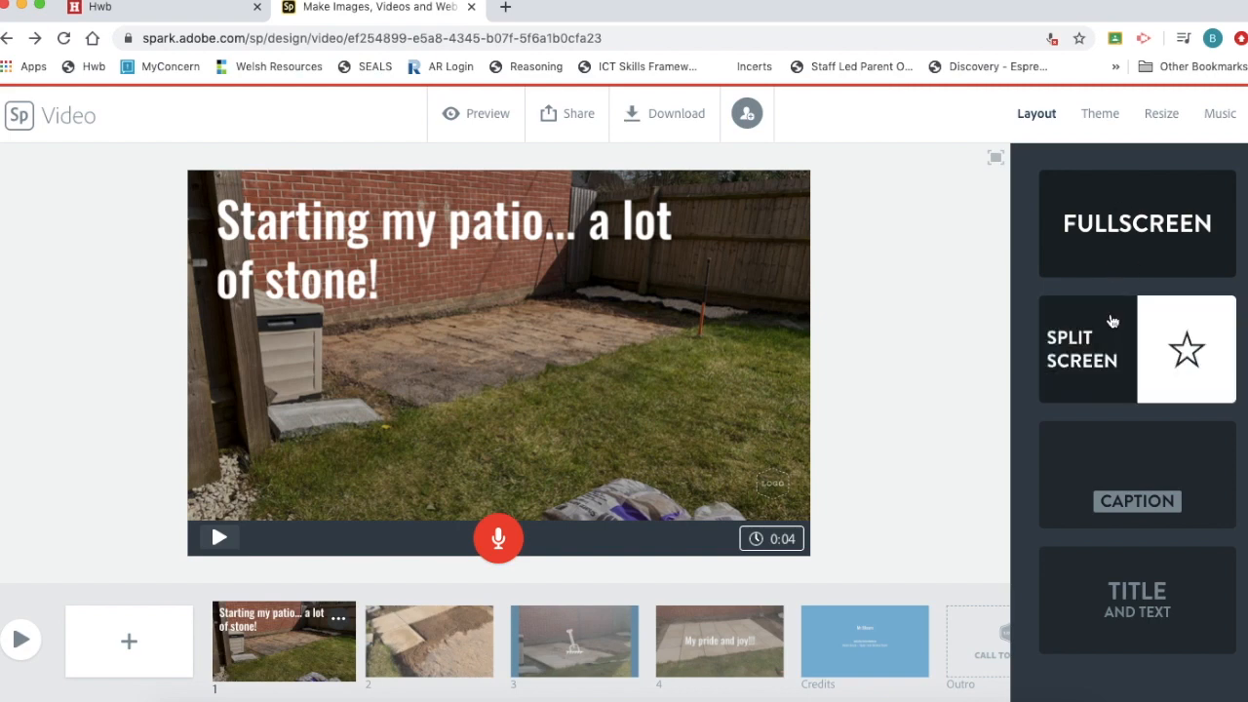
left_click(1085, 348)
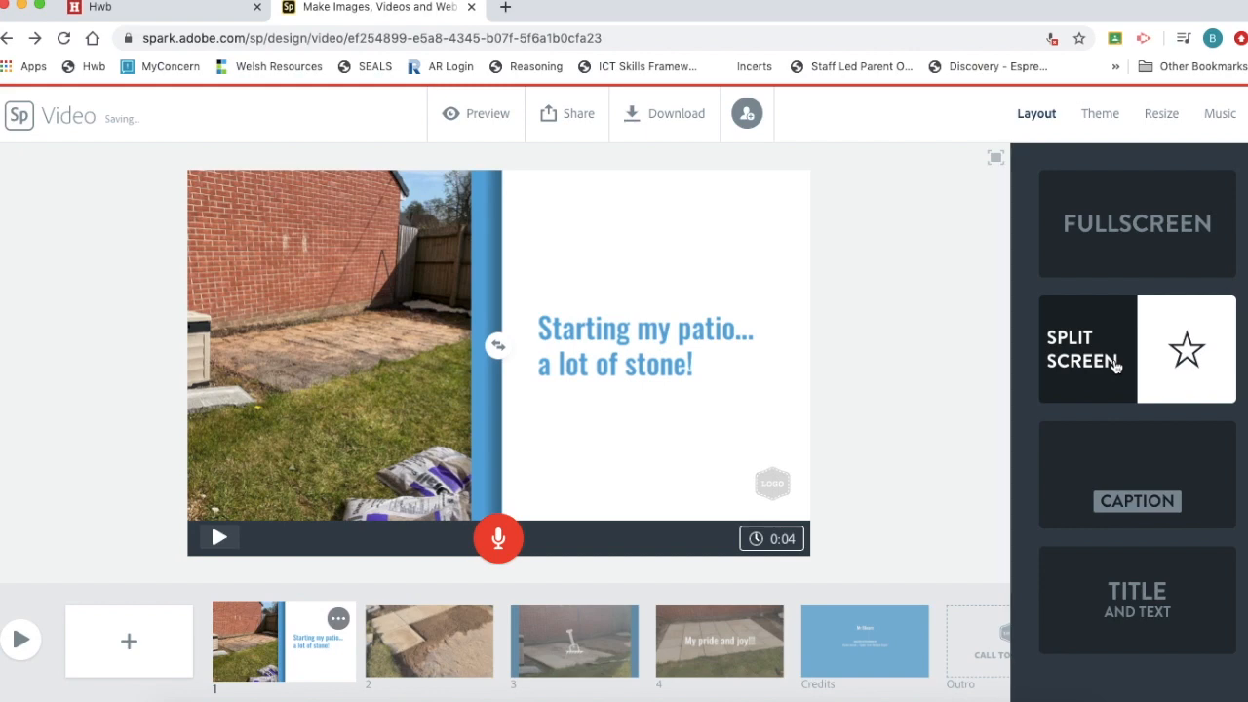
mouse_move(1101, 459)
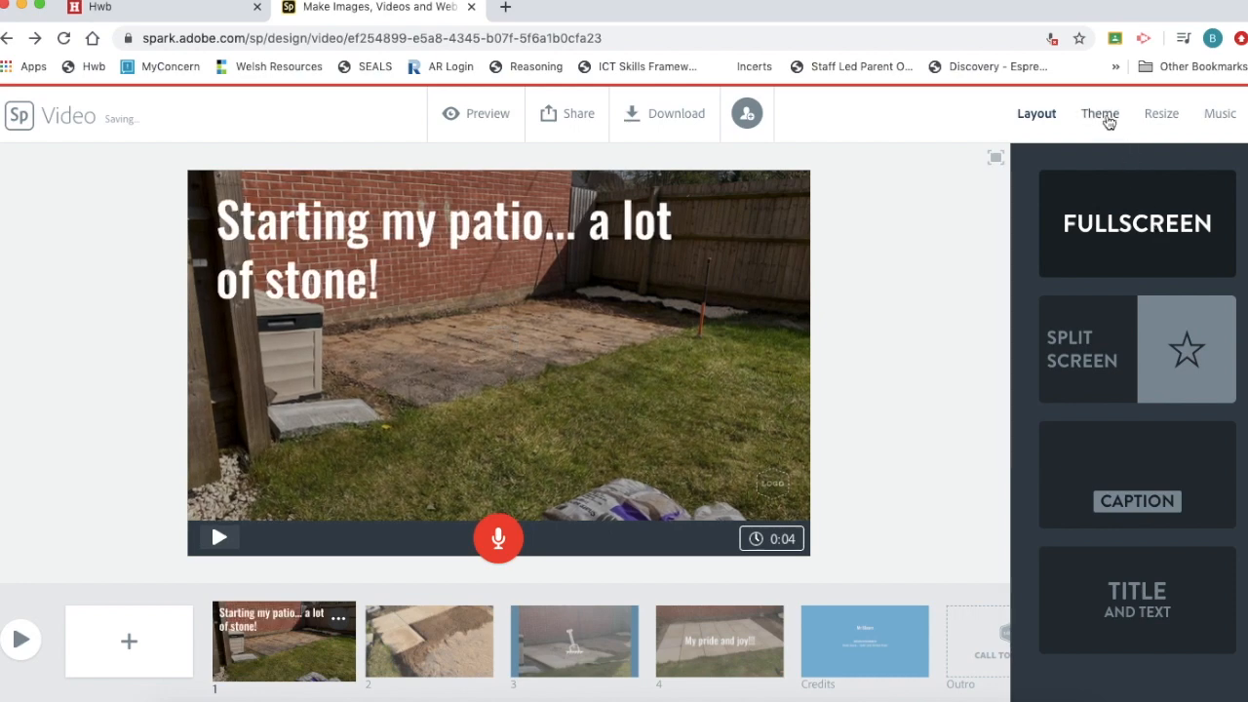
Try the orange Tidal theme, then apply the Elevate theme and dismiss the colours tip.
left_click(1098, 113)
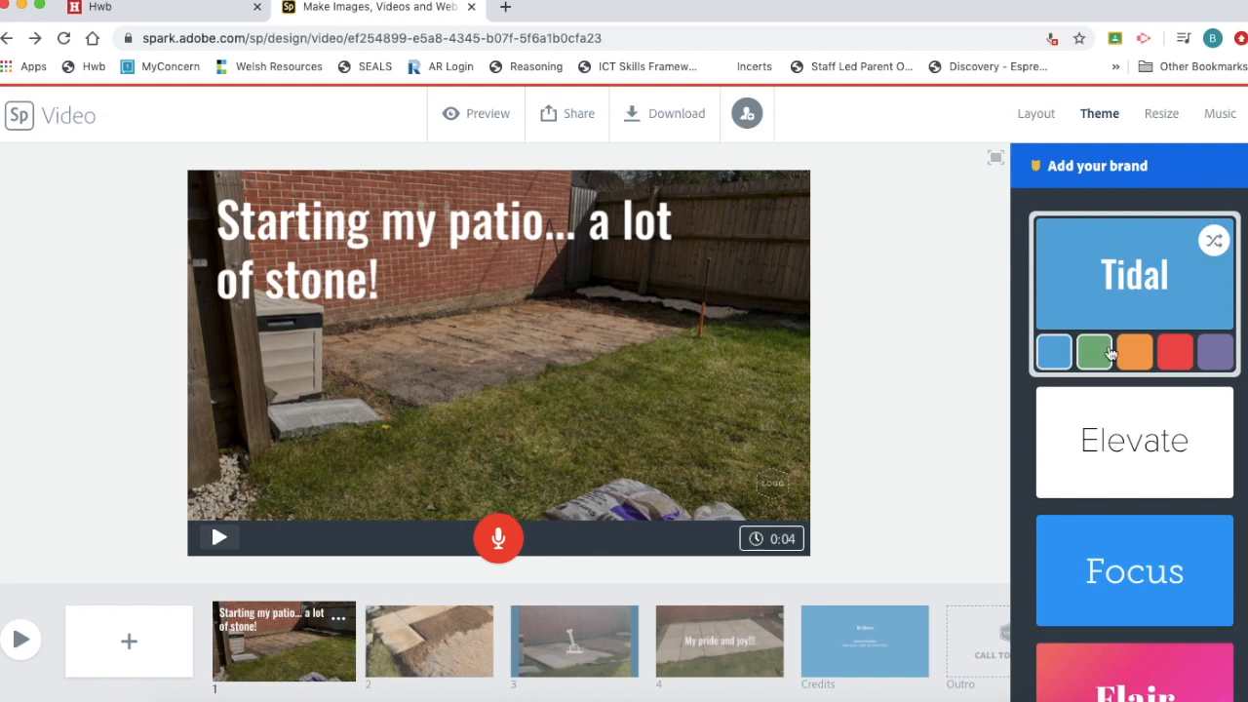
left_click(1134, 351)
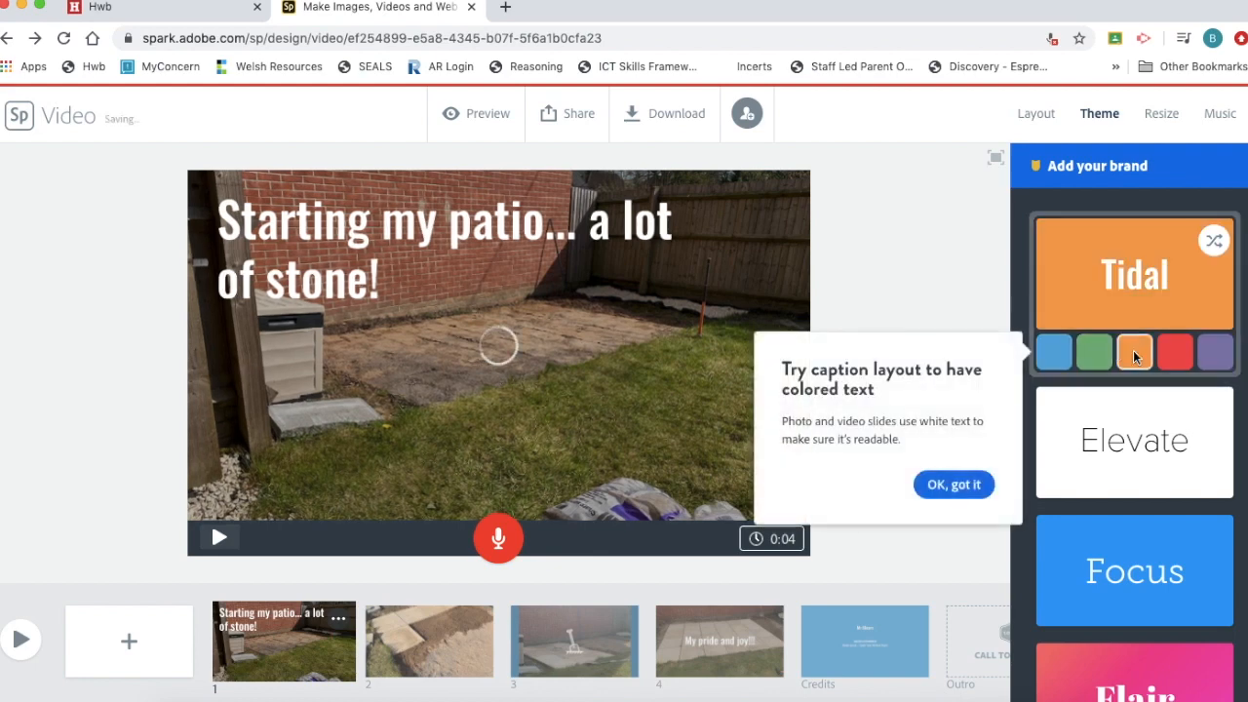
mouse_move(965, 496)
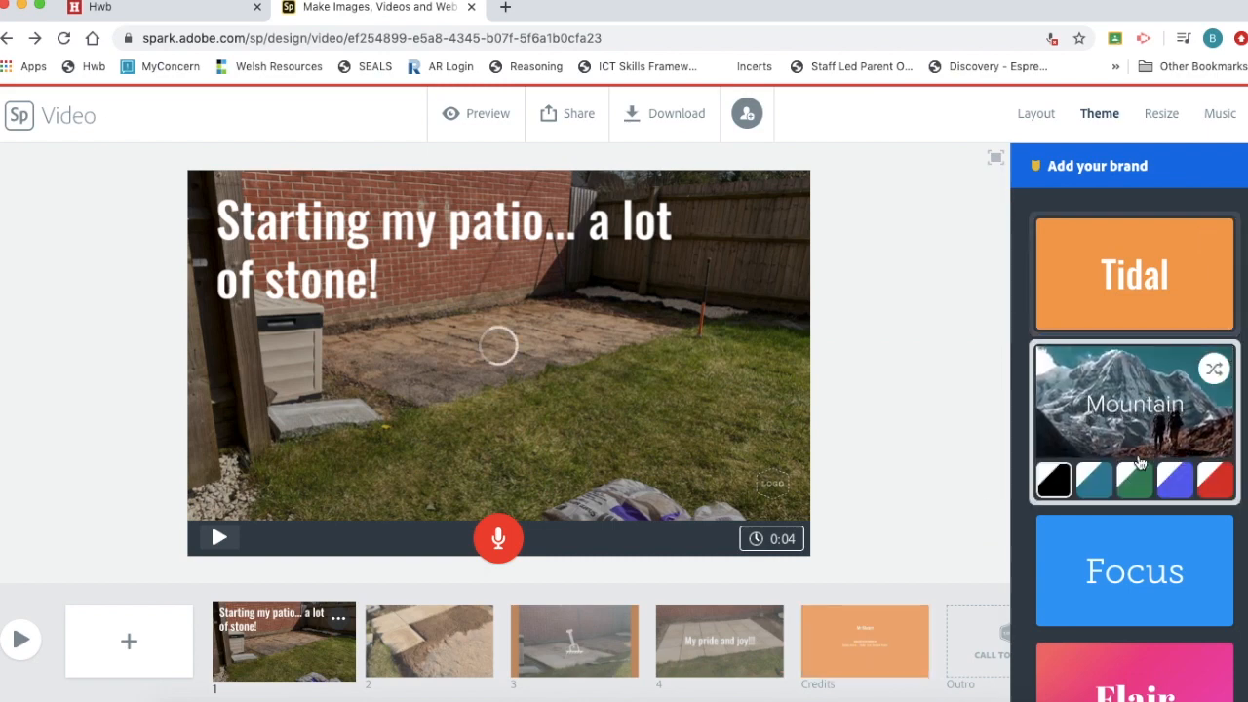
left_click(1133, 402)
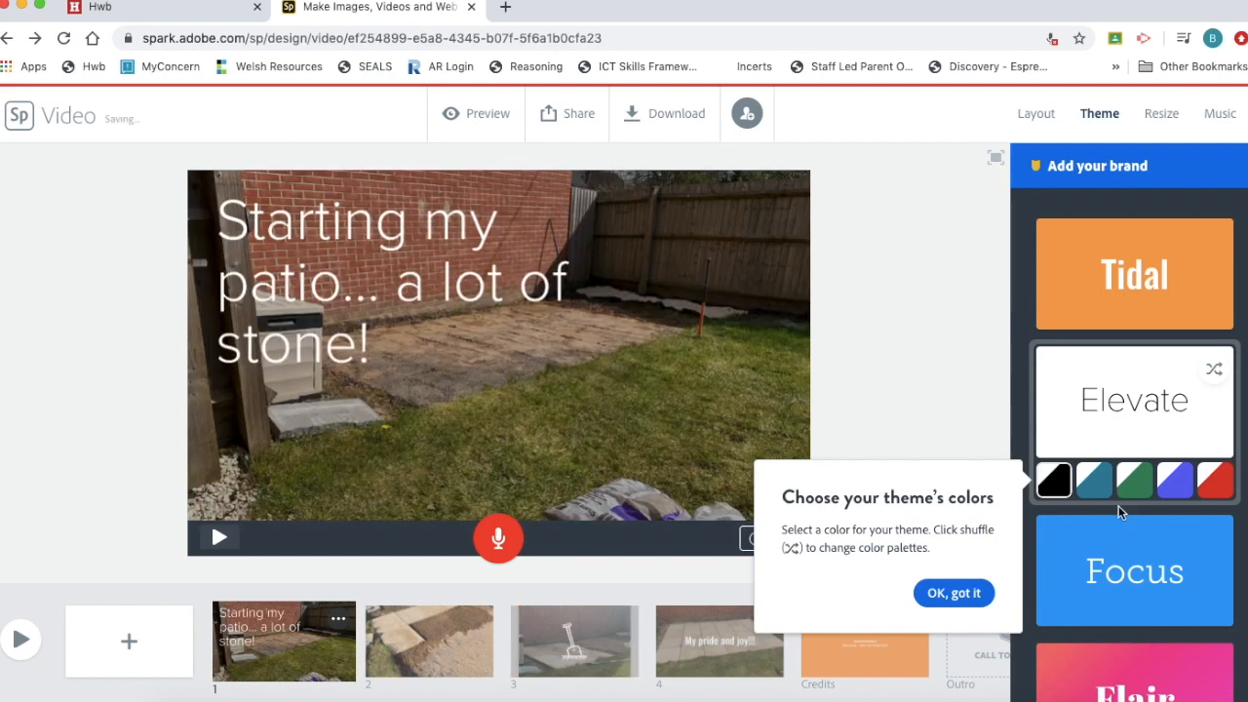
left_click(954, 593)
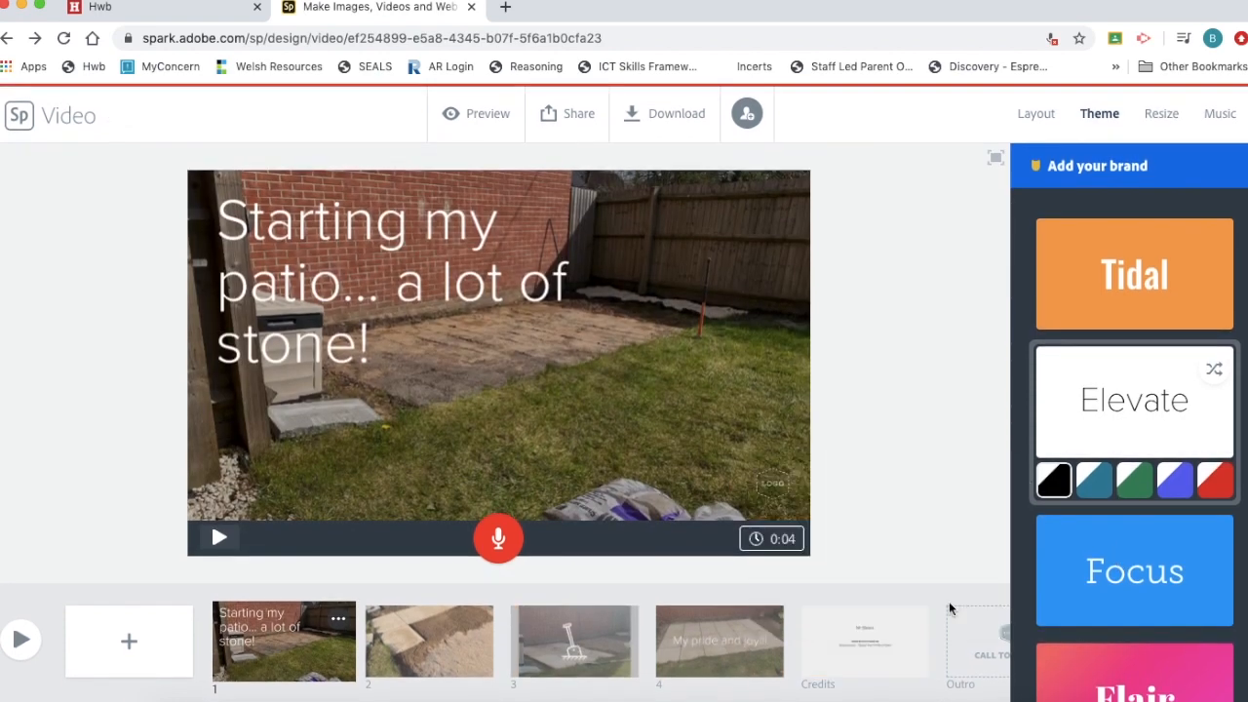
Look through the video size options, then bring up the background music choices.
scroll("down", 3)
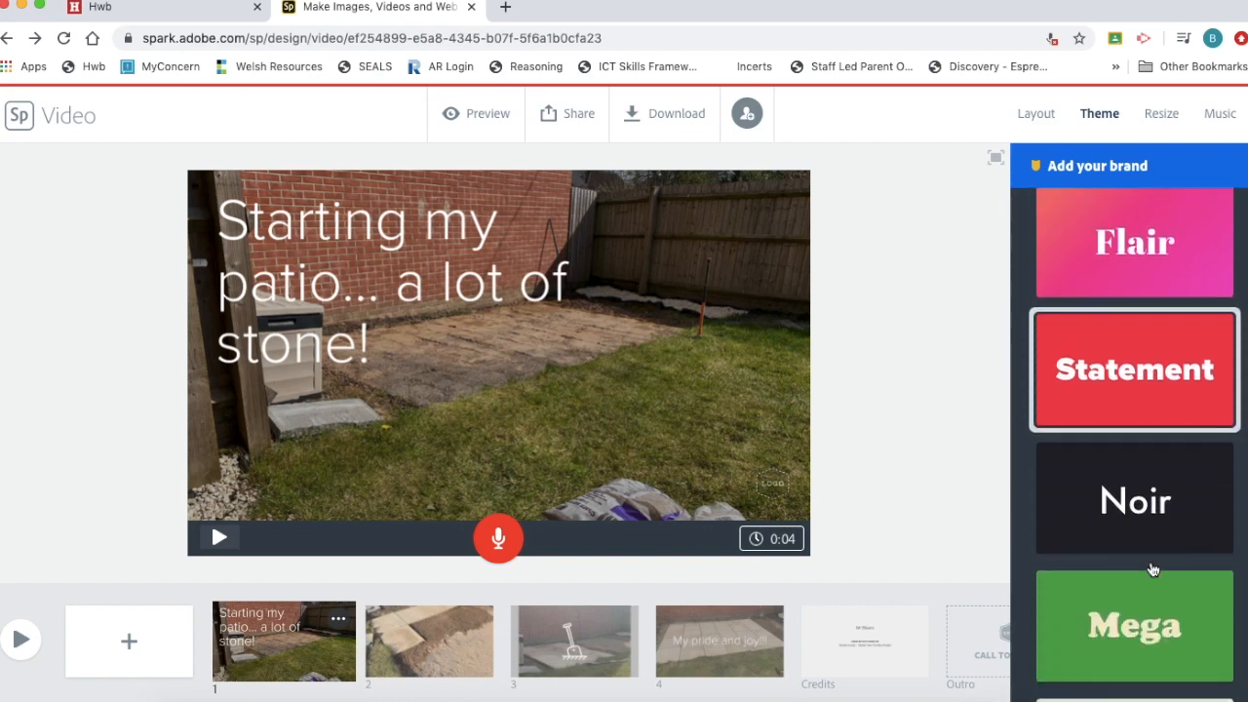
scroll("down", 3)
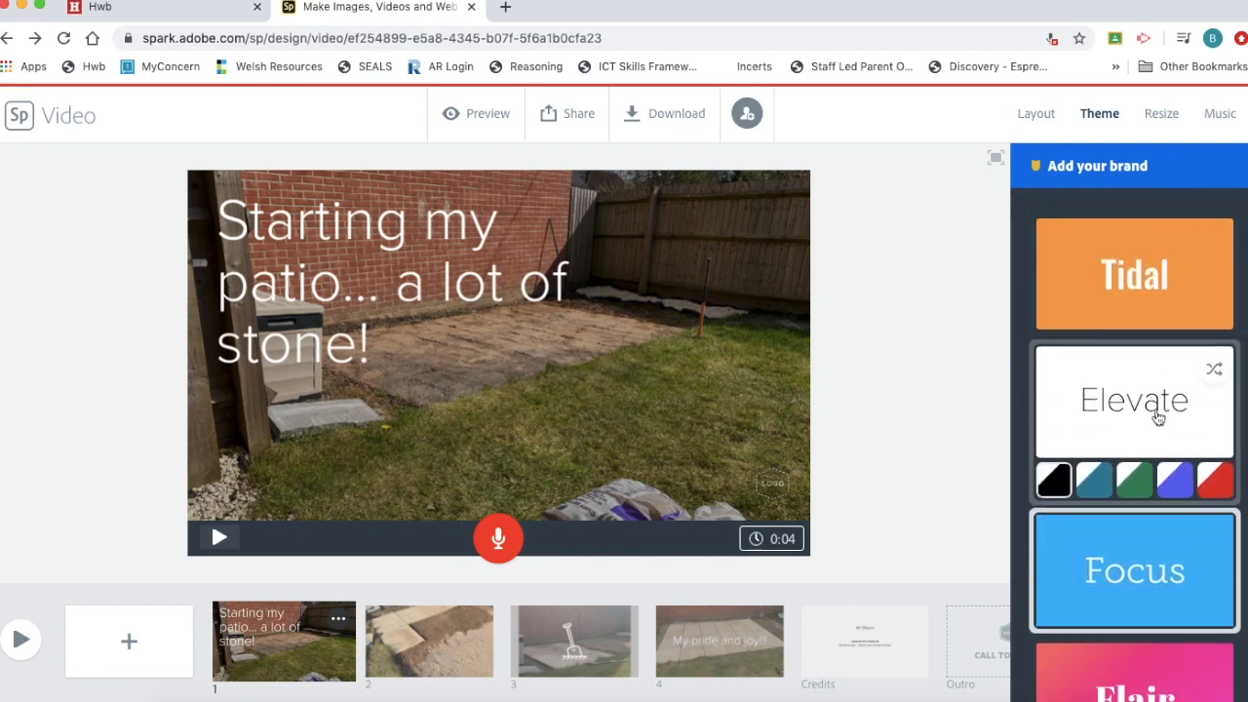
left_click(1161, 113)
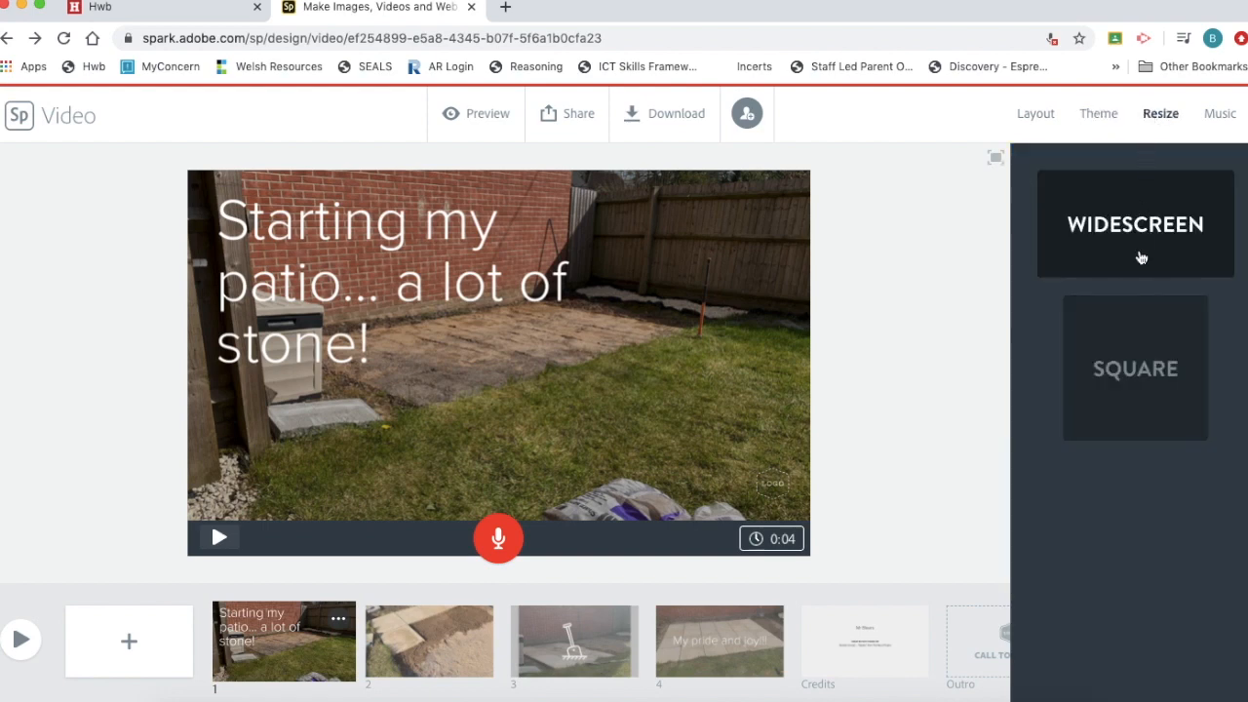
left_click(1218, 113)
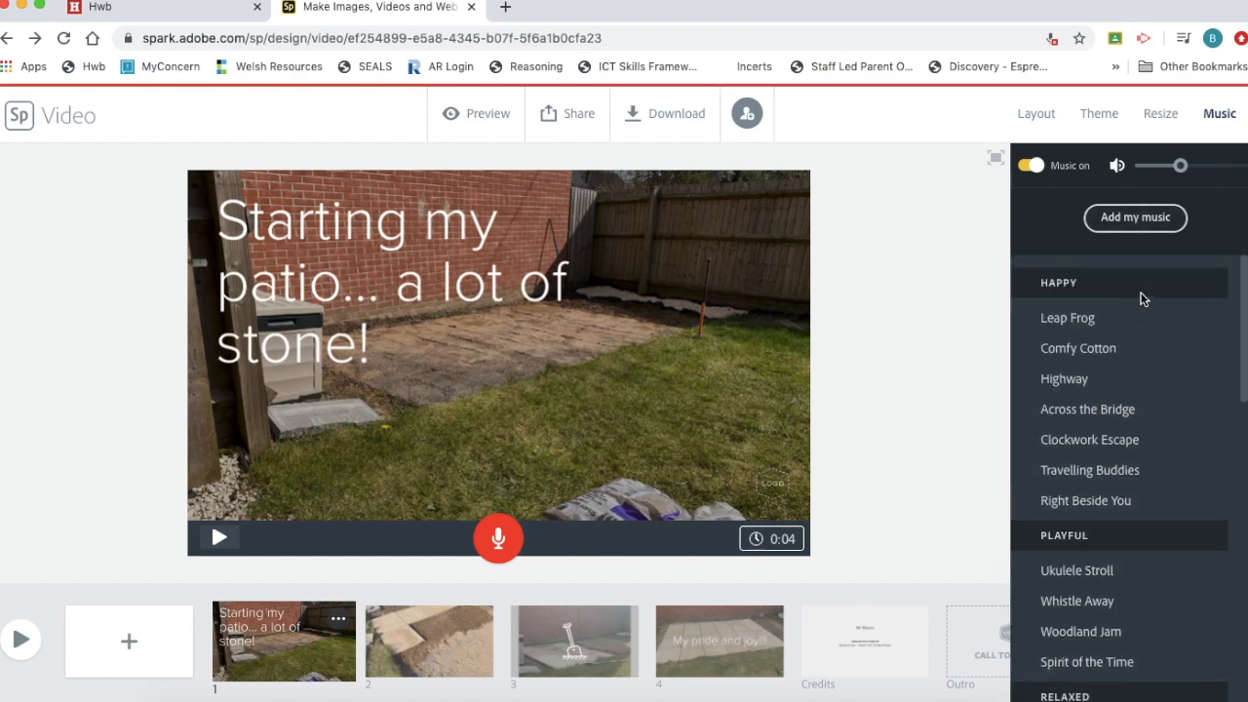
mouse_move(1089, 382)
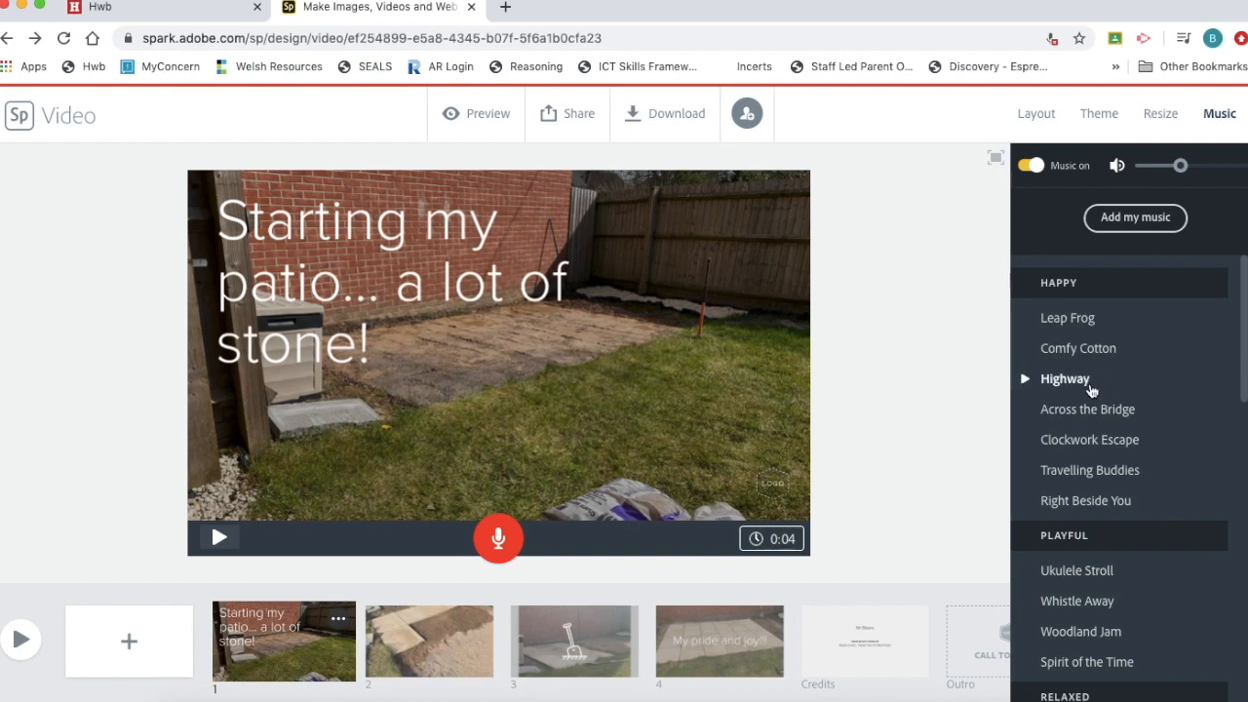
Select Highway as the soundtrack and stop its preview.
left_click(1064, 378)
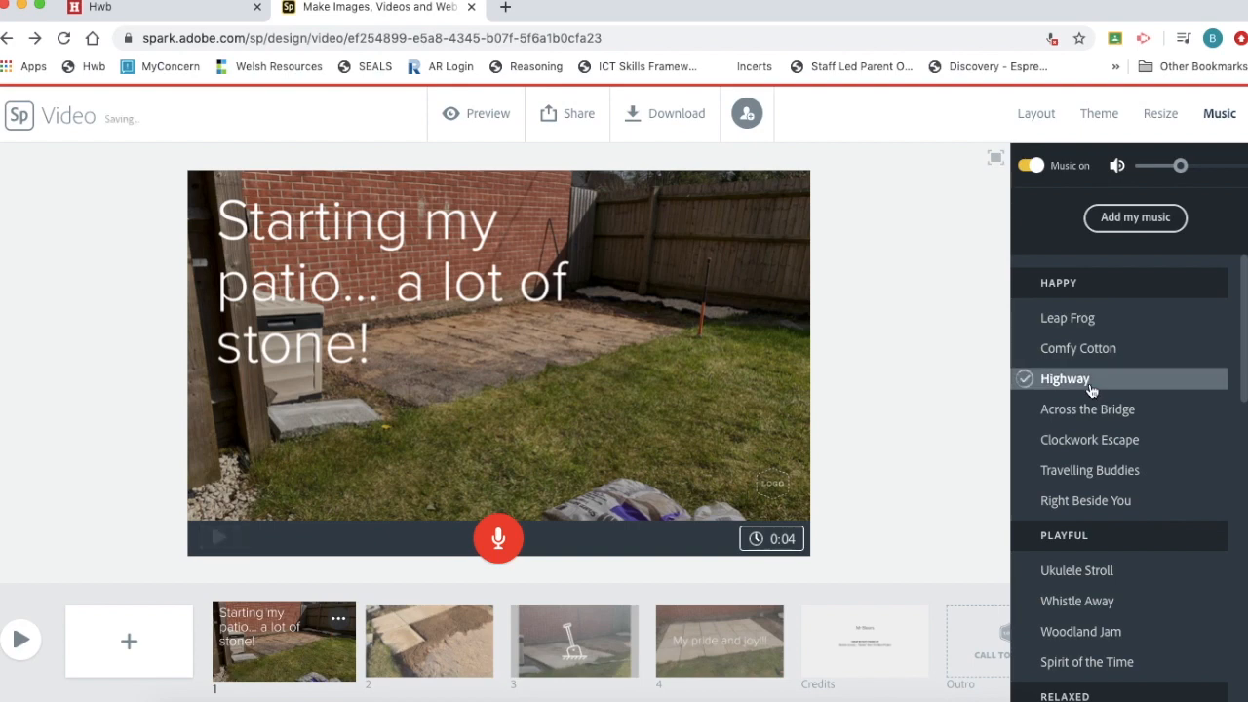
mouse_move(1045, 378)
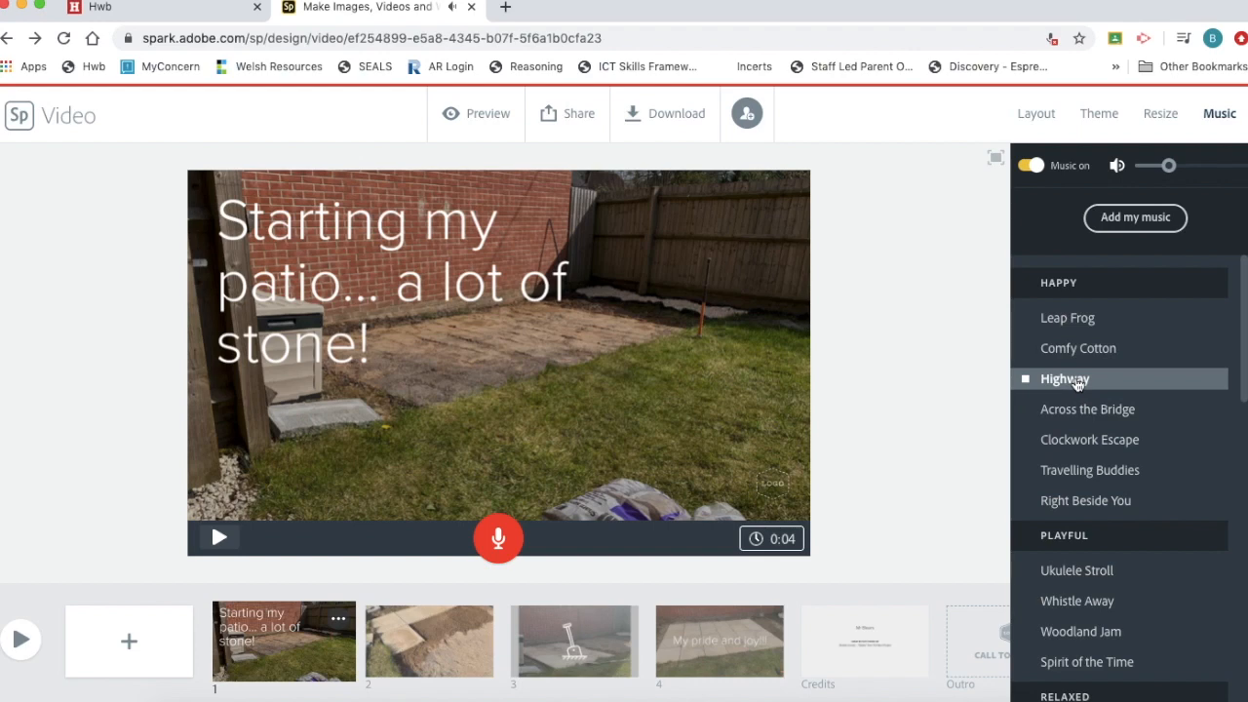
mouse_move(1102, 396)
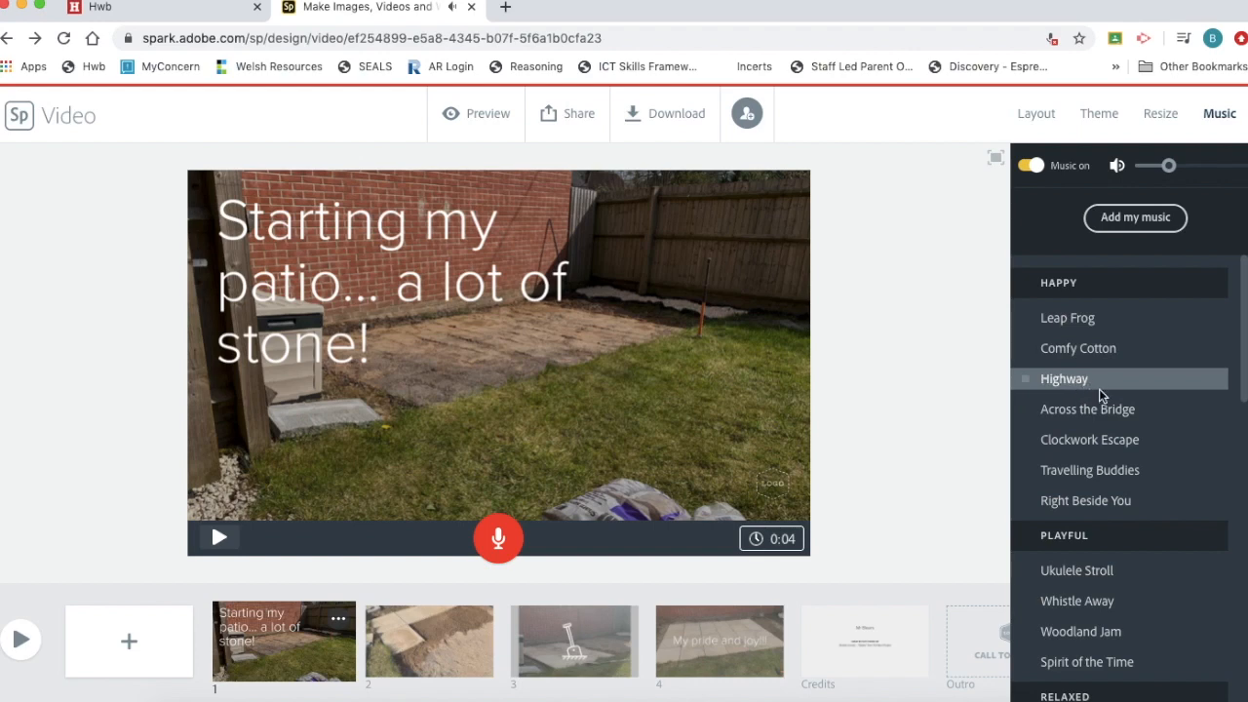
left_click(1063, 378)
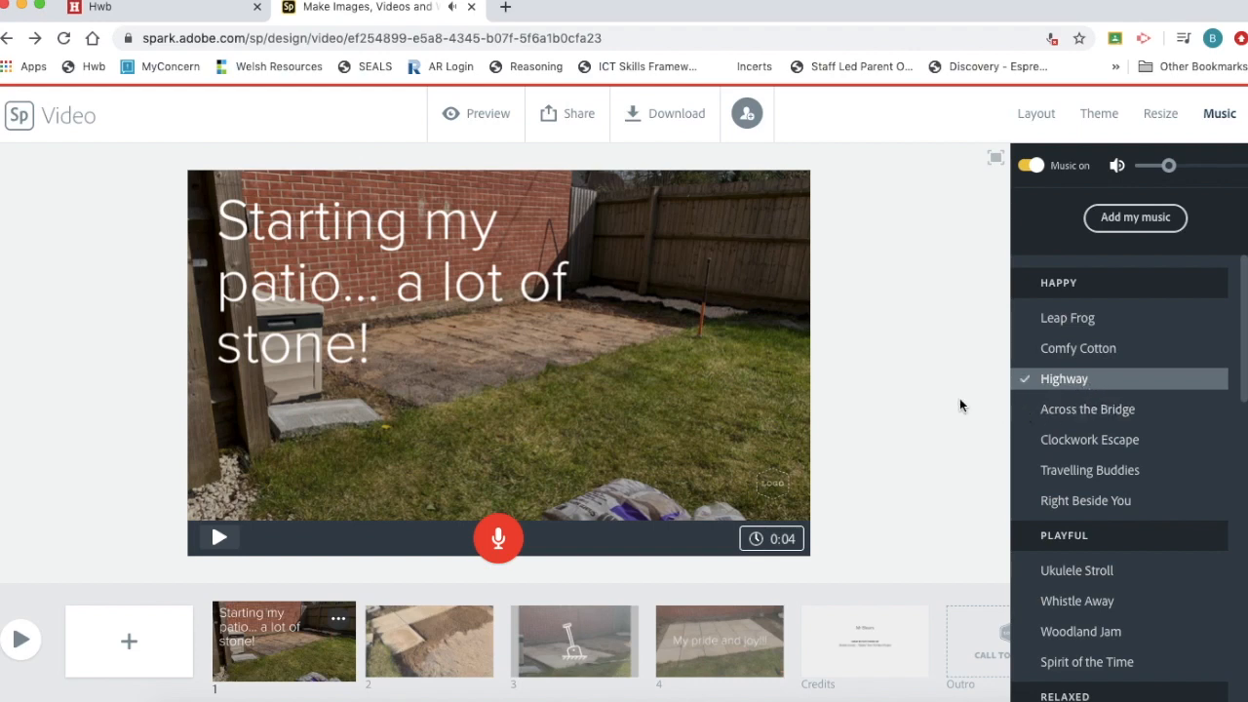
mouse_move(597, 124)
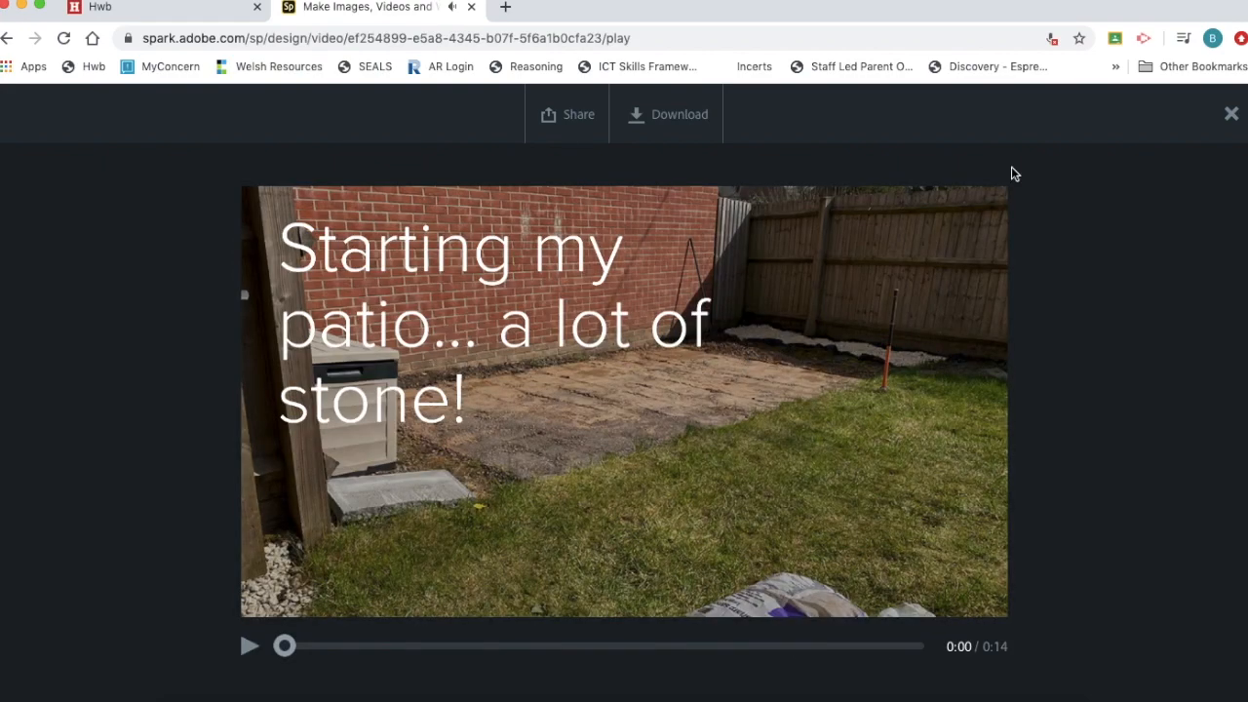
Exit the preview, show sharing options, and close the Invite collaborators dialog unused.
left_click(1228, 113)
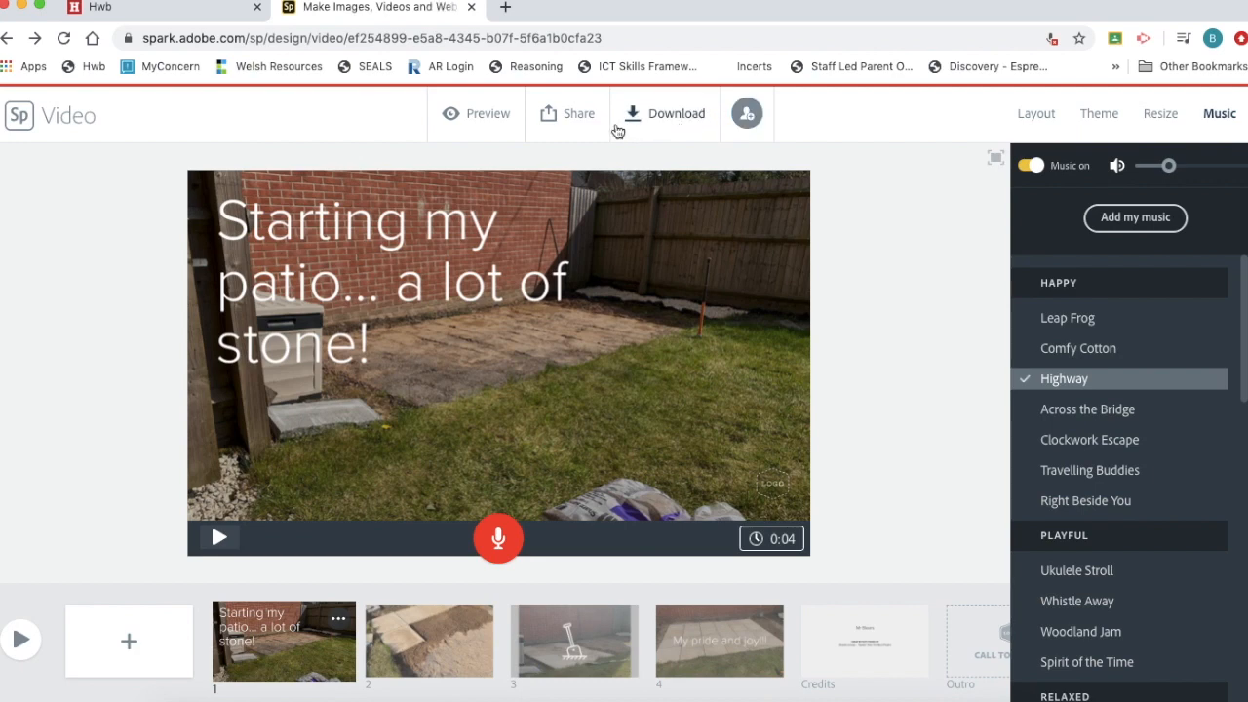
left_click(567, 113)
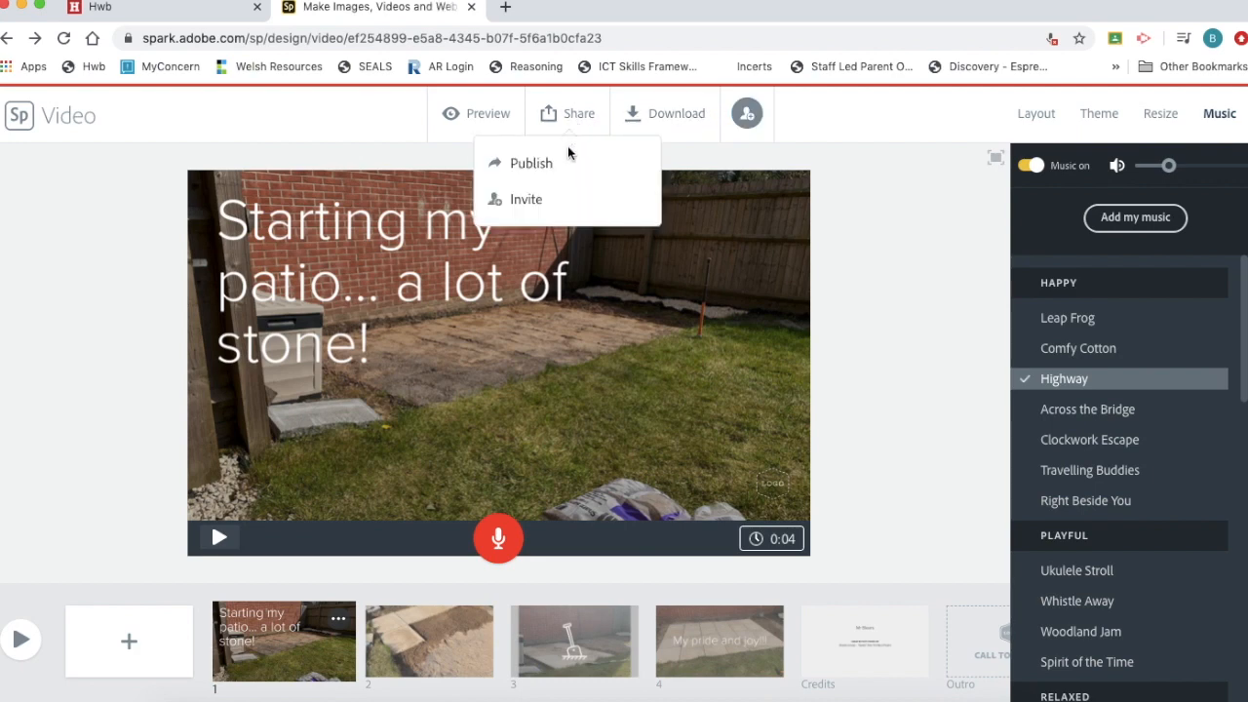
mouse_move(552, 199)
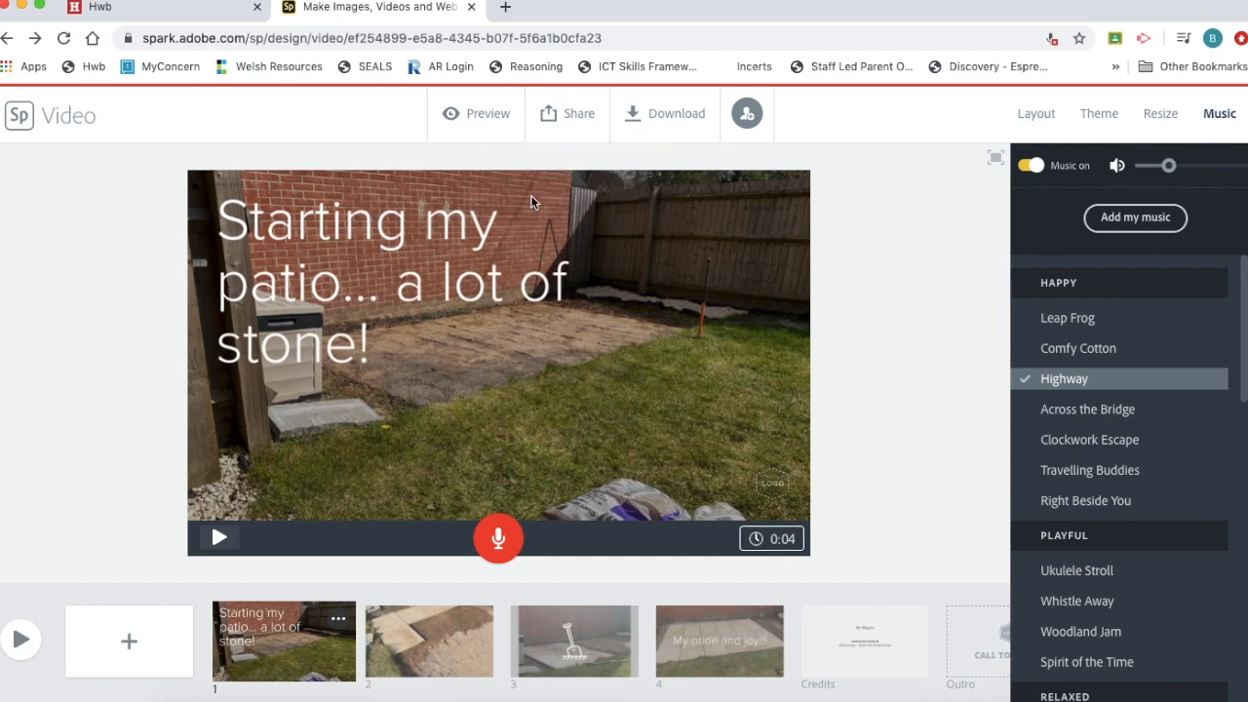
left_click(745, 113)
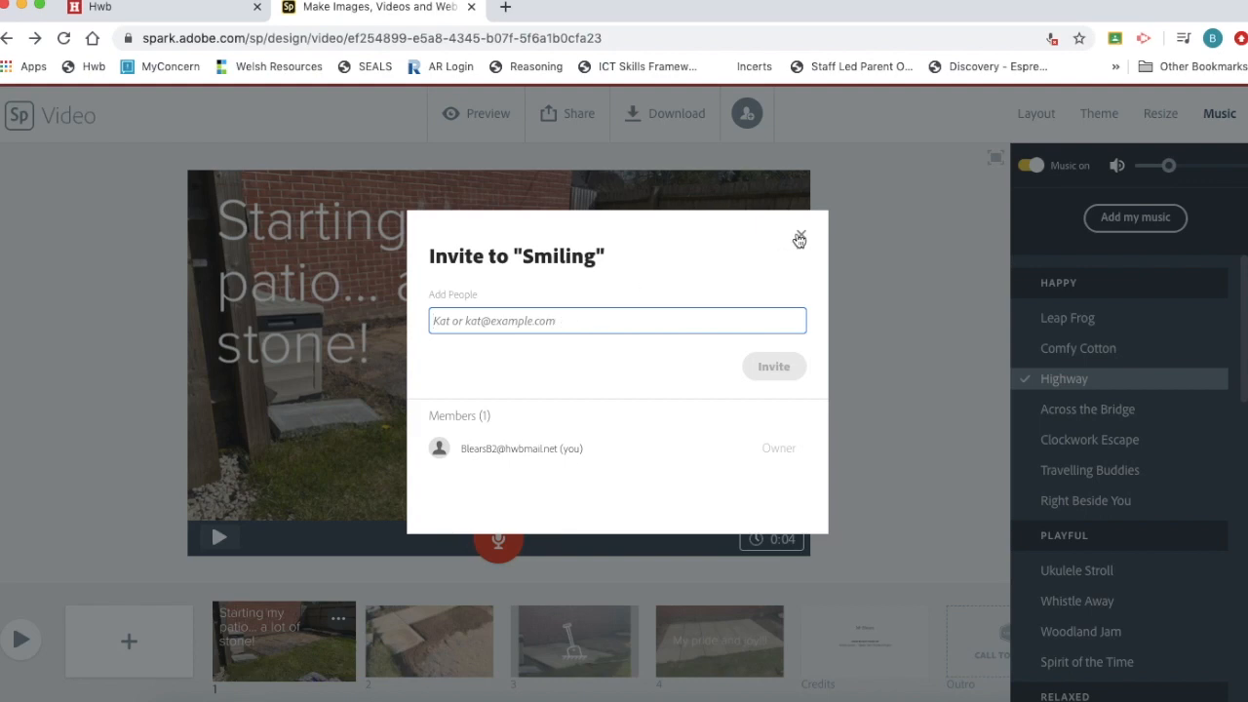
left_click(800, 239)
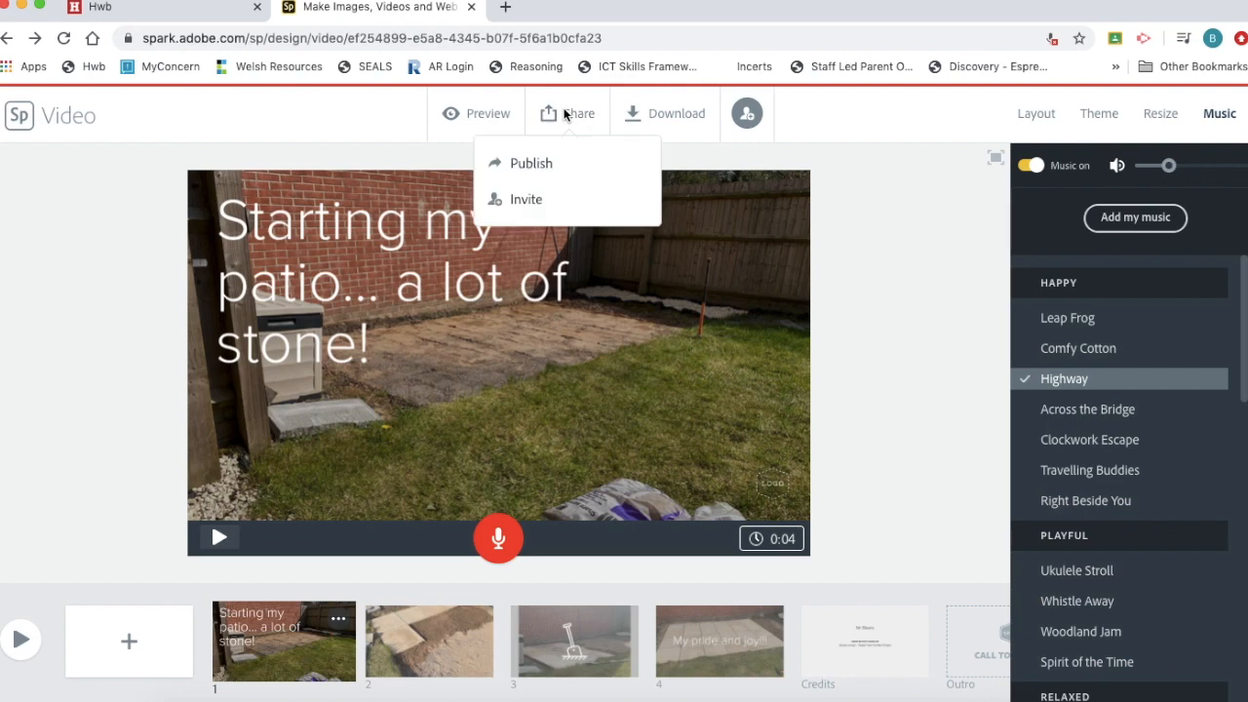
Publish 'Smiling', create and copy its shareable link, and close the sharing window.
left_click(530, 163)
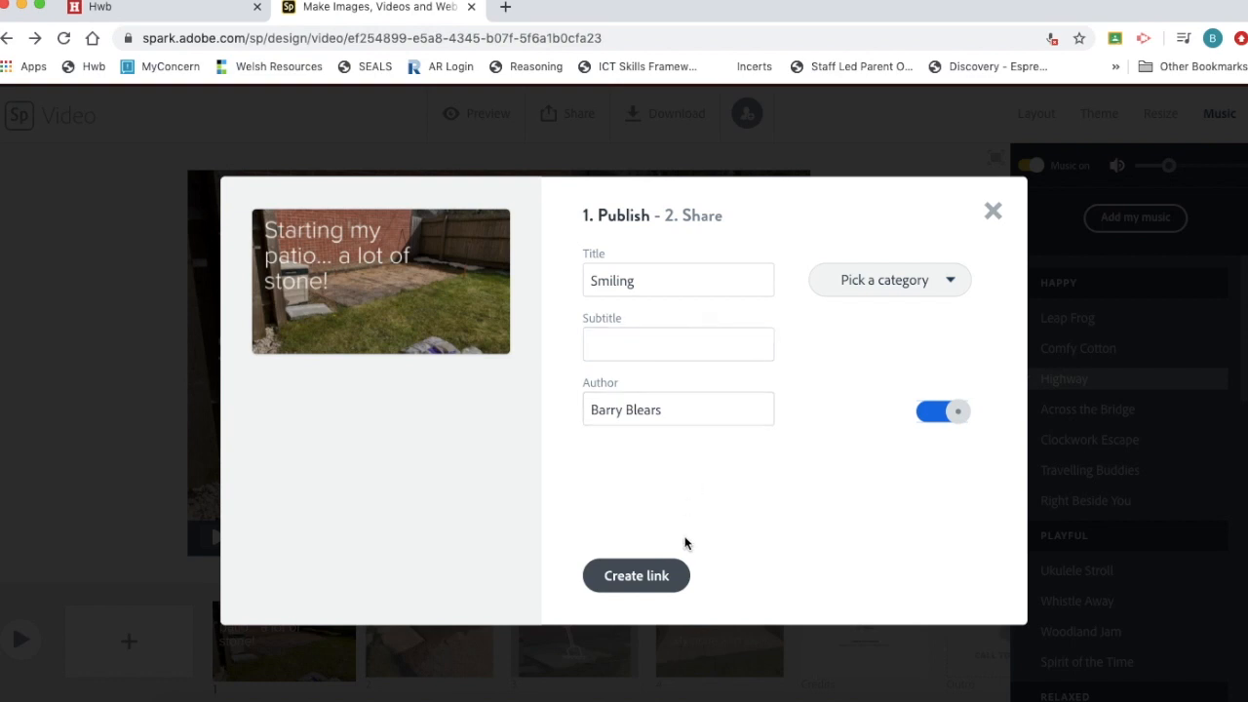
mouse_move(661, 590)
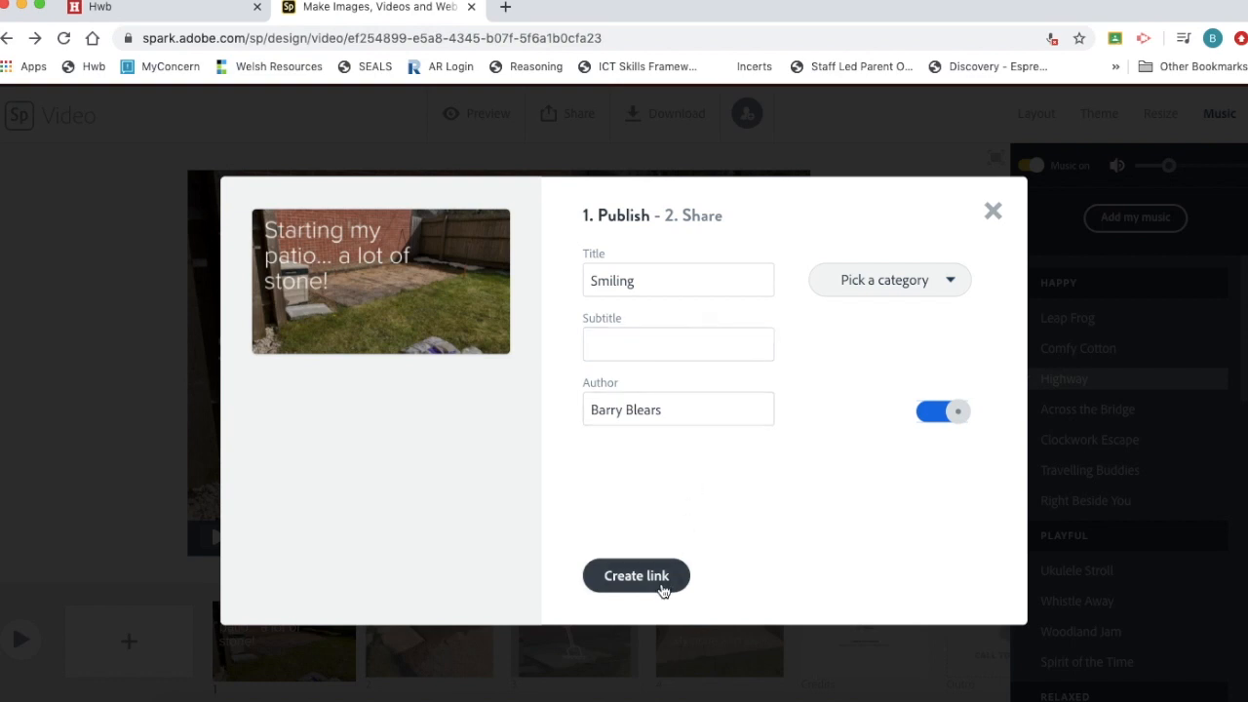
left_click(636, 575)
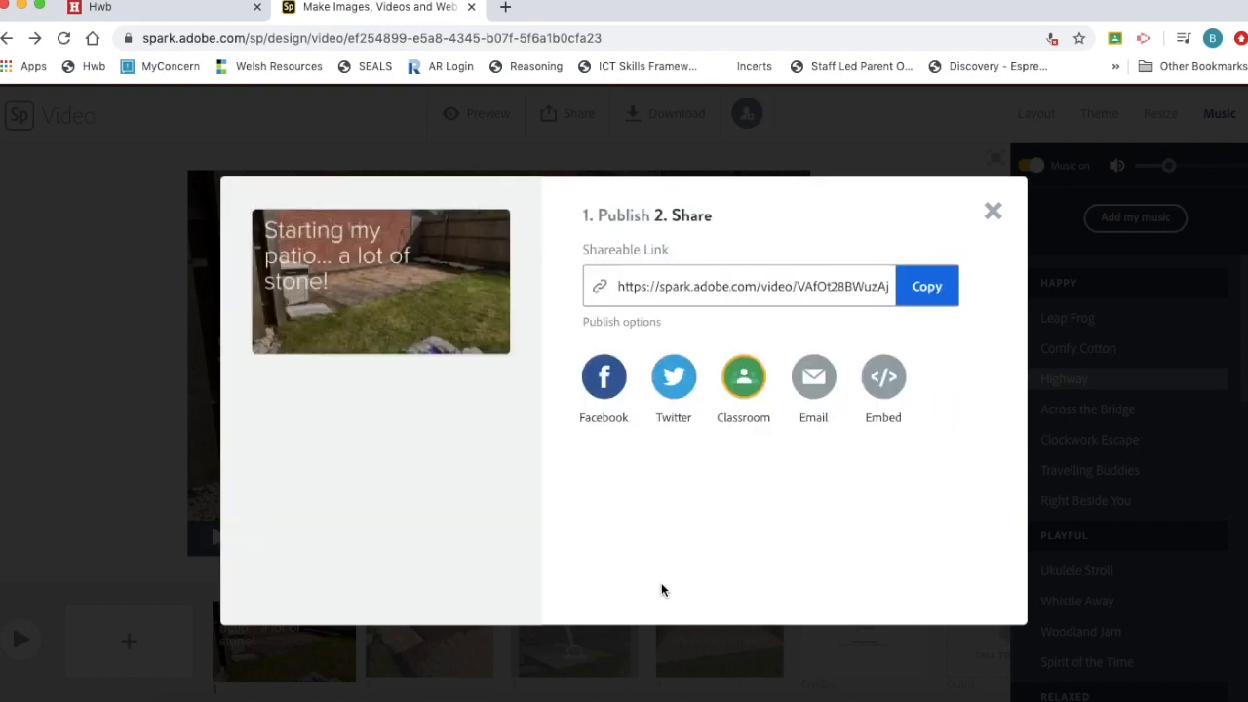
mouse_move(624, 535)
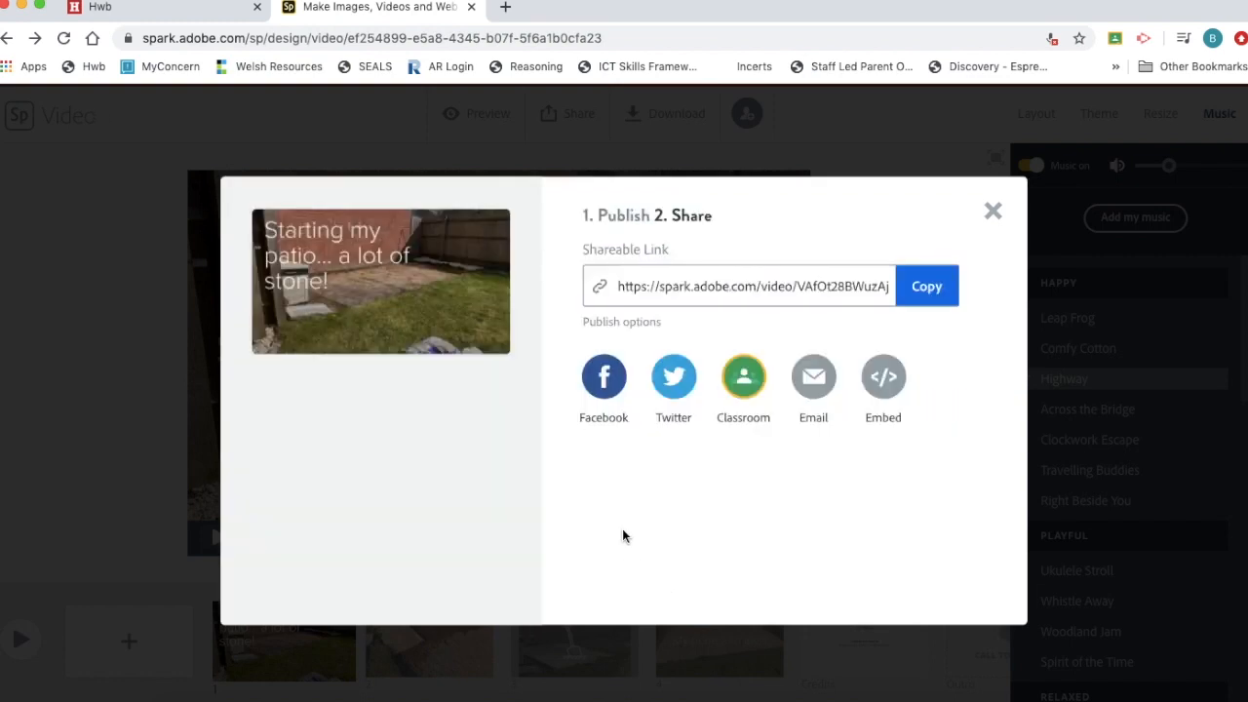
mouse_move(851, 359)
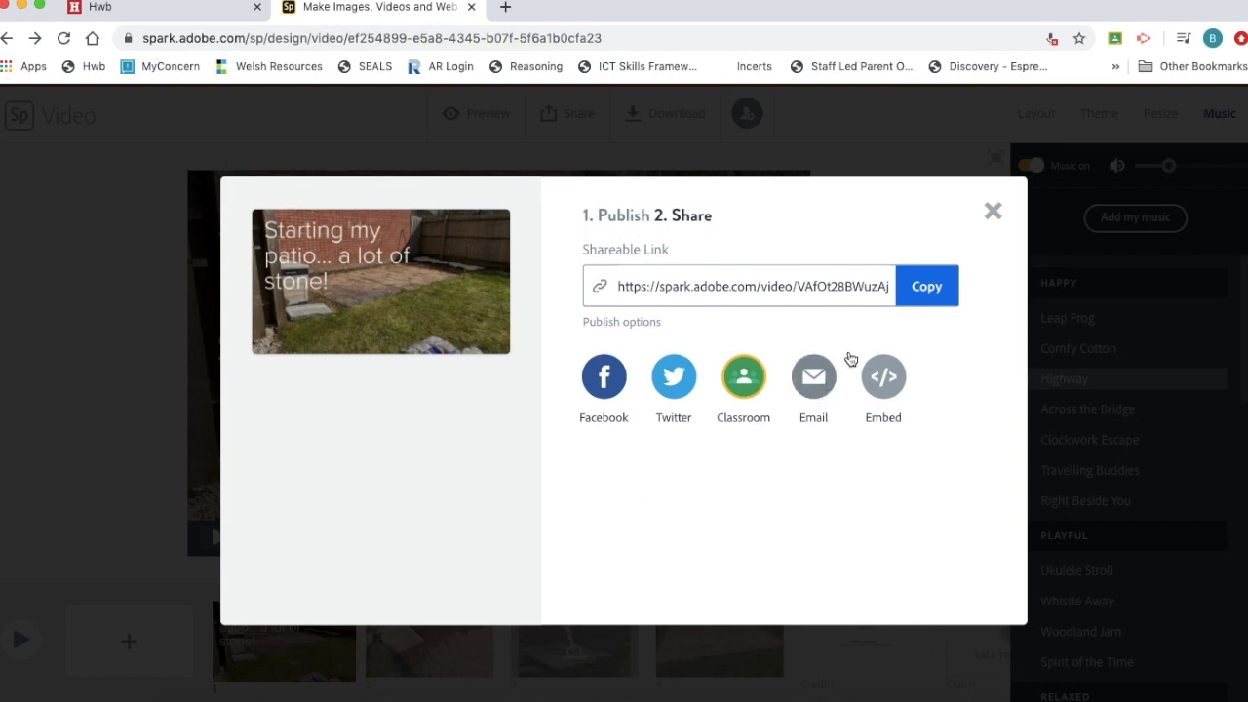
left_click(926, 285)
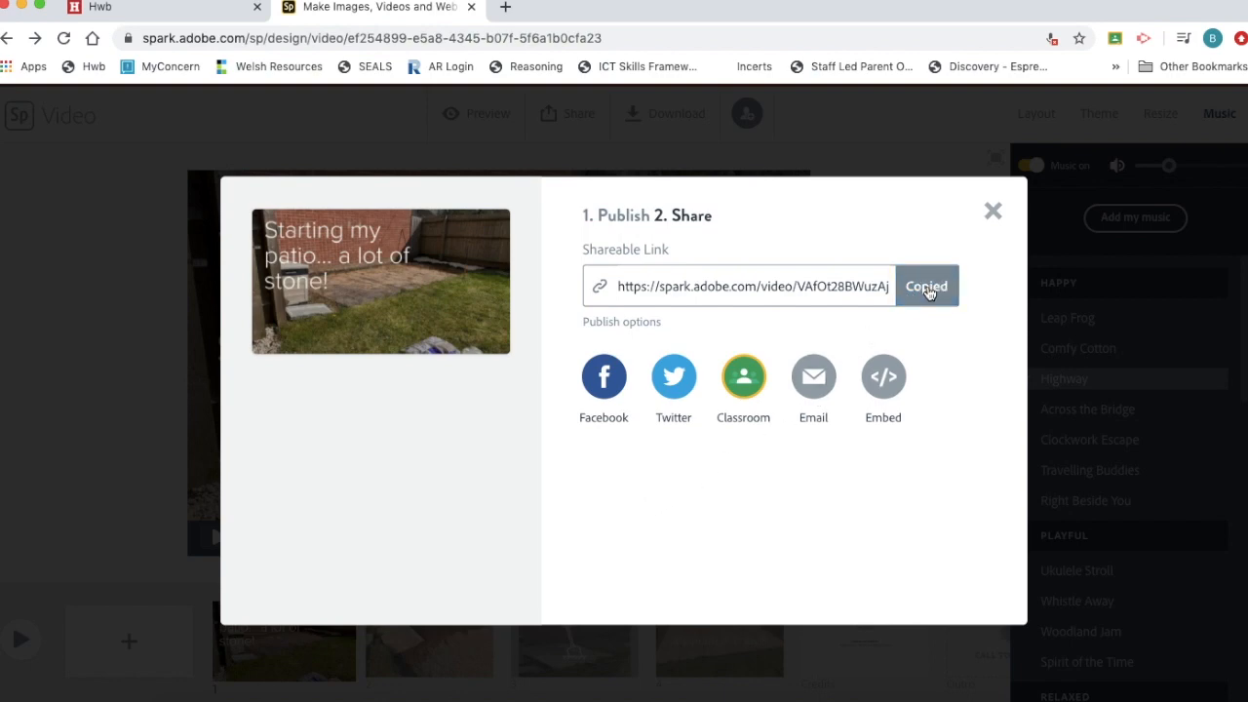
left_click(993, 210)
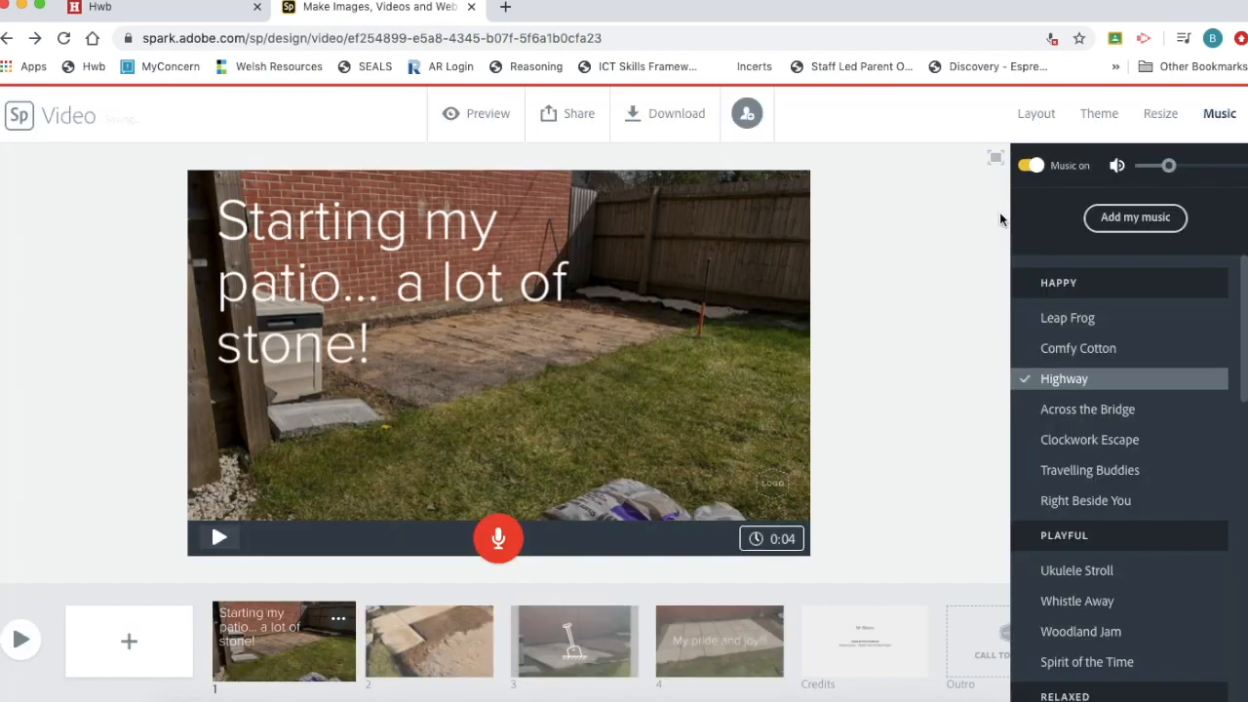
Download the finished video as Smiling.mp4.
left_click(664, 113)
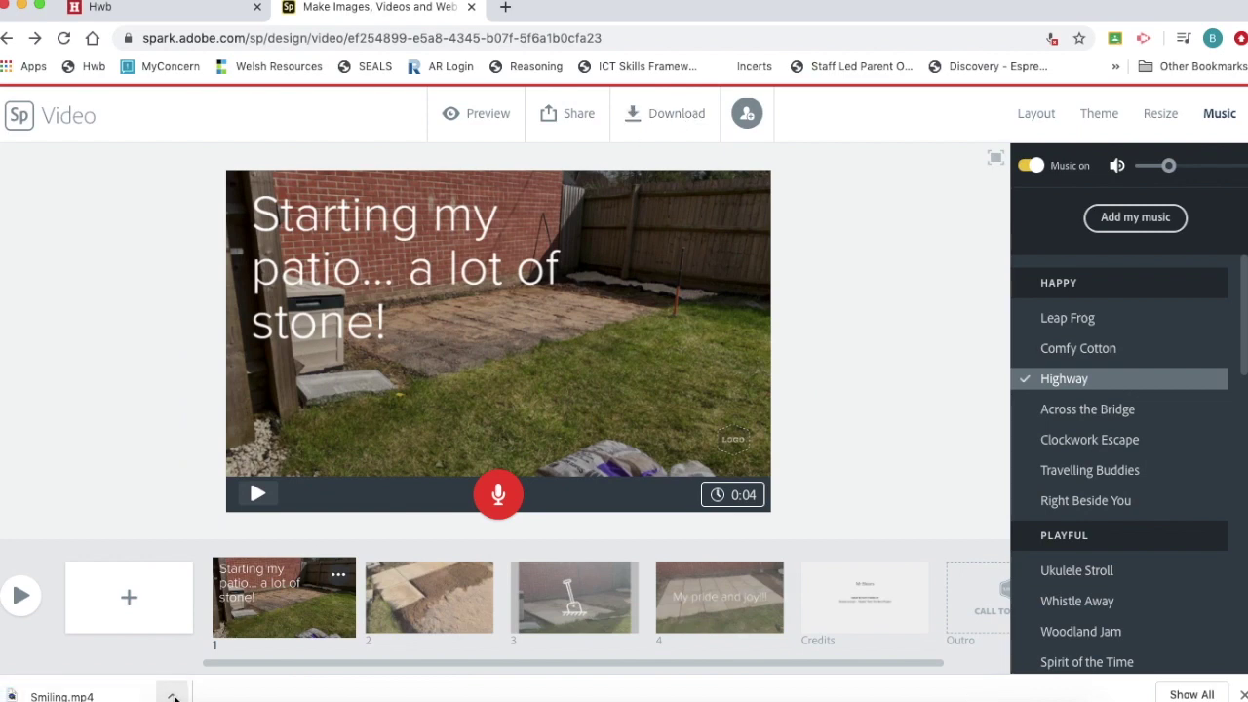
mouse_move(936, 288)
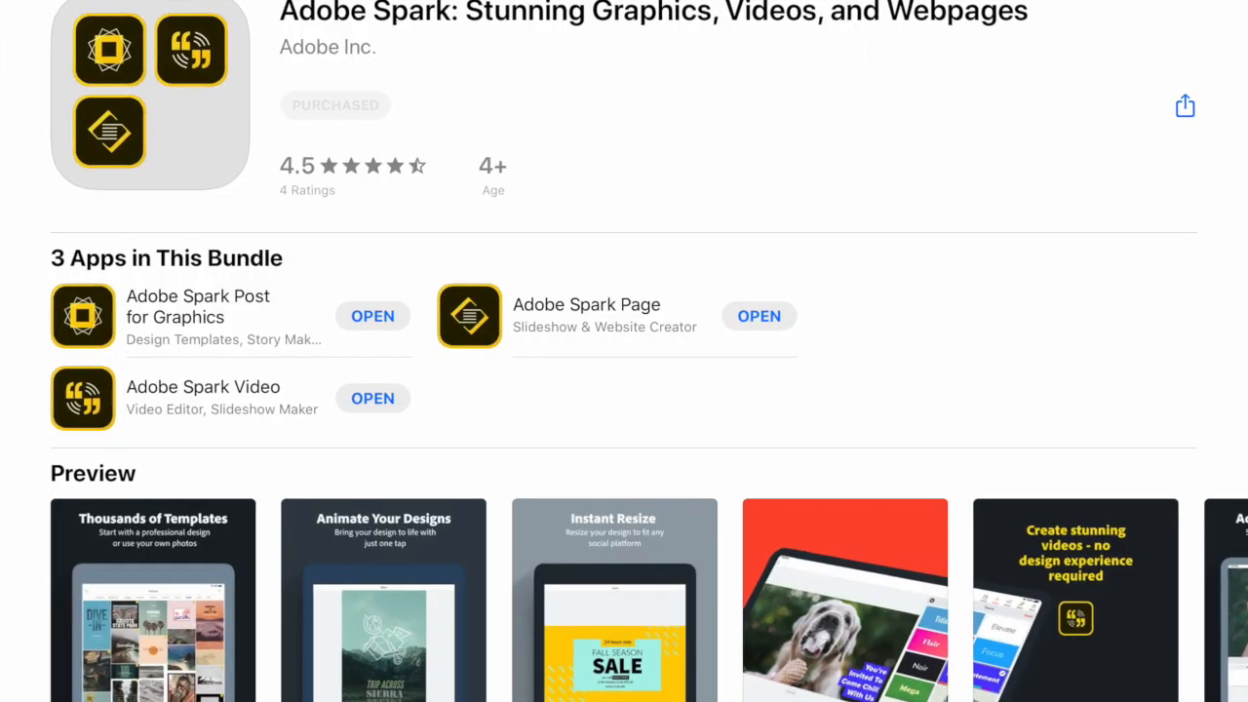
Launch Adobe Spark Video from the Adobe Spark bundle page.
scroll("down", 3)
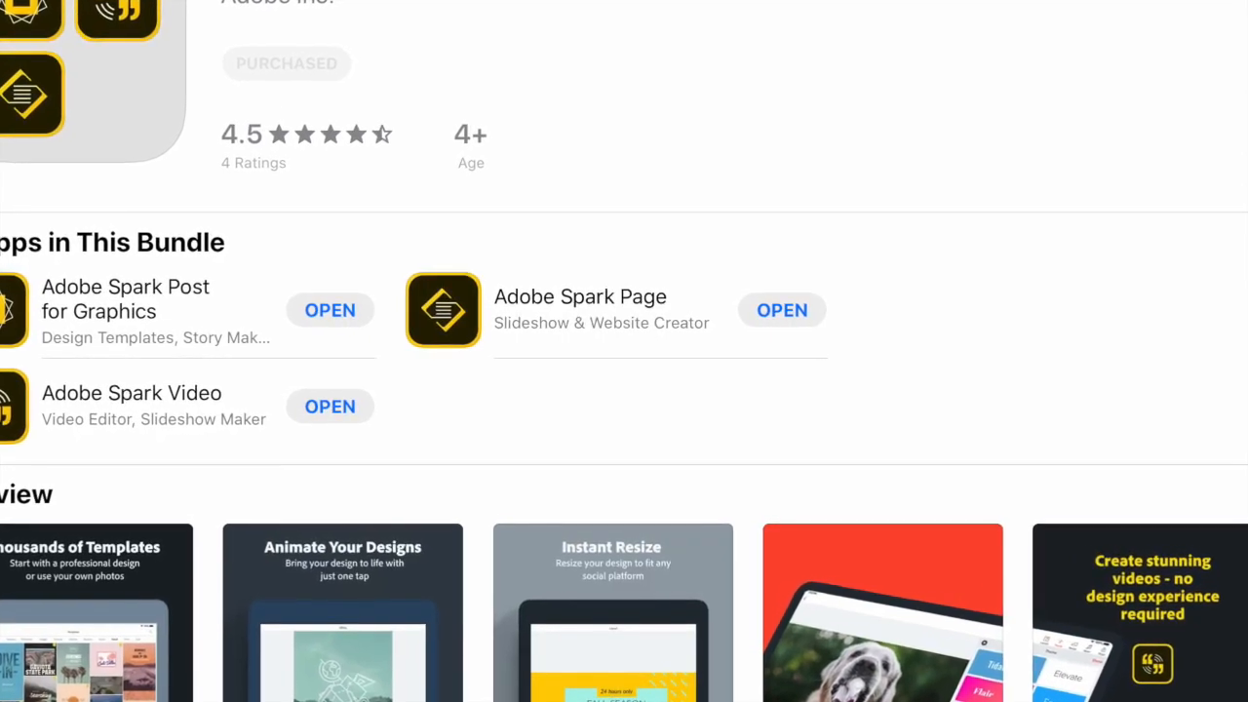
left_click(329, 405)
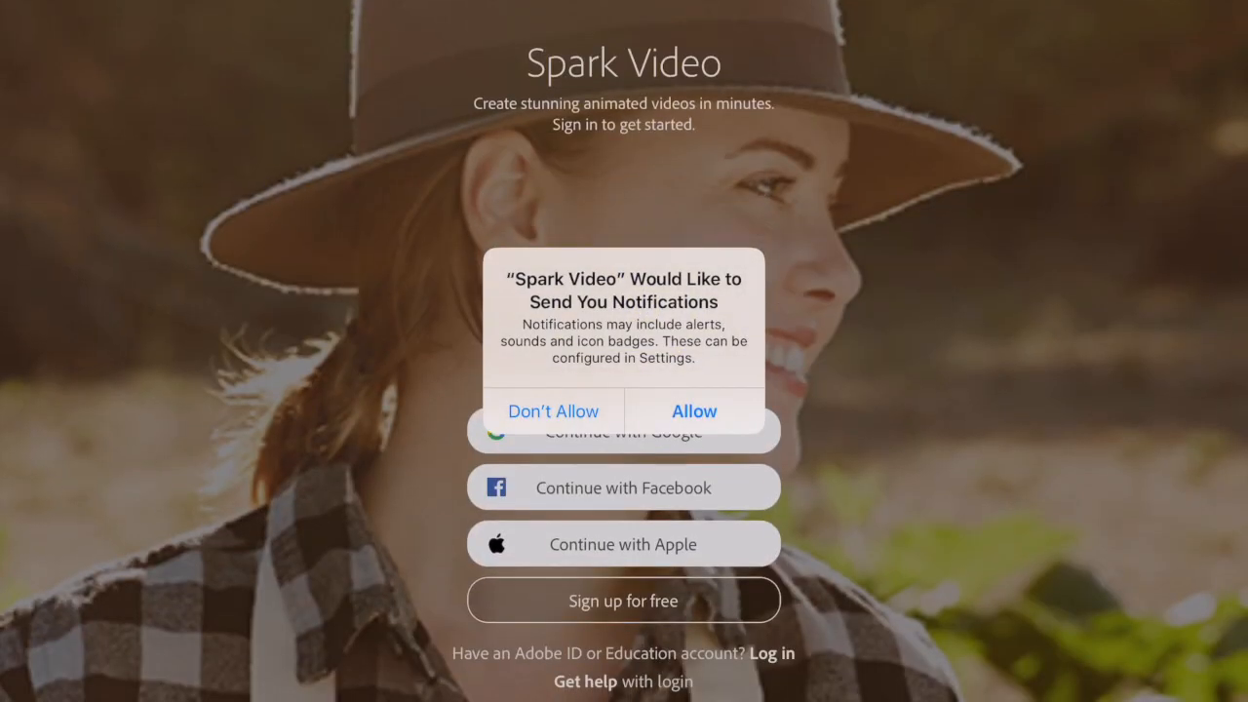
Allow notifications and log in with the 'blearsbcm' email address.
left_click(693, 411)
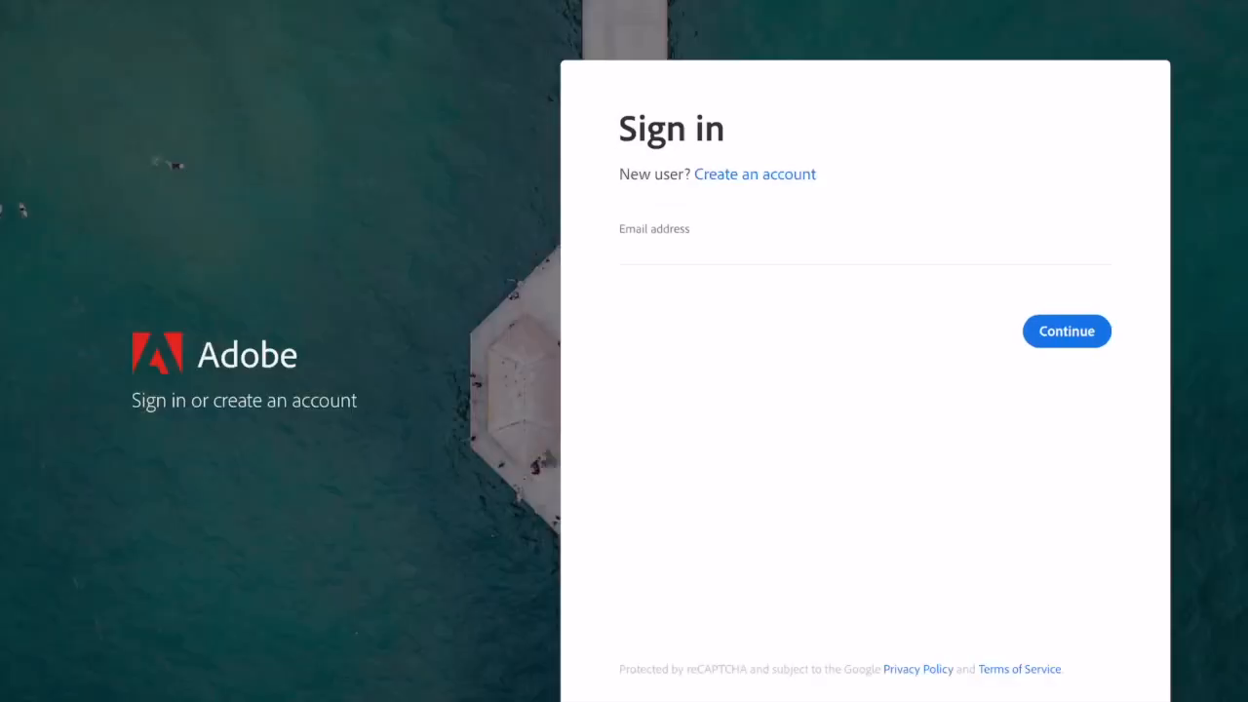
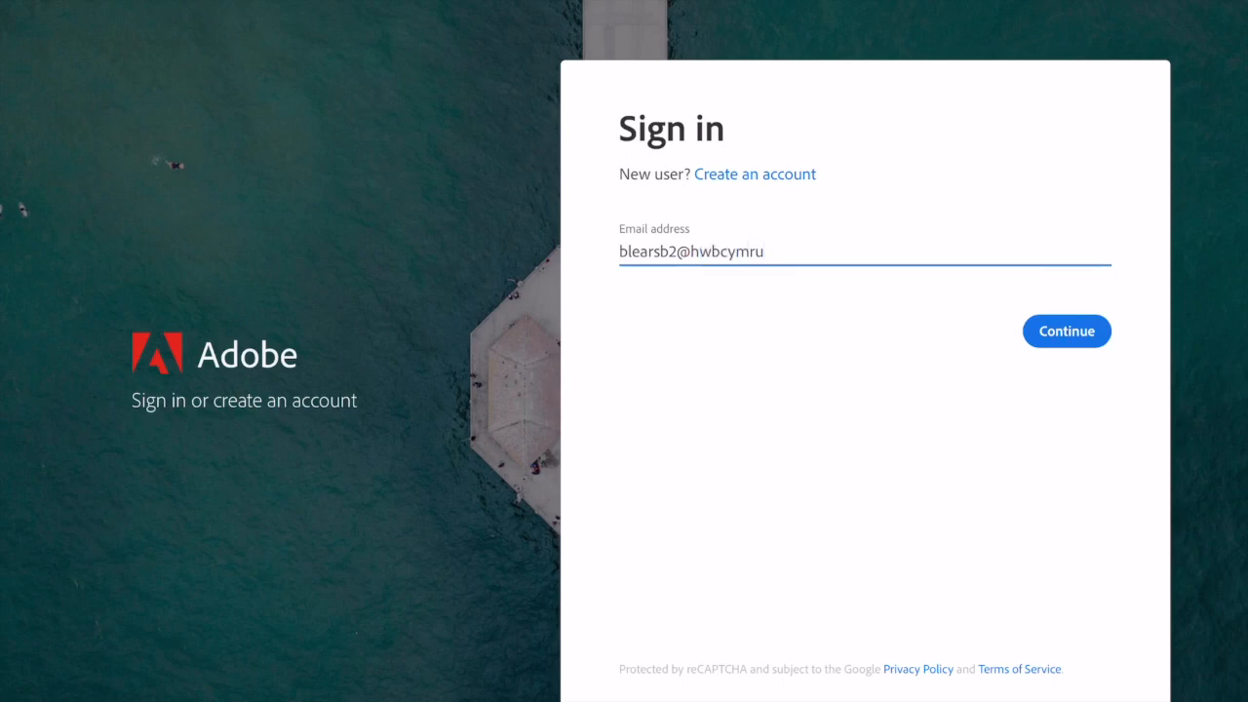
left_click(1066, 331)
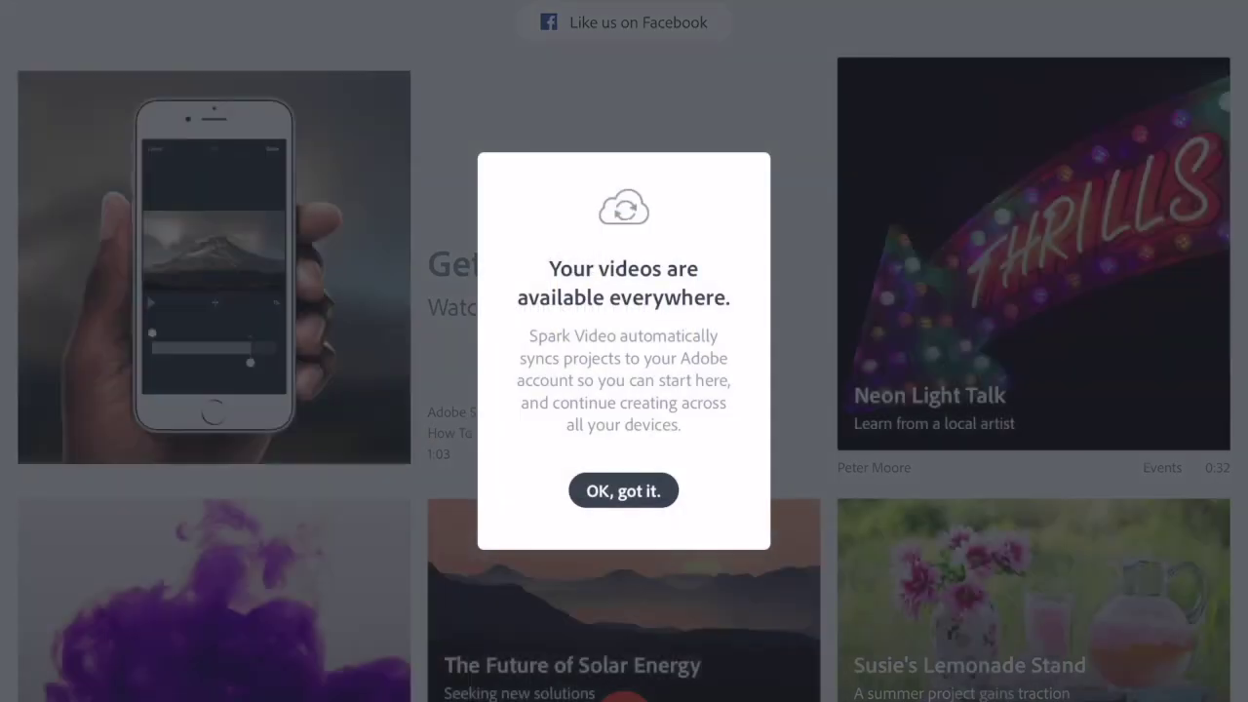
Dismiss the syncing note, then download and open Smiling from My Projects.
left_click(623, 490)
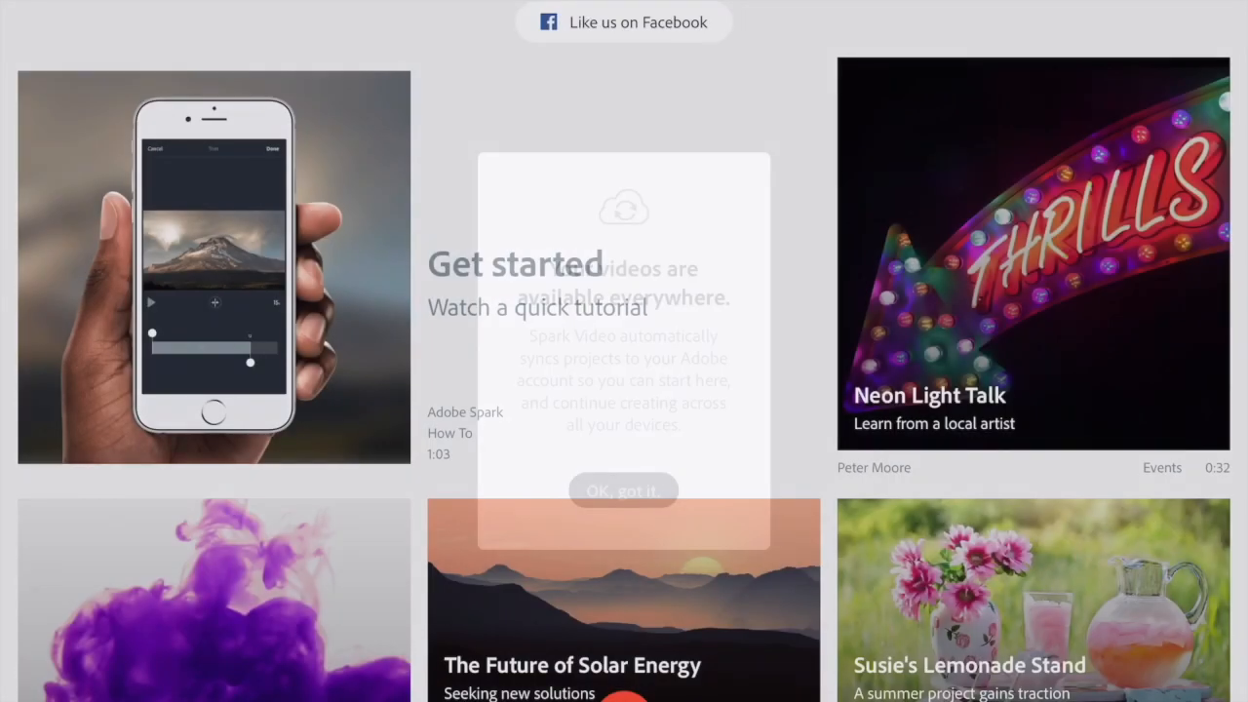
left_click(623, 490)
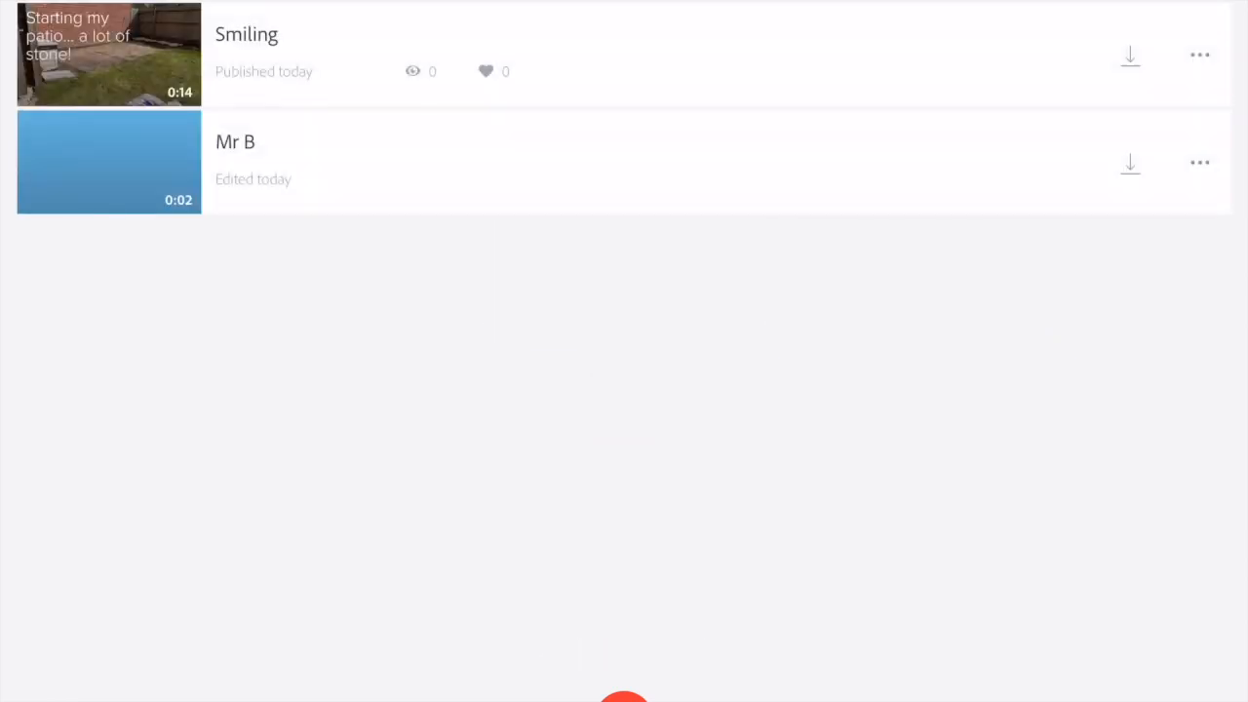
left_click(1130, 55)
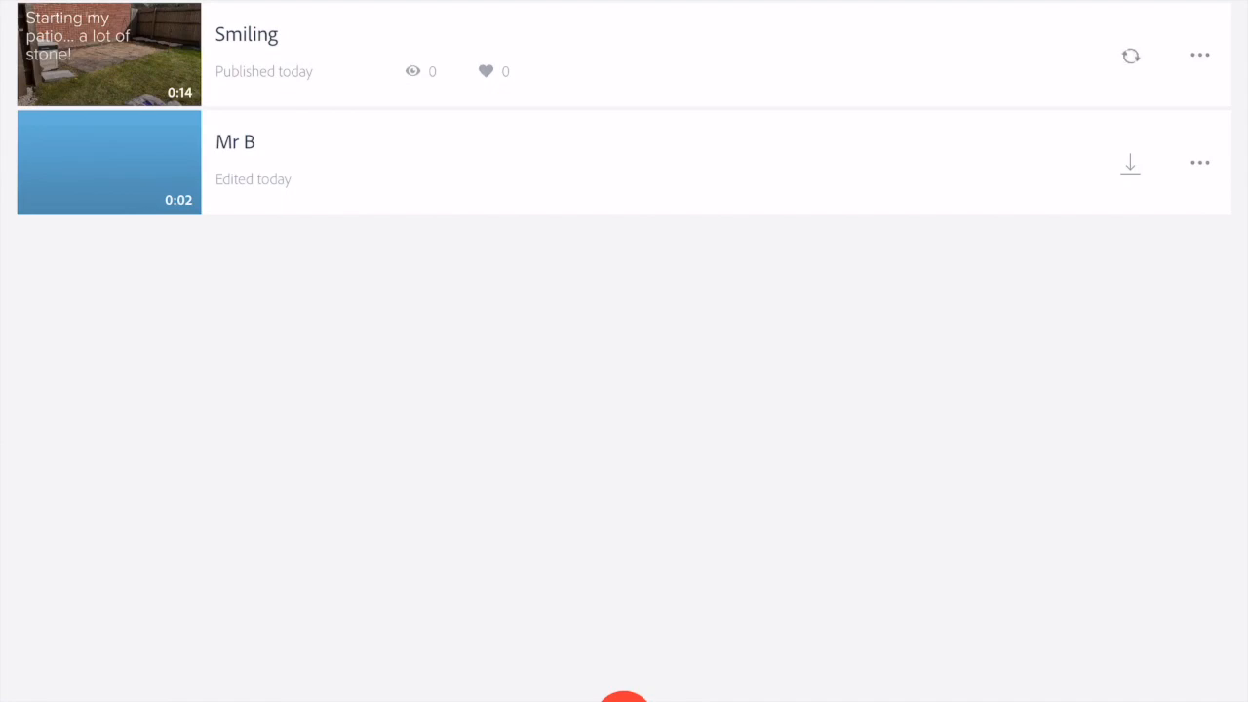
left_click(1130, 55)
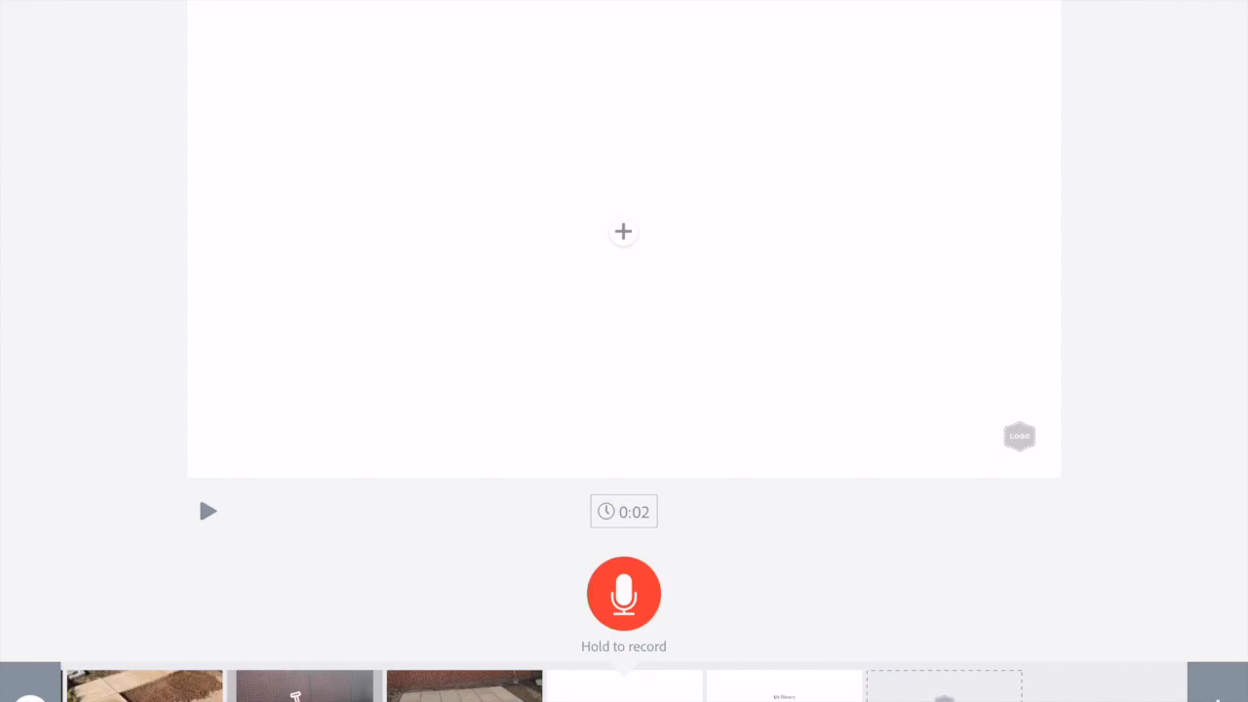
Add the red chair clip from the iPad's Videos to the blank slide.
left_click(623, 231)
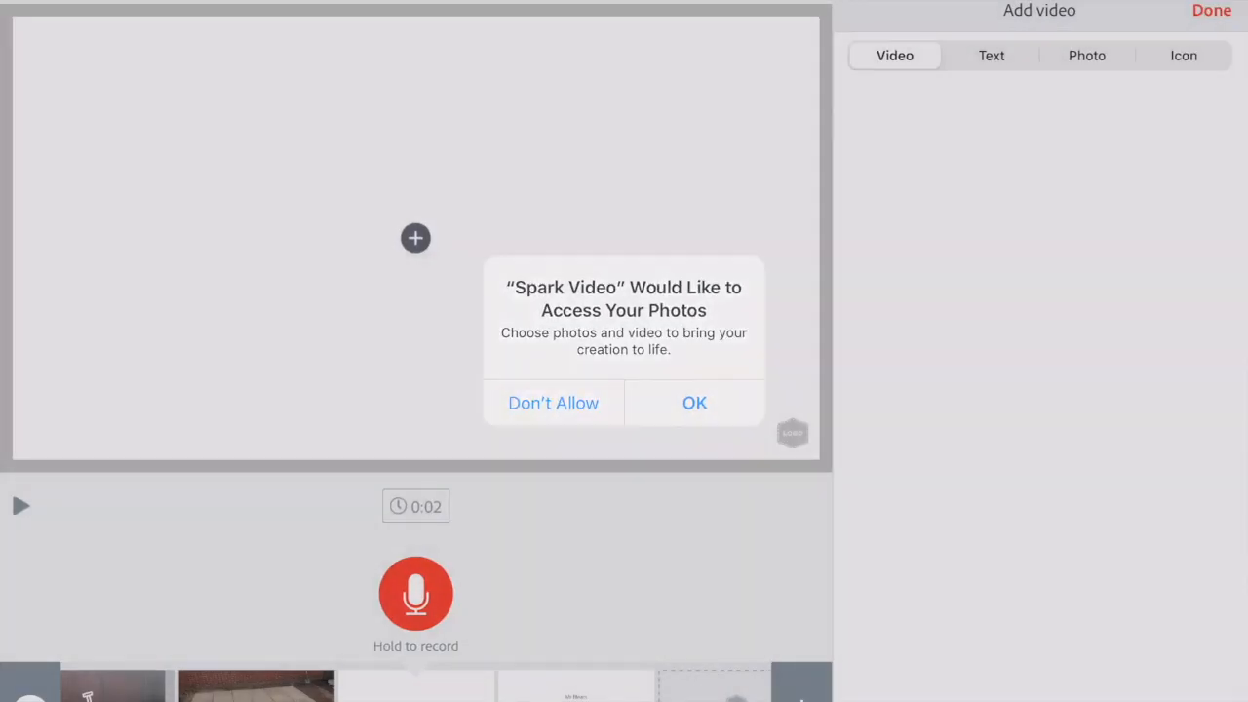
left_click(694, 403)
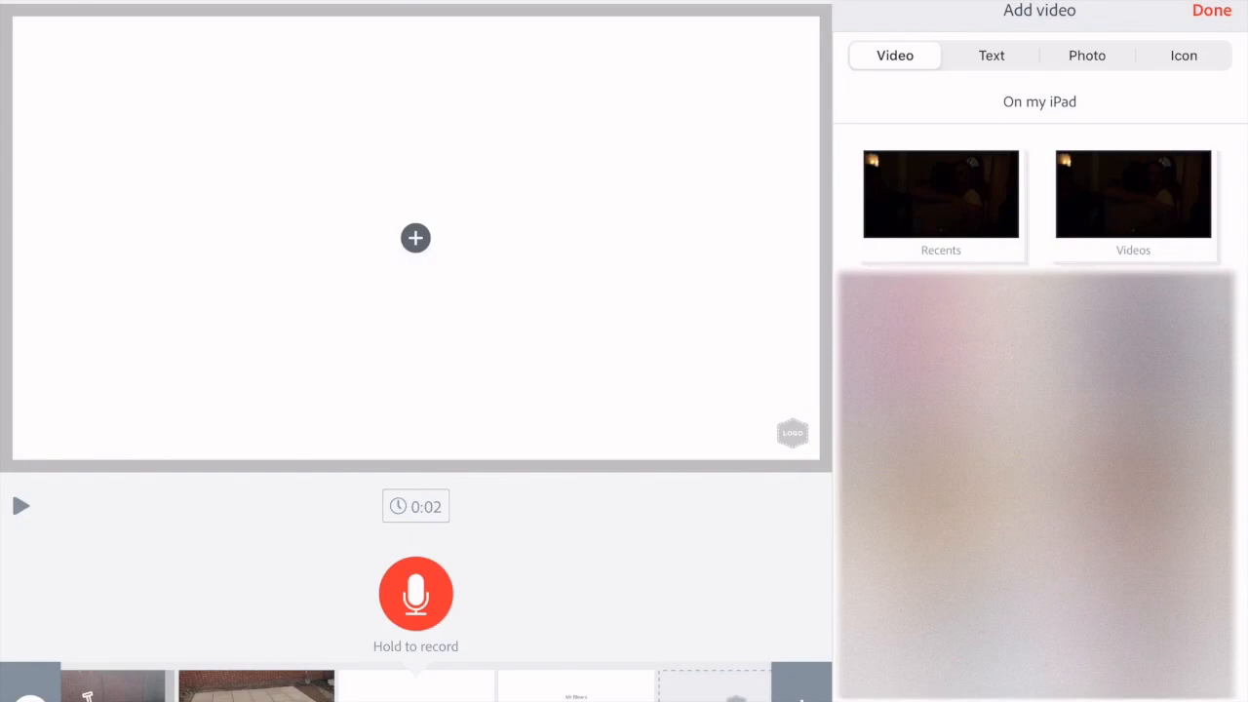
left_click(941, 194)
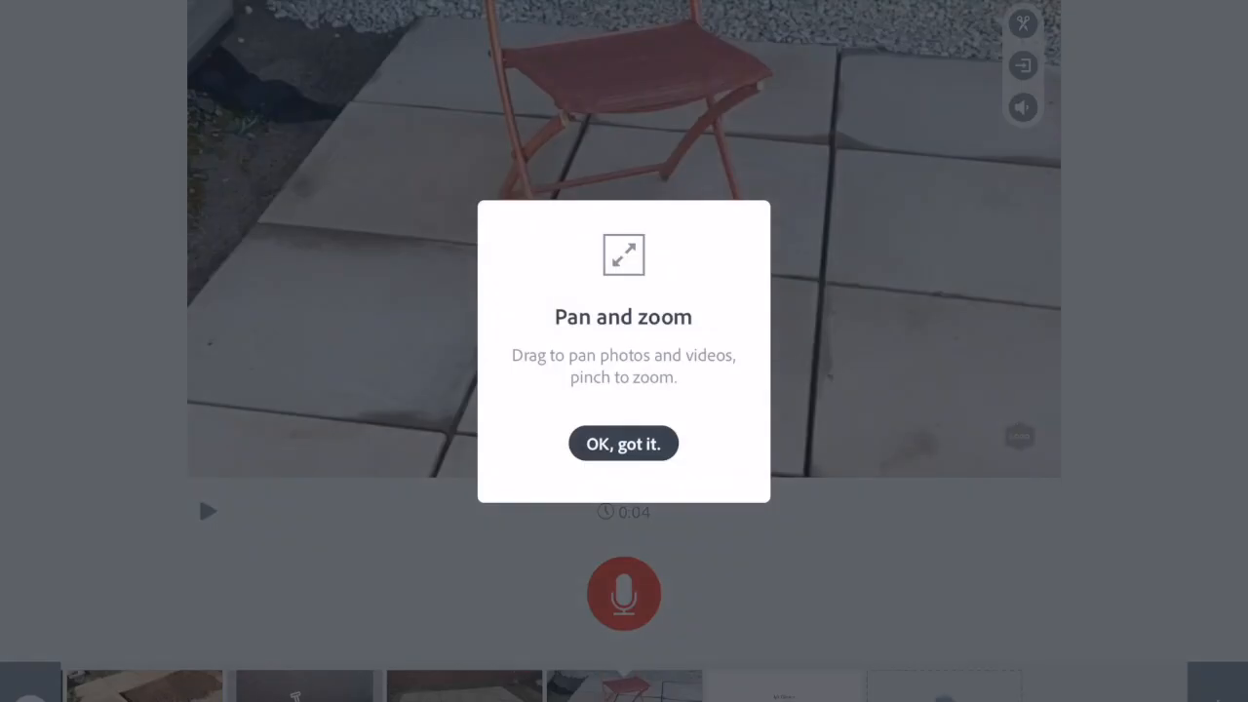
Dismiss the pan and zoom tip and type the caption "Now for some sunshine...".
left_click(623, 443)
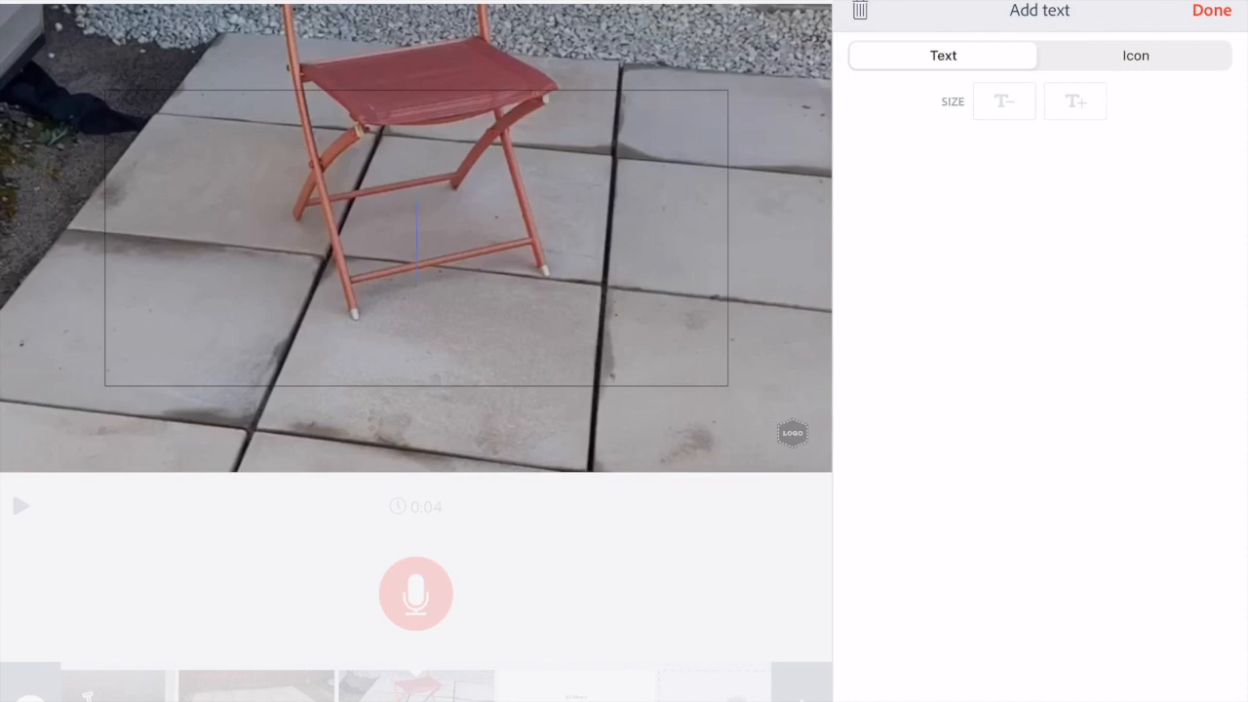
type("Now for")
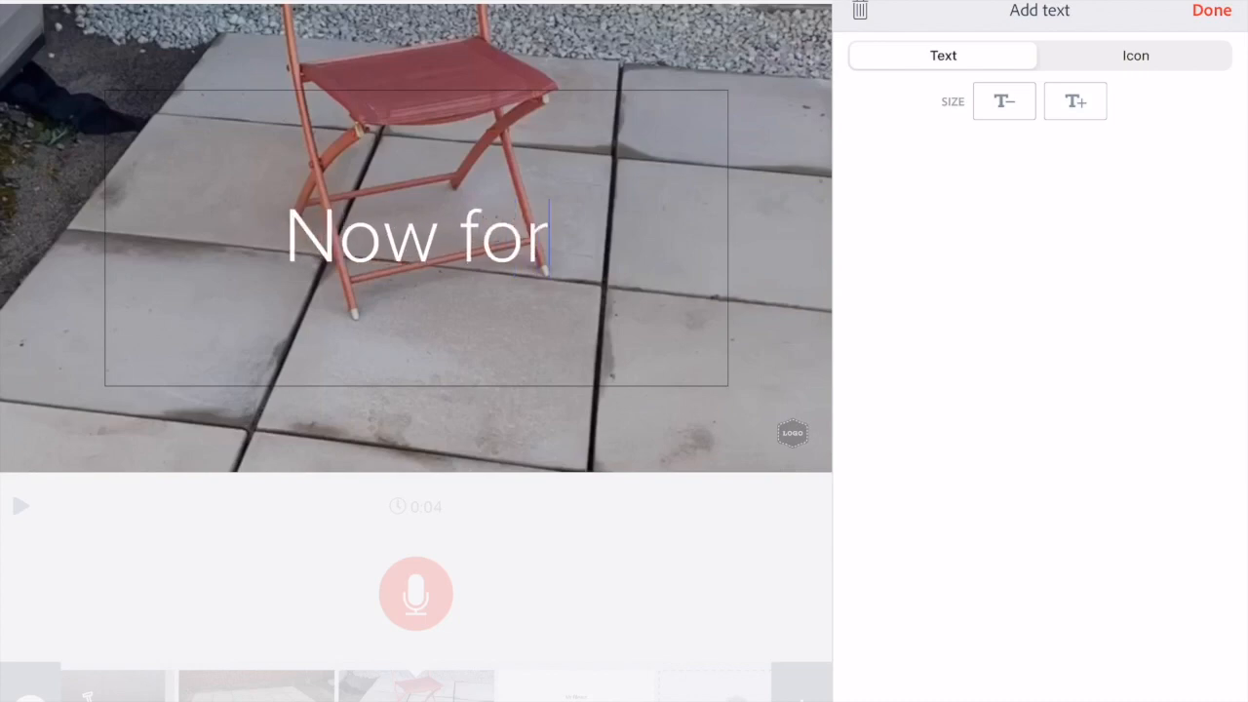
type("some")
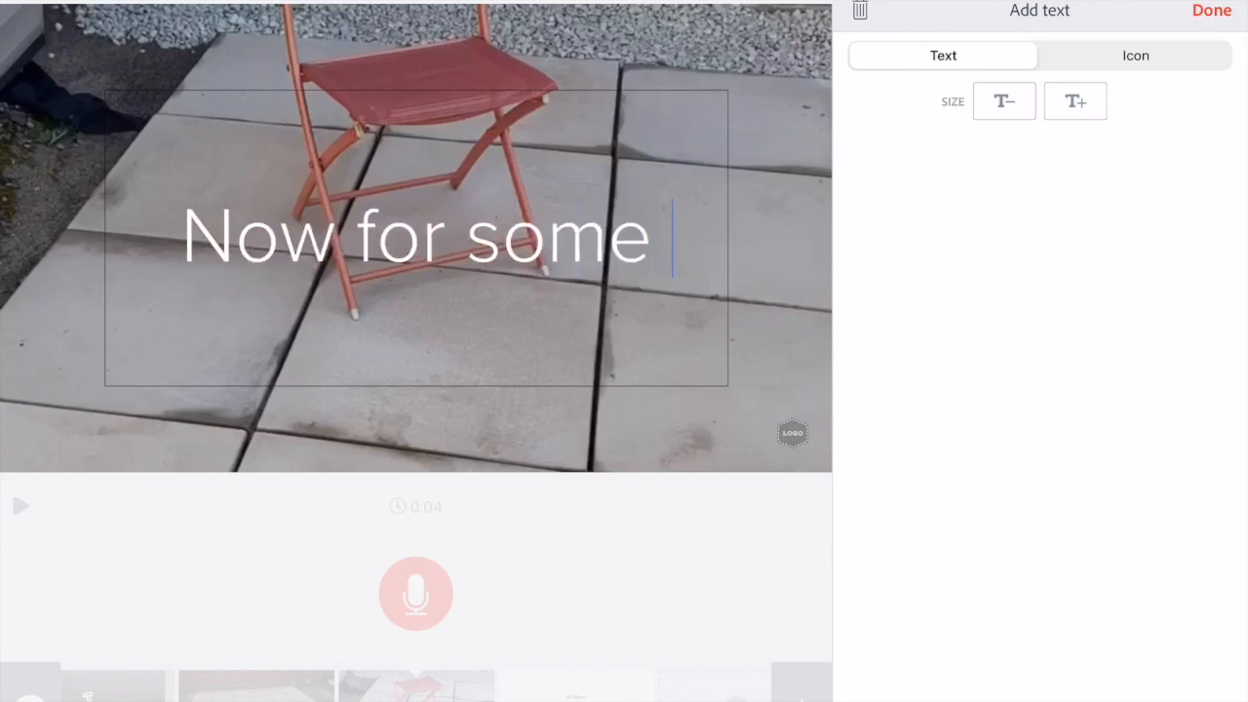
type("sunshine...")
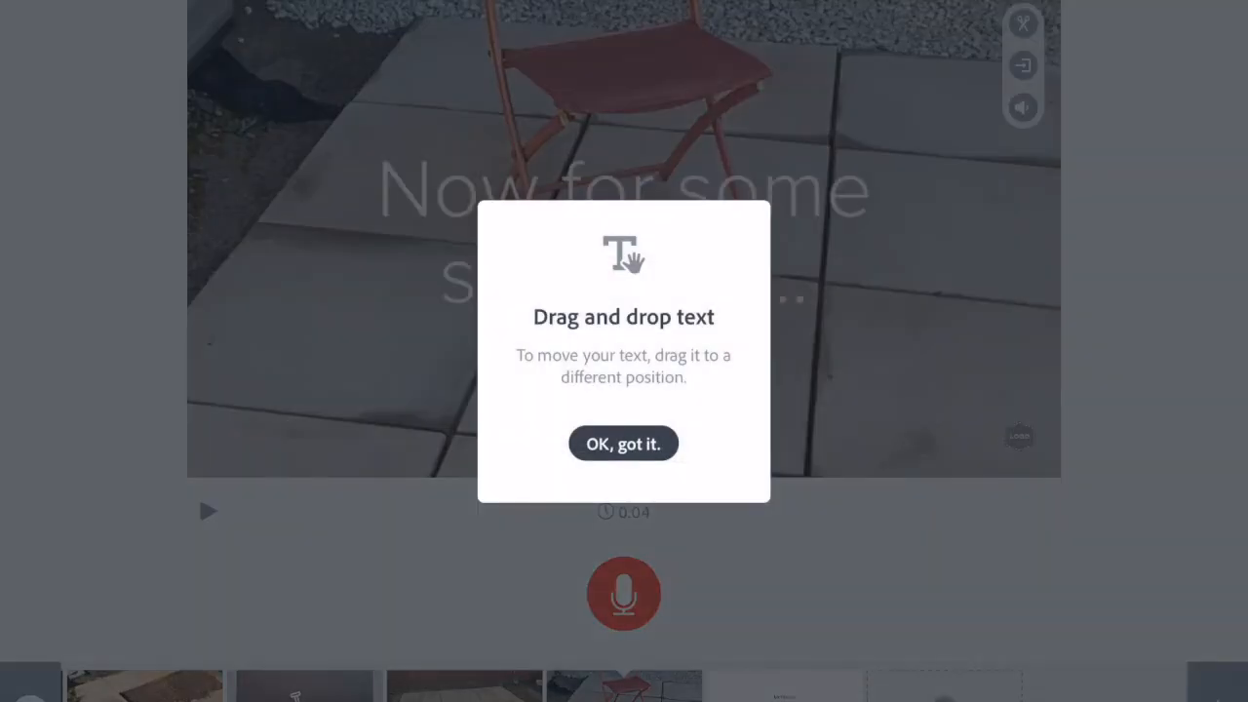
Dismiss the text tip and save the Highway-scored video to the camera roll.
left_click(623, 444)
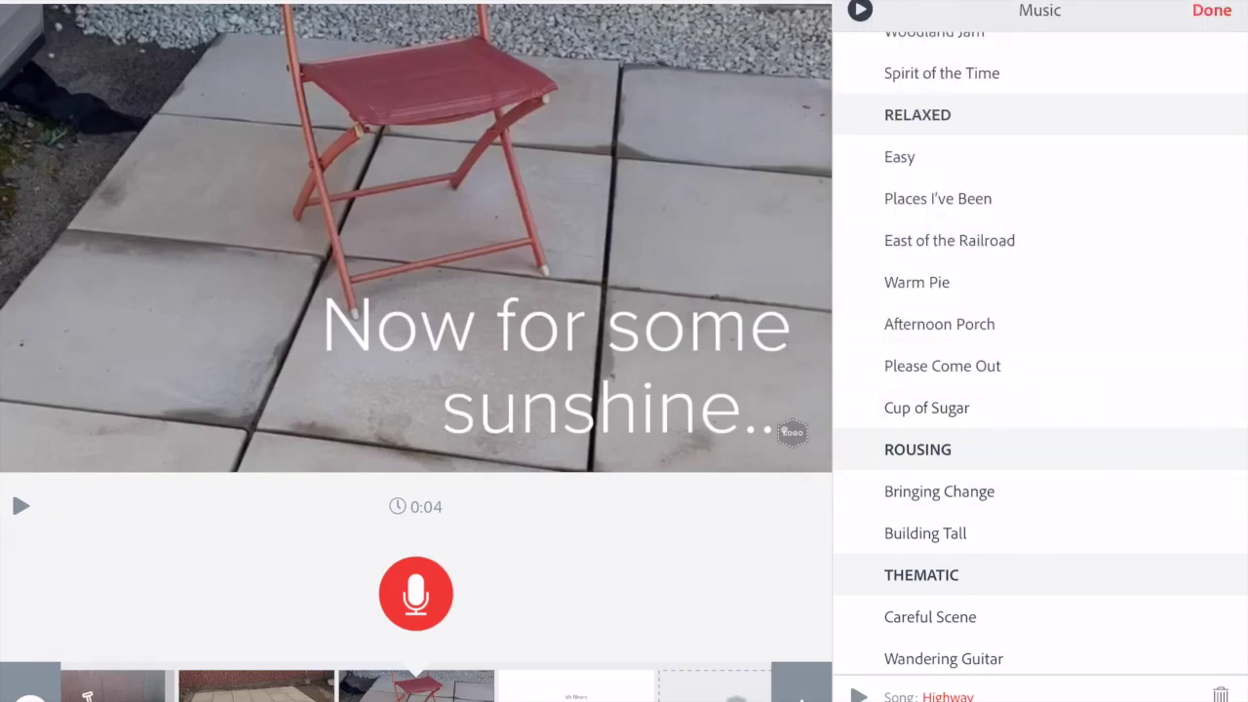
left_click(1211, 11)
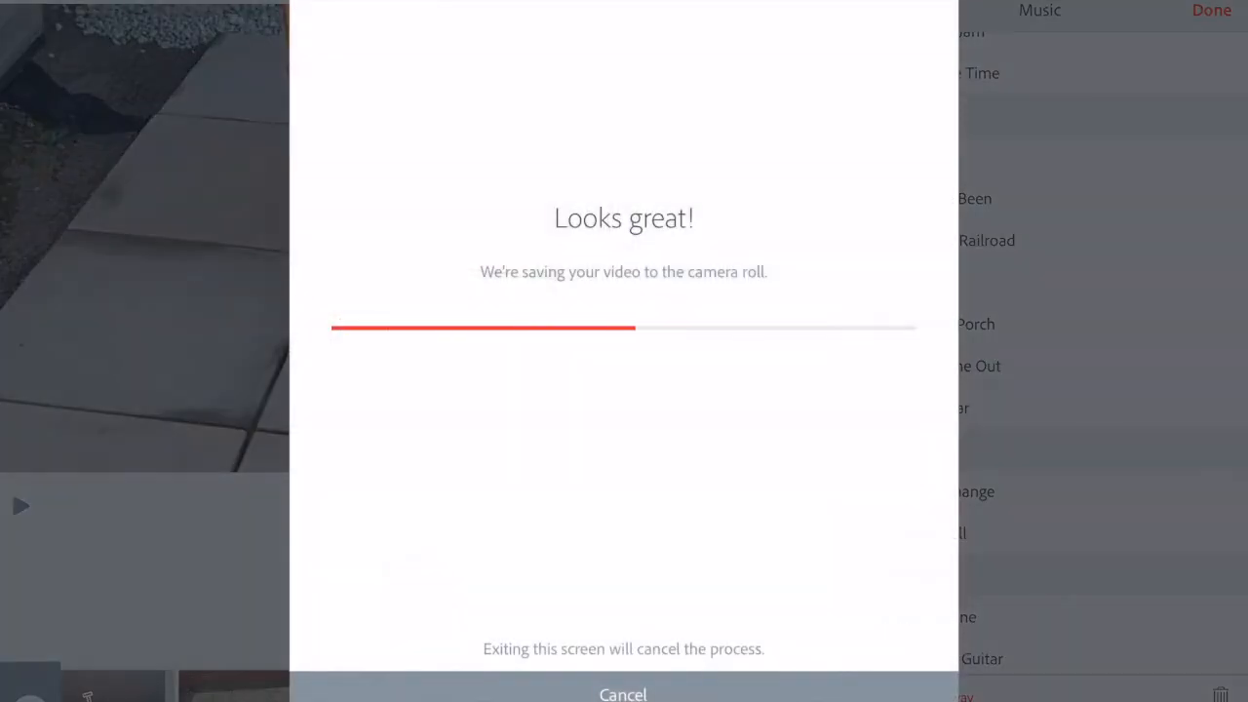